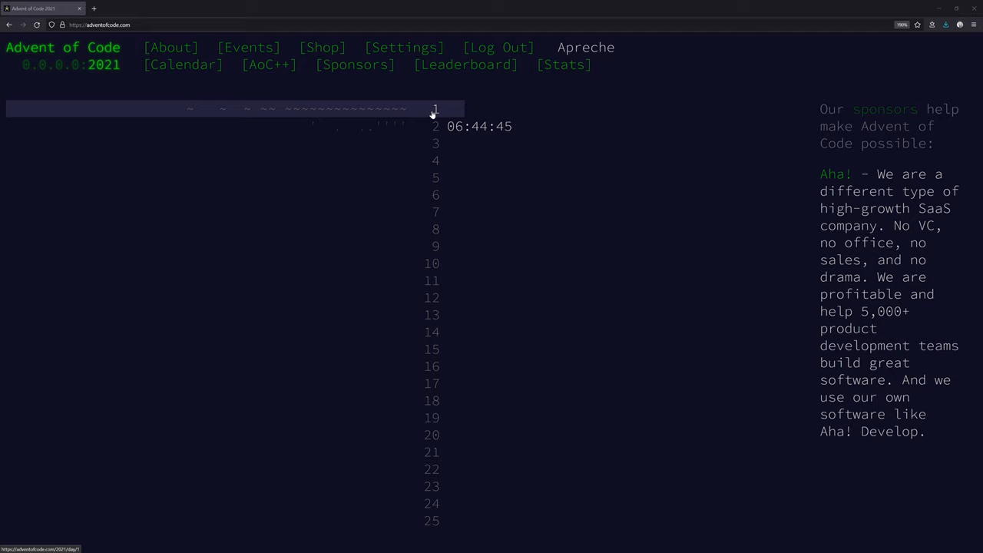
# Open the 2021 Day 1 'Sonar Sweep' puzzle and scroll through its story
pyautogui.click(435, 109)
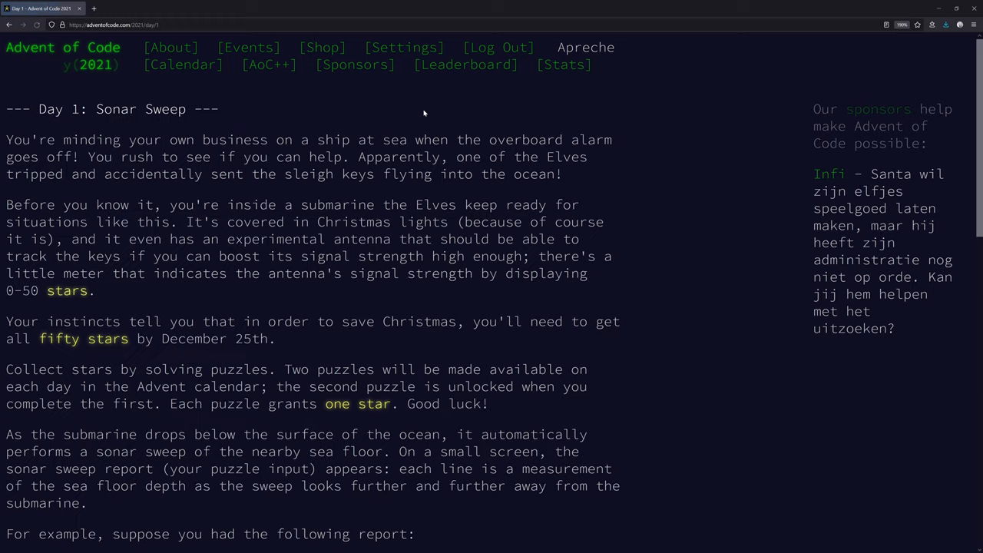
pyautogui.moveTo(338, 123)
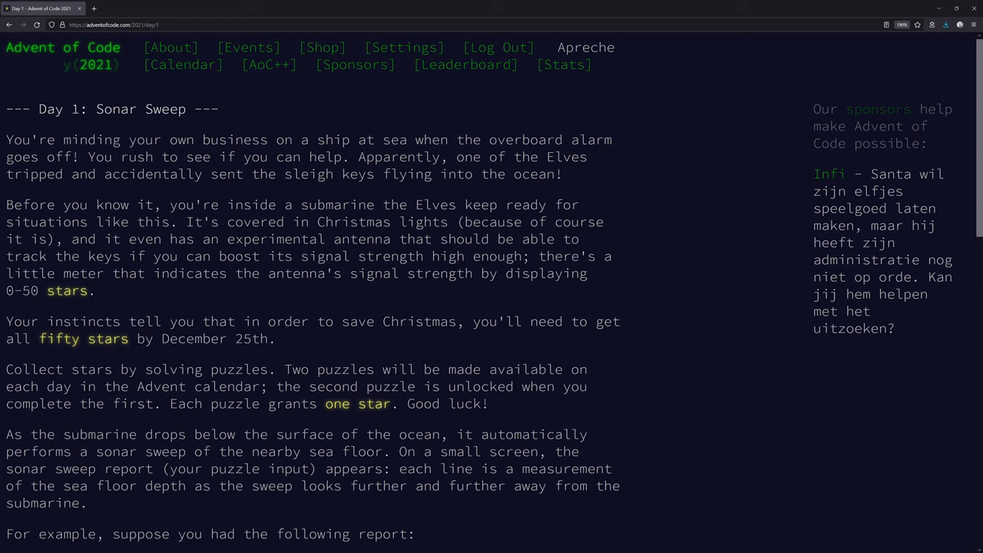
pyautogui.scroll(-3)
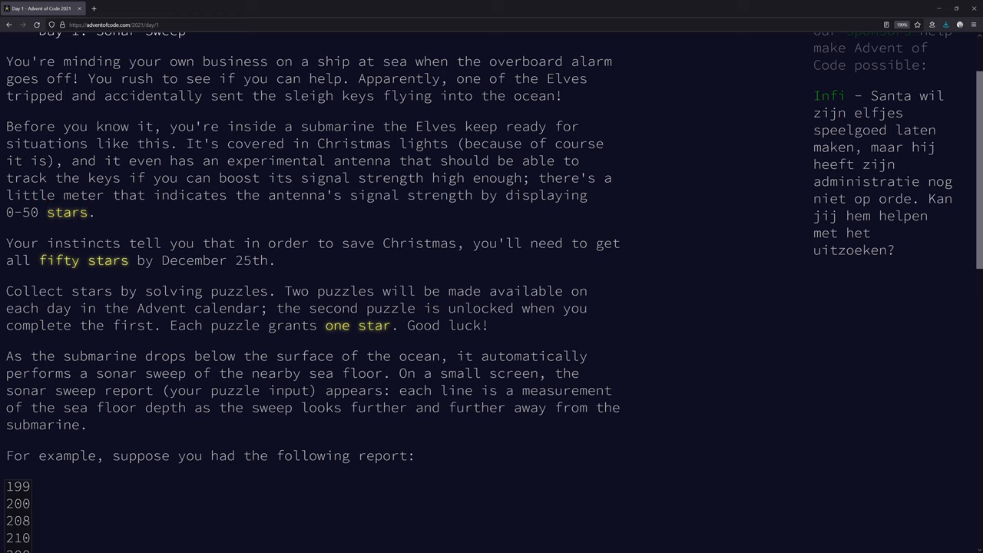
pyautogui.scroll(-3)
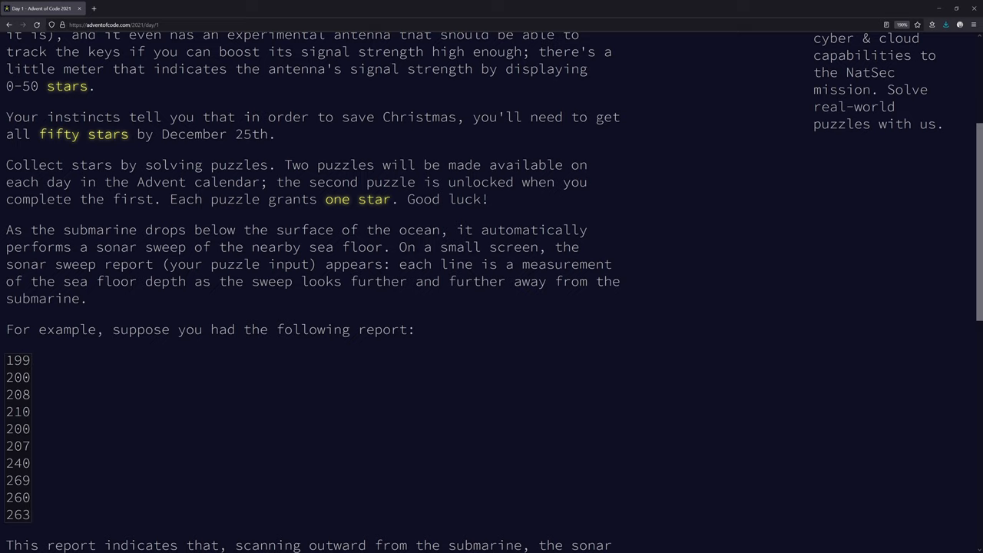
pyautogui.scroll(3)
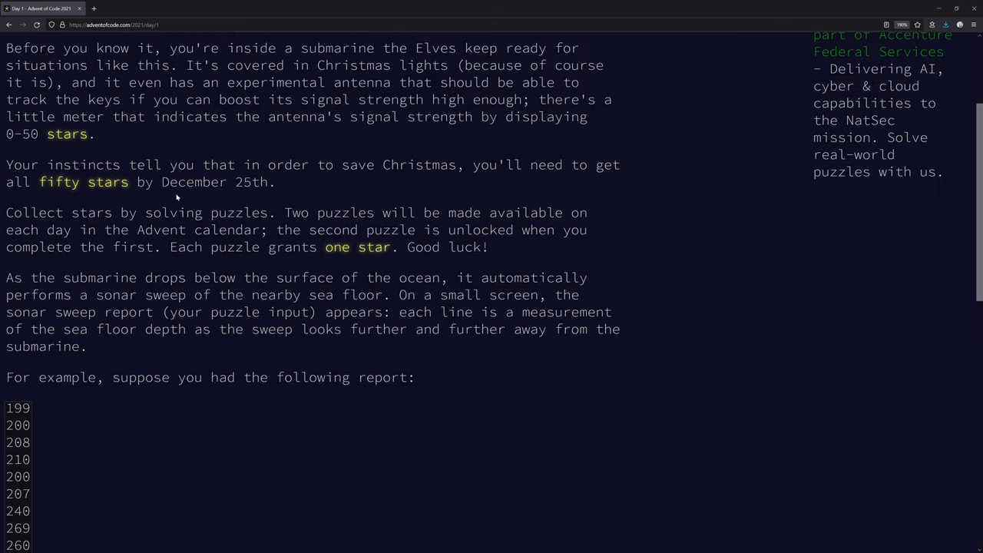
pyautogui.scroll(-3)
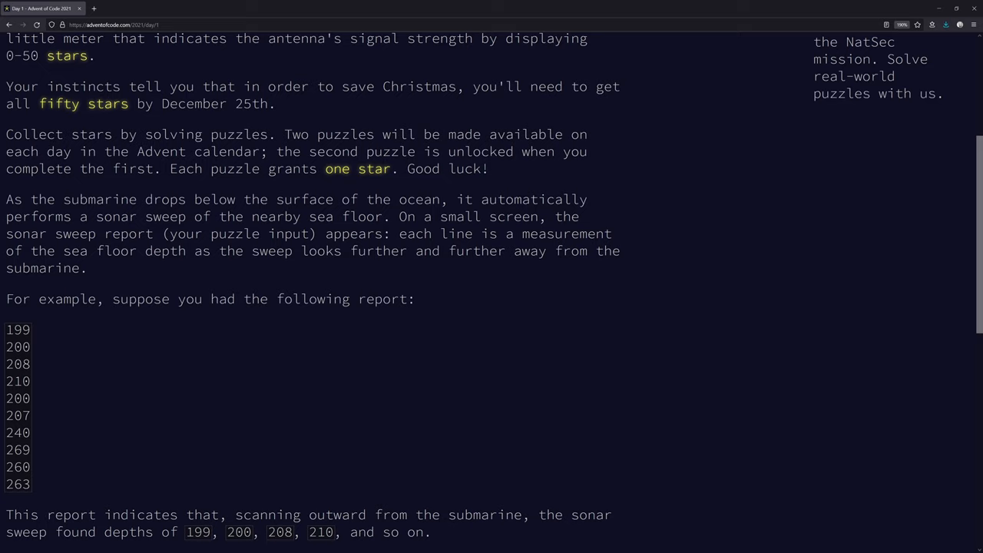
pyautogui.scroll(-3)
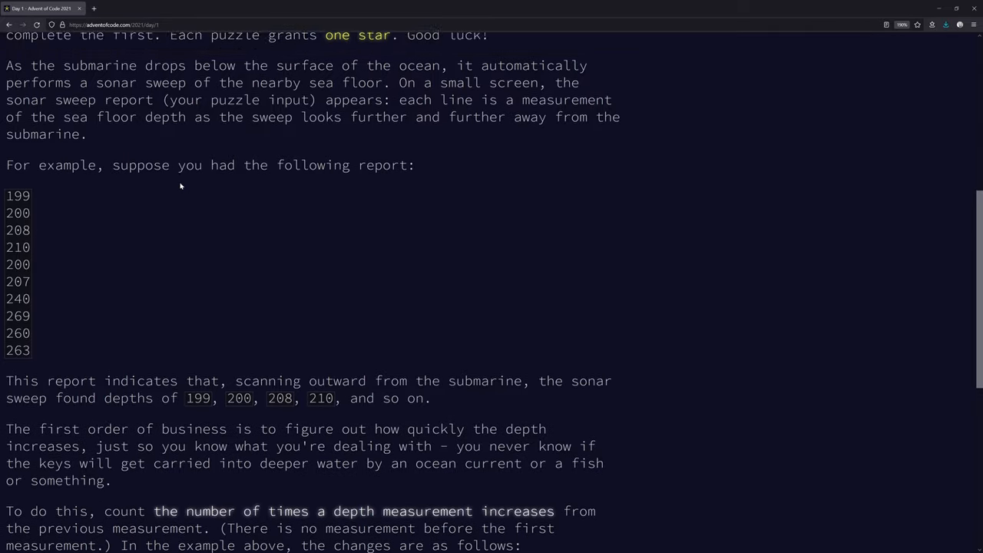
pyautogui.scroll(3)
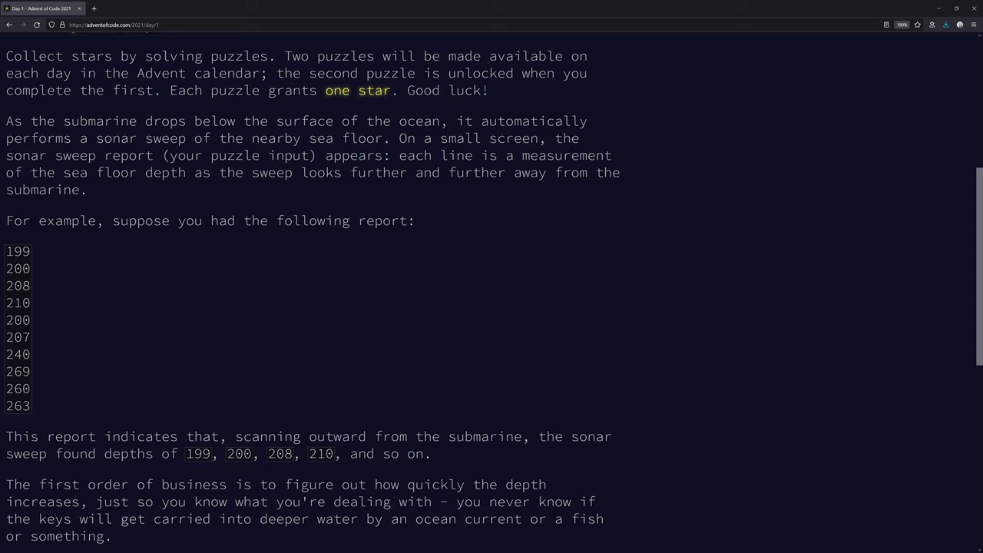
pyautogui.moveTo(345, 189)
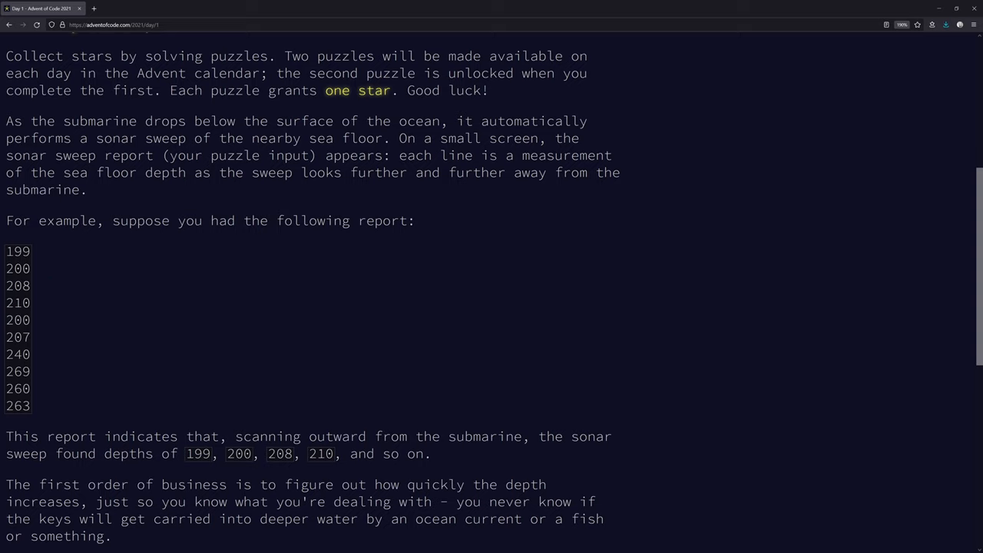
pyautogui.moveTo(55, 273)
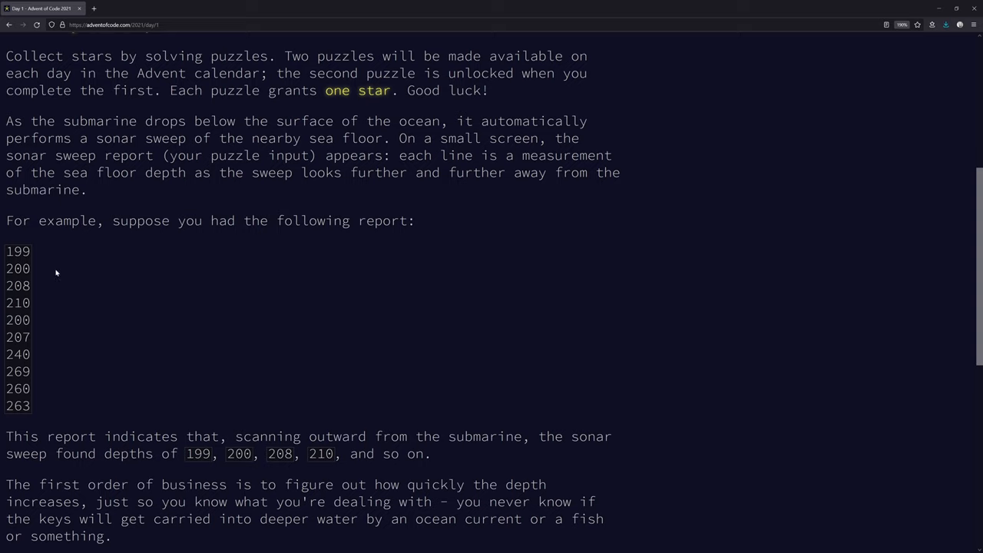
pyautogui.moveTo(15, 250); pyautogui.dragTo(23, 371)
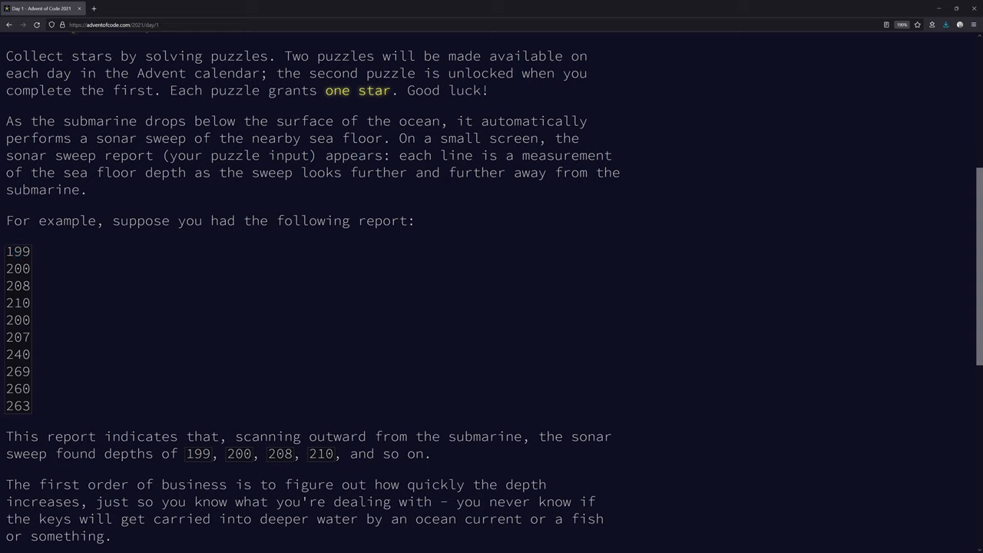
pyautogui.doubleClick(17, 268)
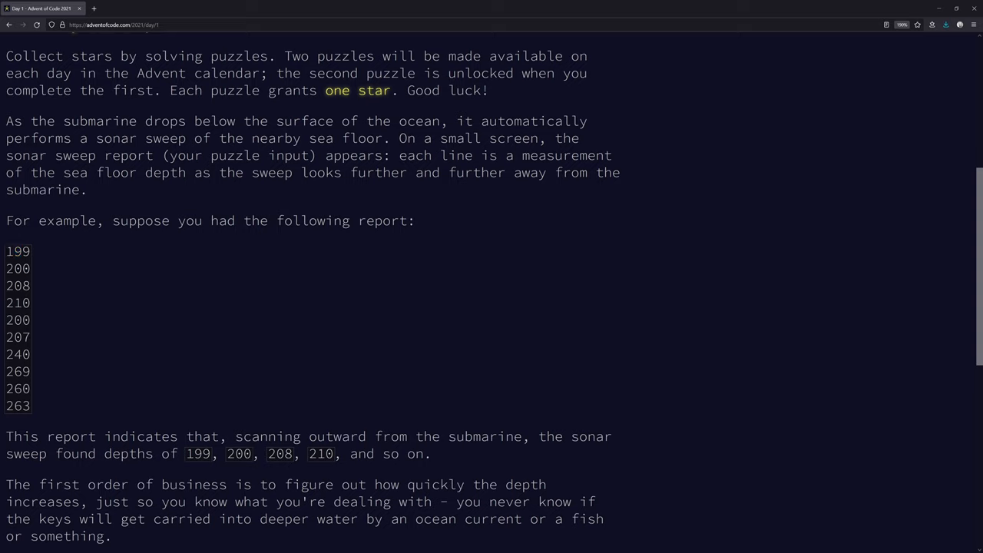
pyautogui.doubleClick(26, 337)
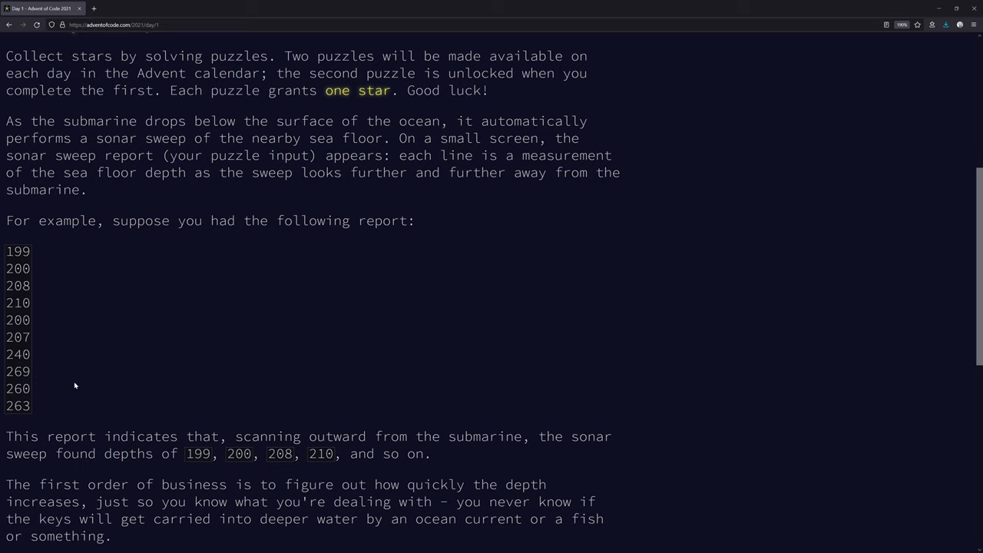
# Scroll to the example changes and open the personal puzzle input in a new tab
pyautogui.scroll(-3)
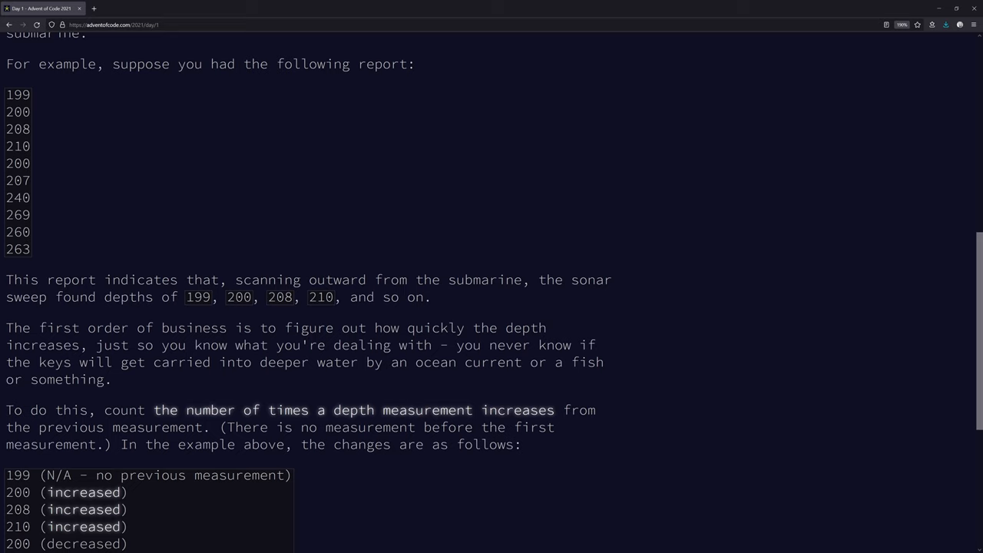
pyautogui.scroll(-3)
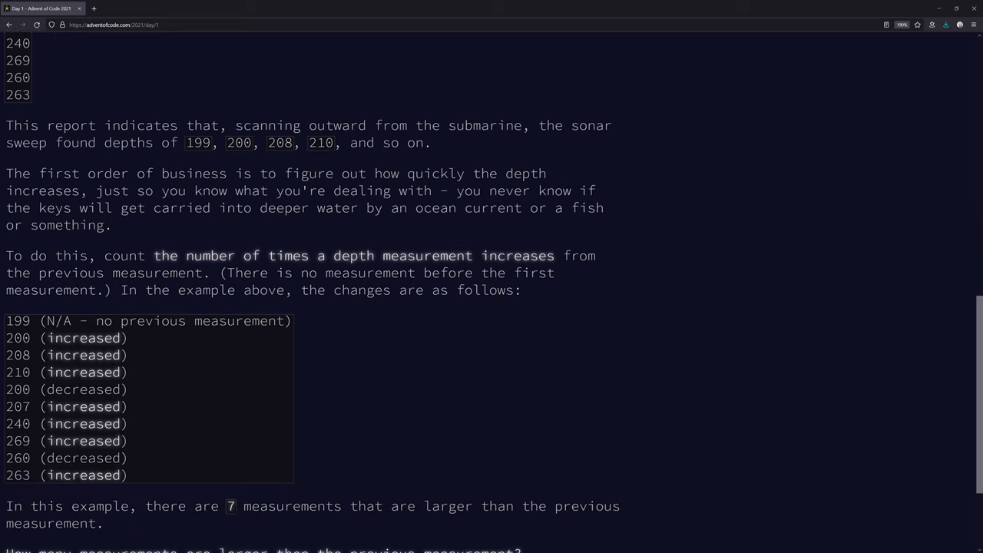
pyautogui.scroll(-3)
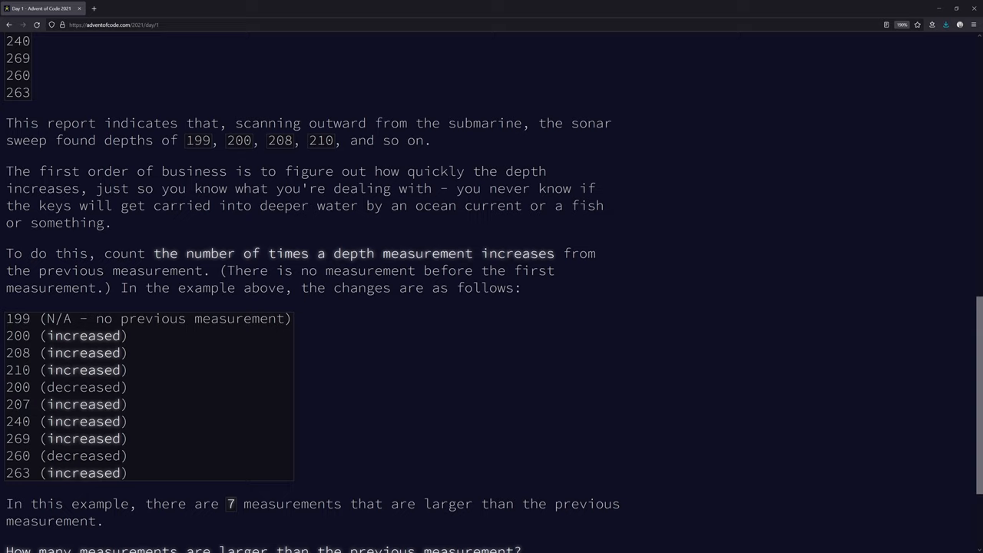
pyautogui.moveTo(185, 270); pyautogui.dragTo(260, 287)
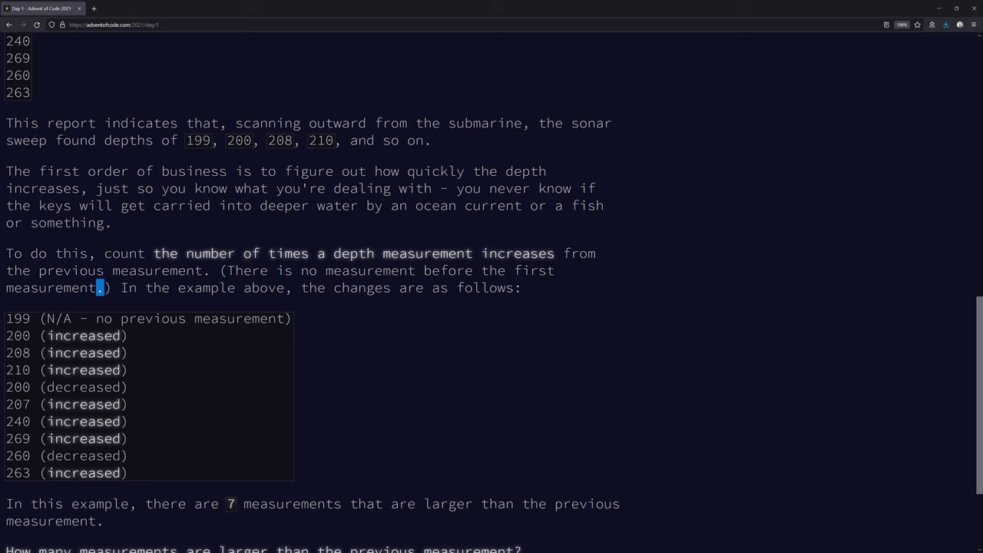
pyautogui.scroll(-3)
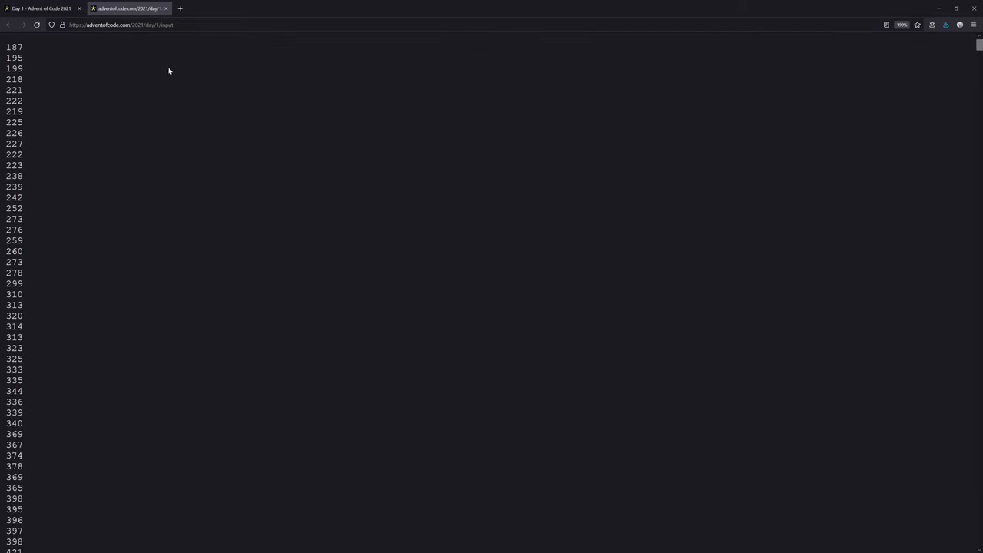
# Leave the puzzle input page for Visual Studio Code showing template.py
pyautogui.click(120, 25)
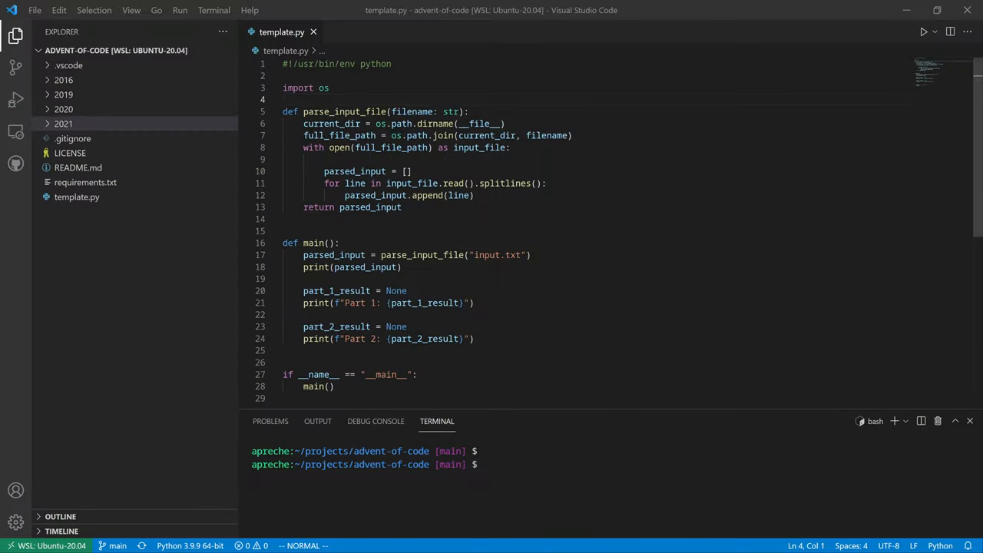
# Create input.txt in the 2021/01 folder and paste the puzzle input into it
pyautogui.click(64, 124)
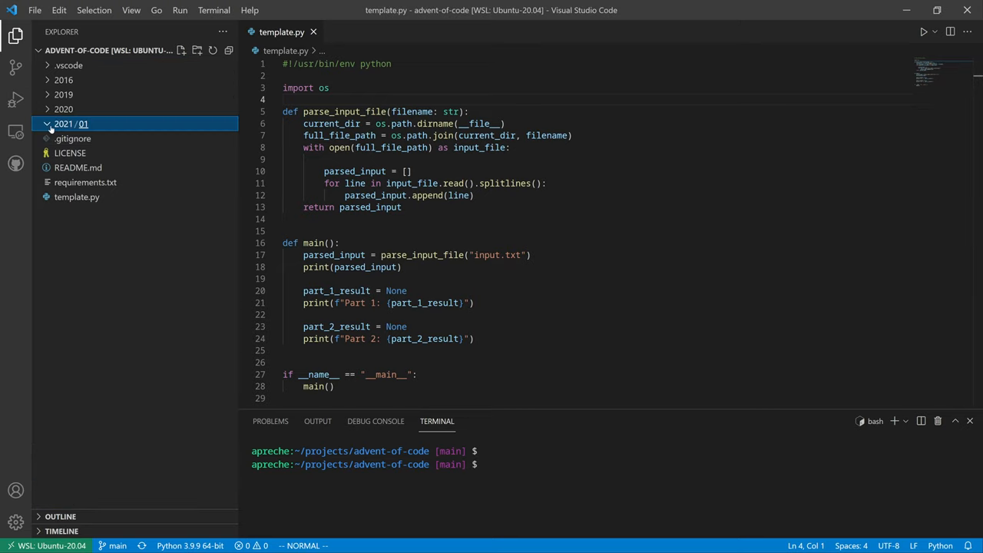
pyautogui.click(181, 50)
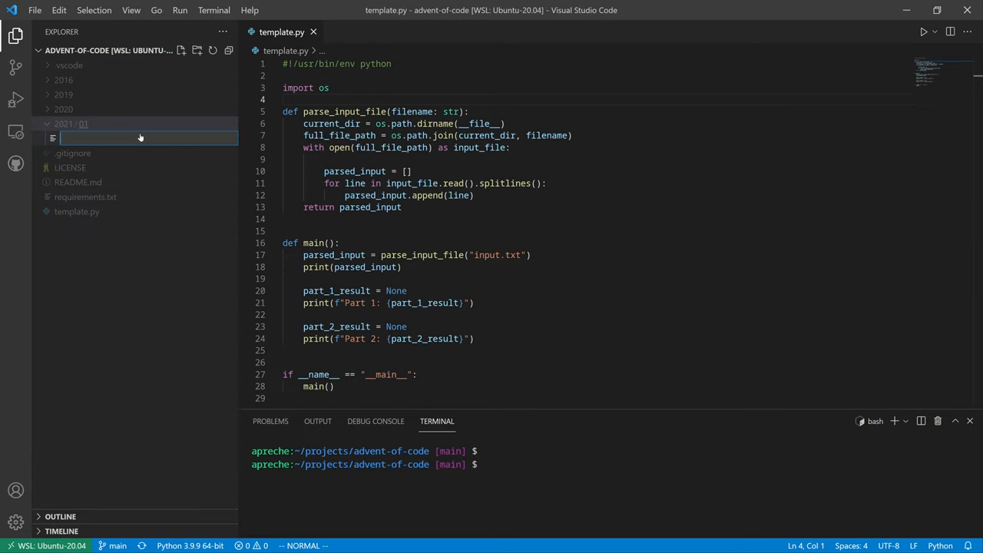
pyautogui.write('input.txt')
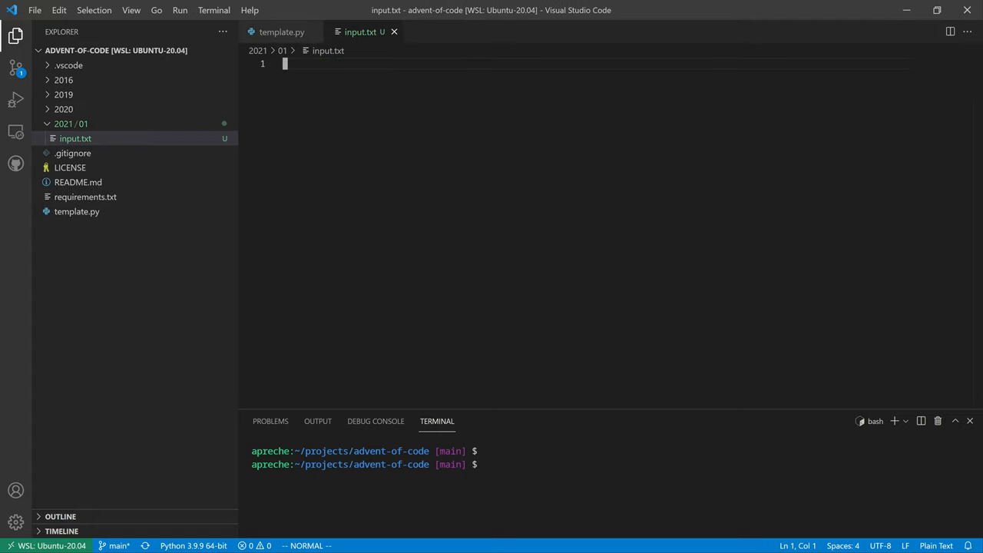
pyautogui.press('ctrl+v')
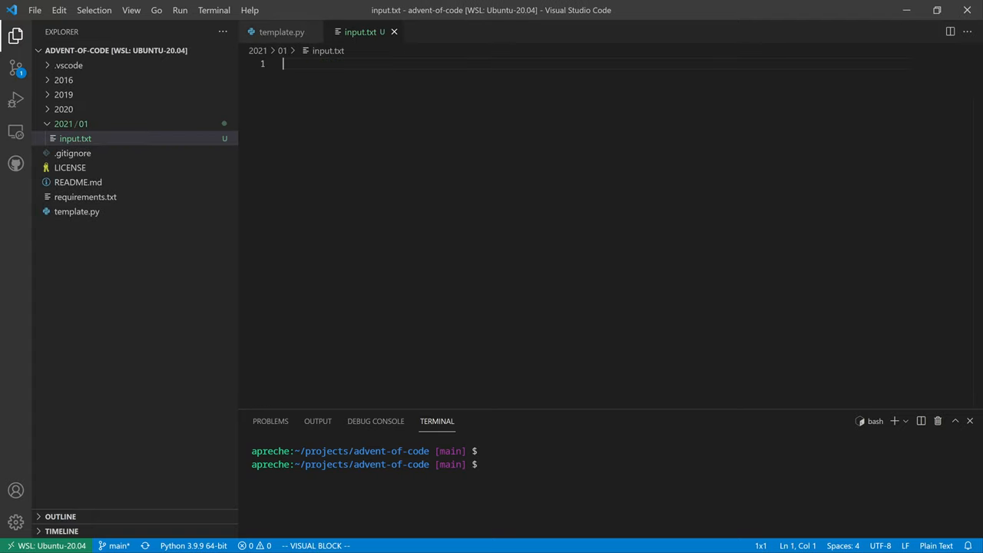
# Compare the pasted depth measurements in input.txt against the browser's input page
pyautogui.click(58, 10)
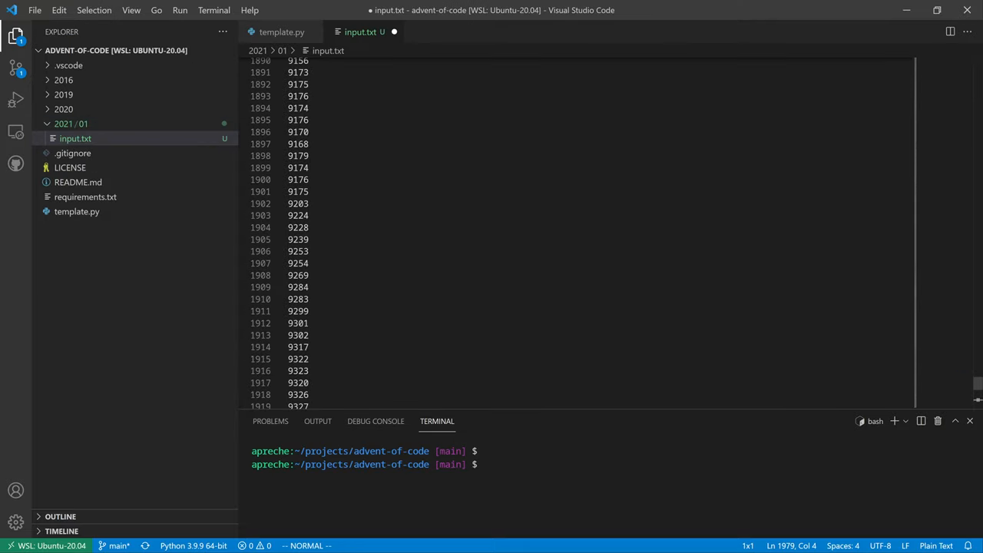
pyautogui.scroll(3)
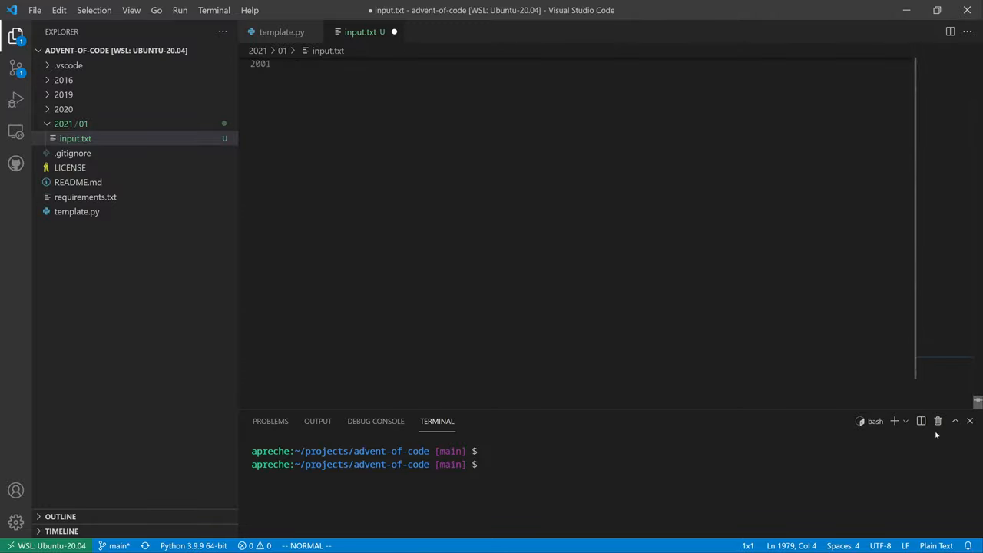
pyautogui.scroll(-3)
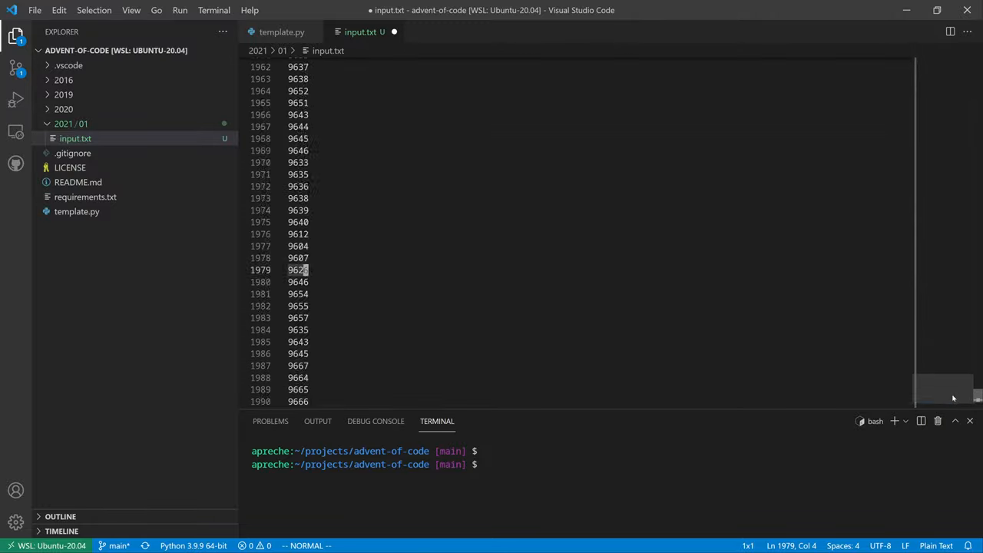
pyautogui.scroll(-3)
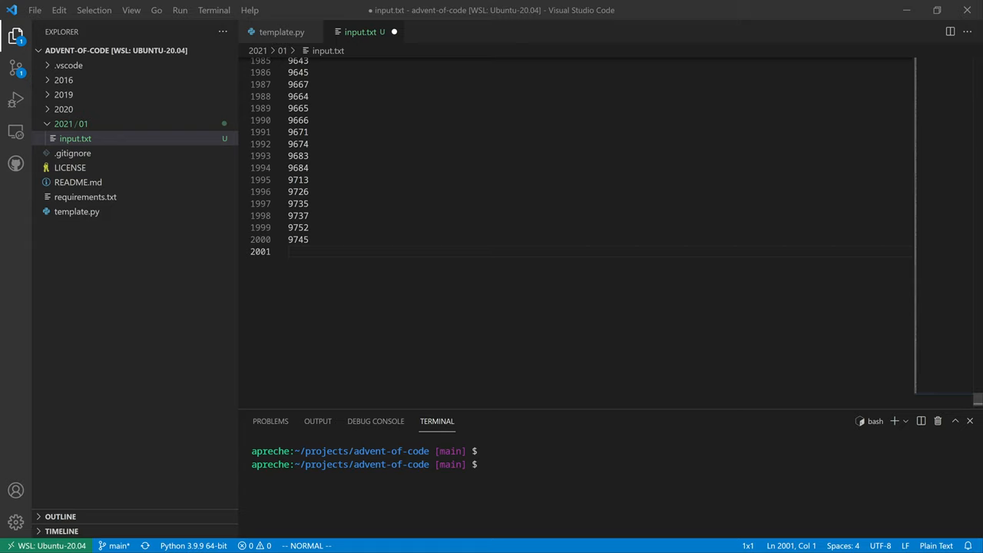
pyautogui.press('alt+tab')
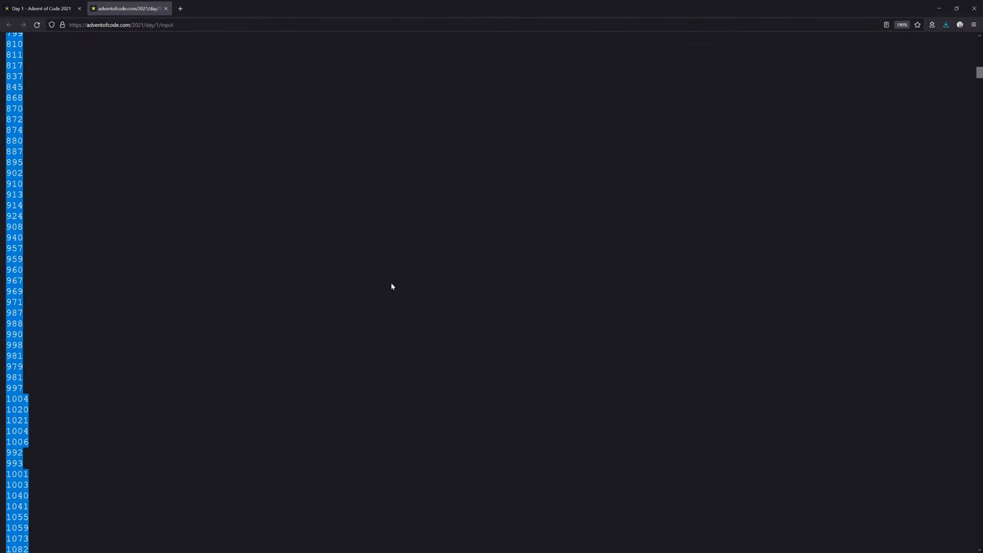
pyautogui.scroll(-3)
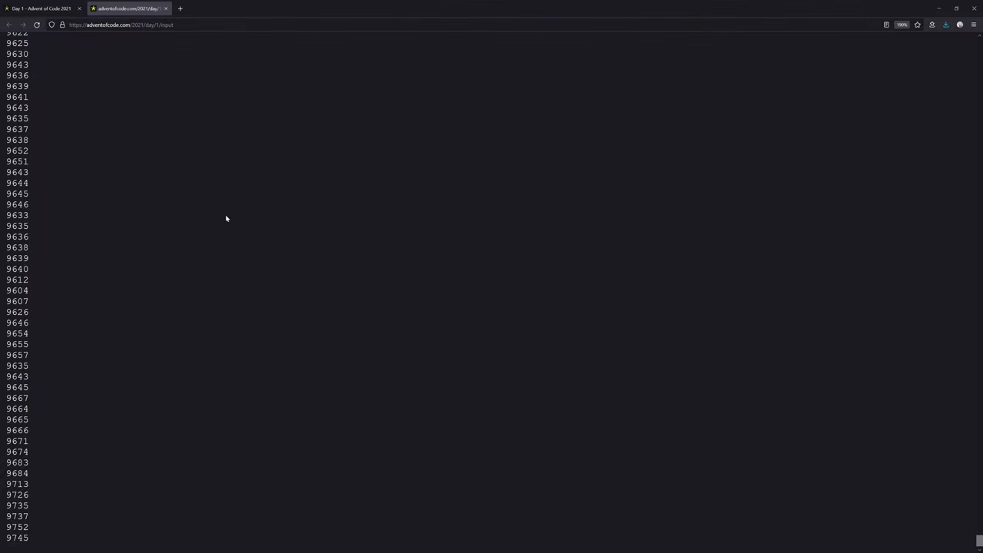
pyautogui.scroll(3)
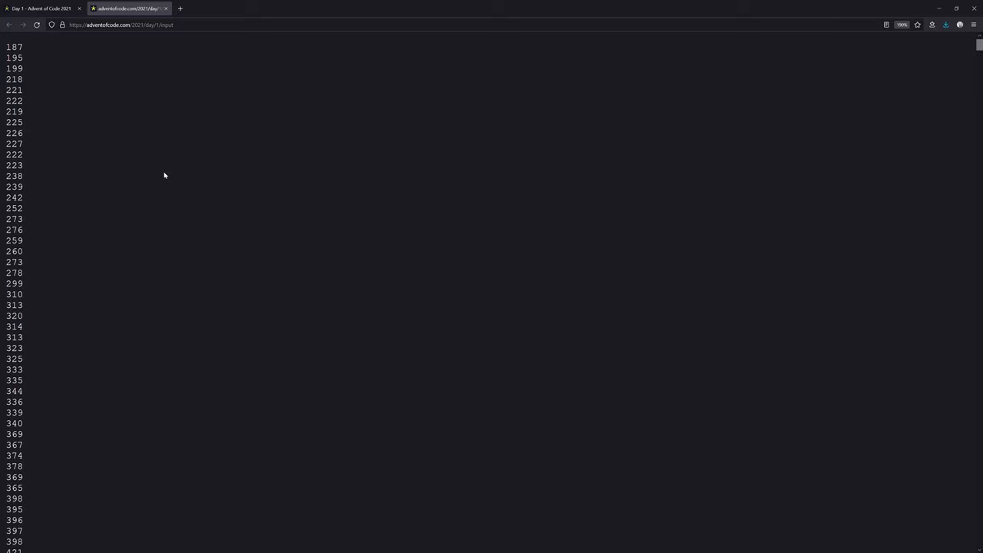
pyautogui.moveTo(300, 223)
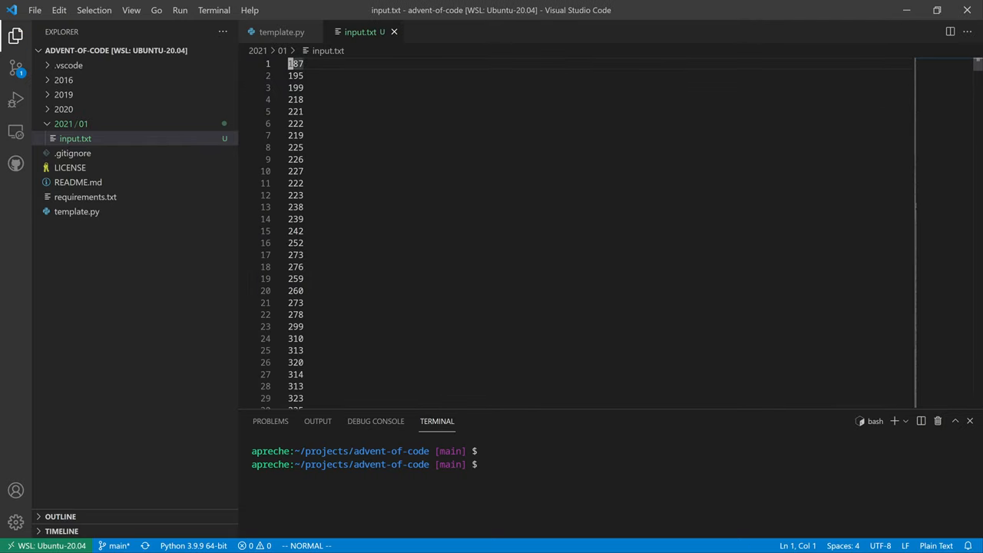
# Copy template.py into the 2021/01 folder and rename the copy sonar-sweep-1.py
pyautogui.click(75, 138)
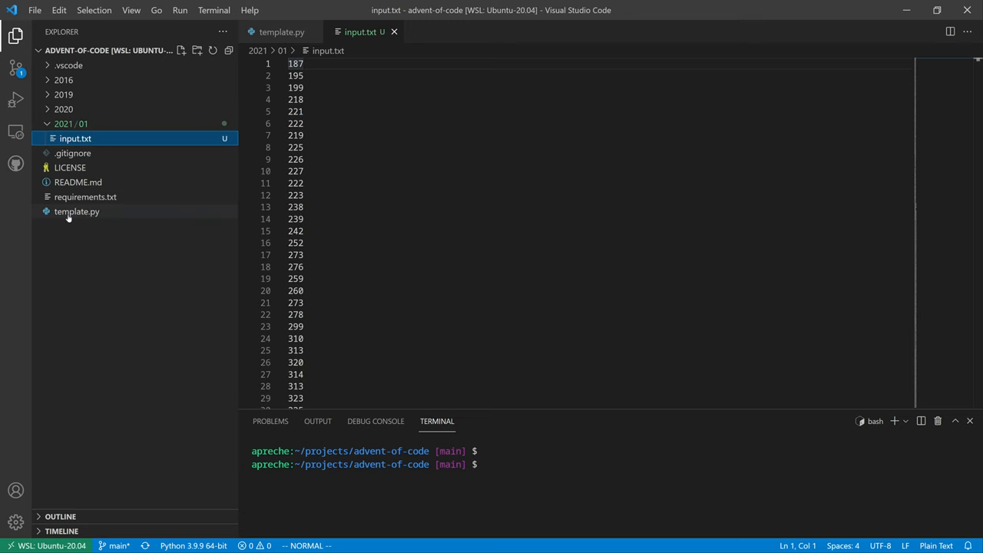
pyautogui.rightClick(77, 212)
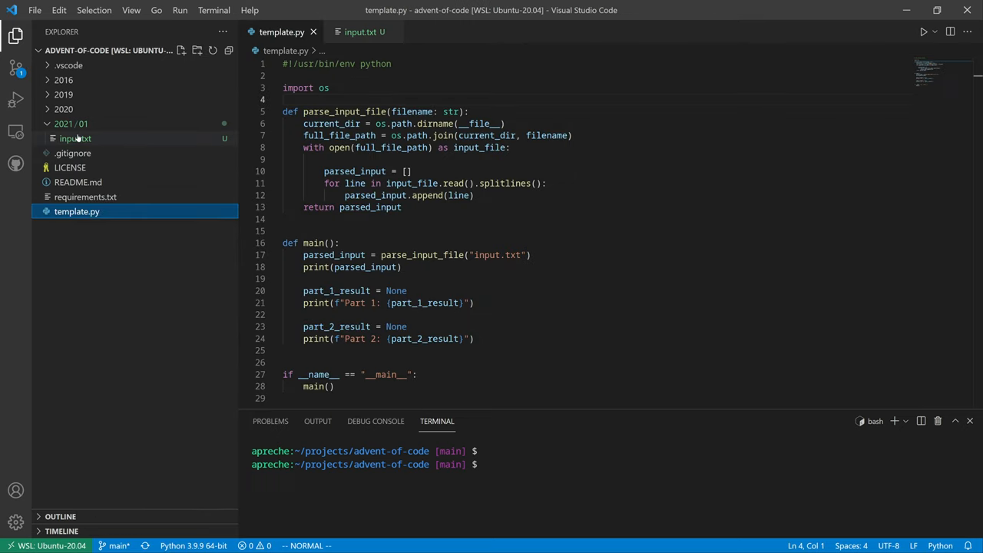
pyautogui.rightClick(70, 124)
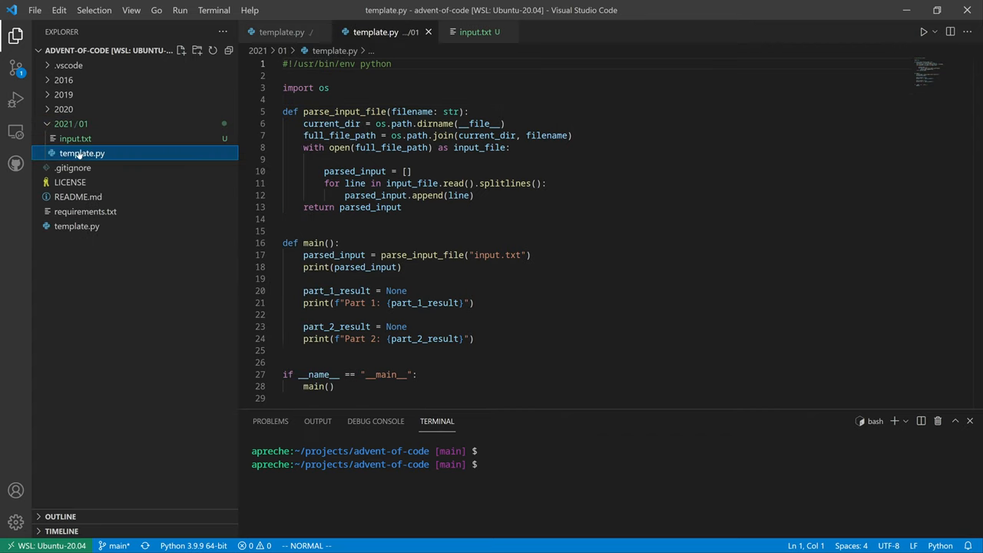
pyautogui.rightClick(82, 153)
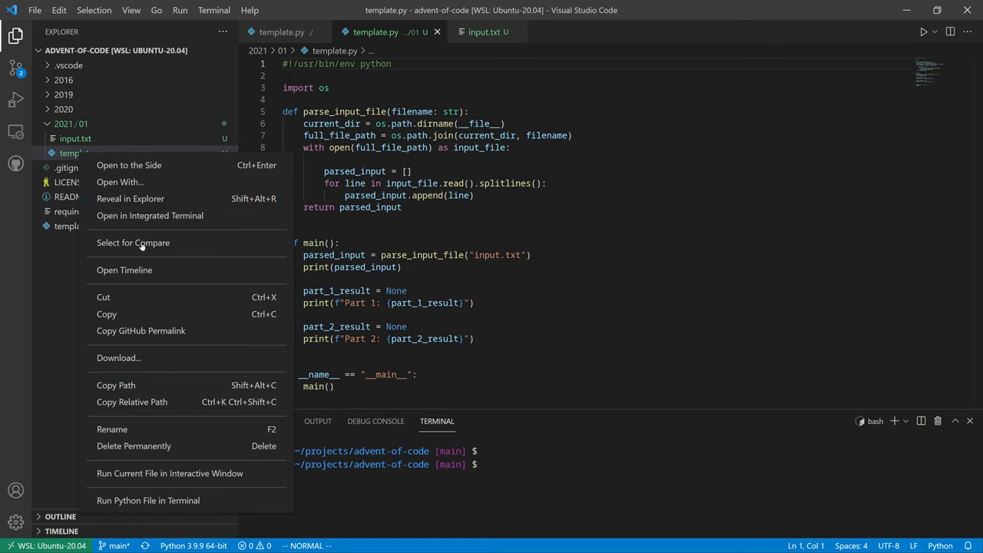
pyautogui.click(111, 428)
pyautogui.write('sonar-sweep-1')
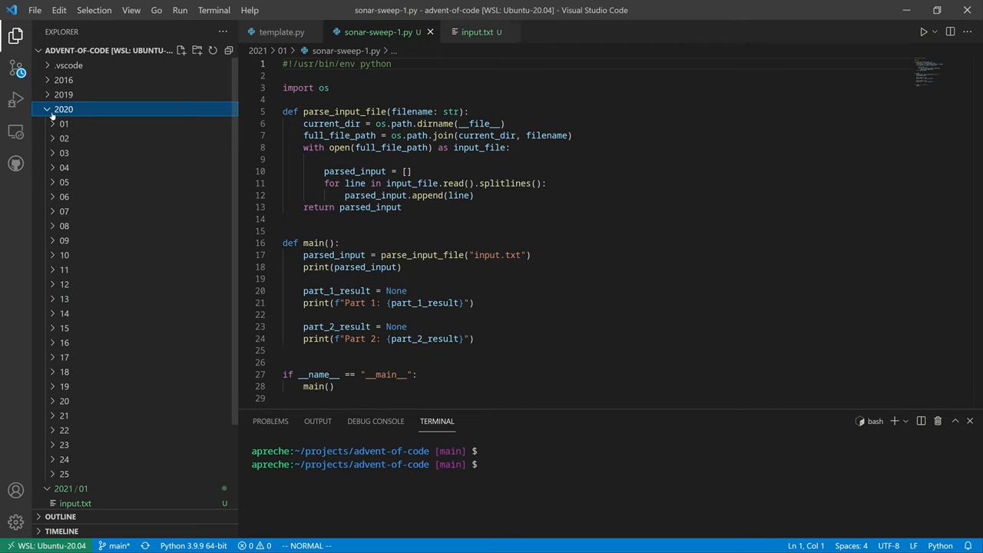
pyautogui.click(64, 124)
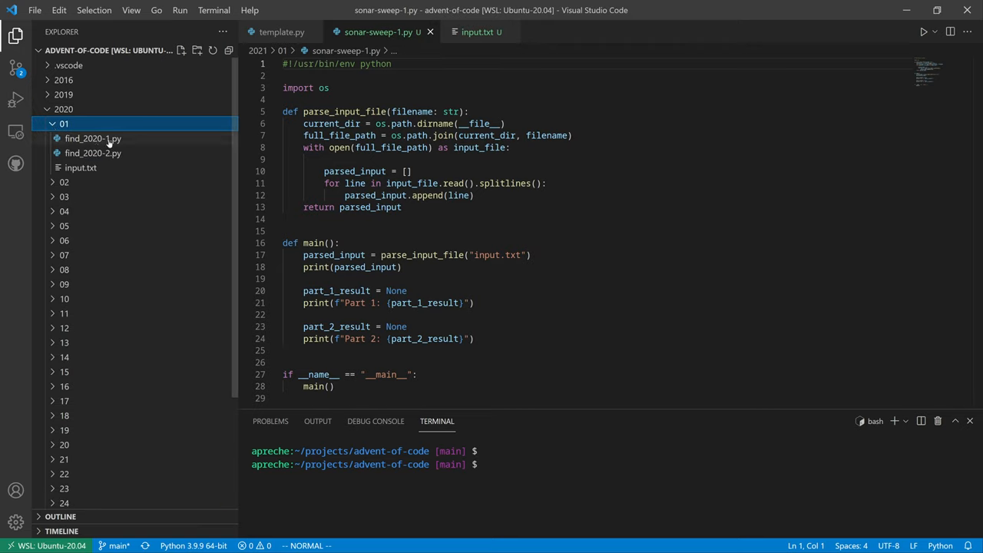
pyautogui.click(65, 138)
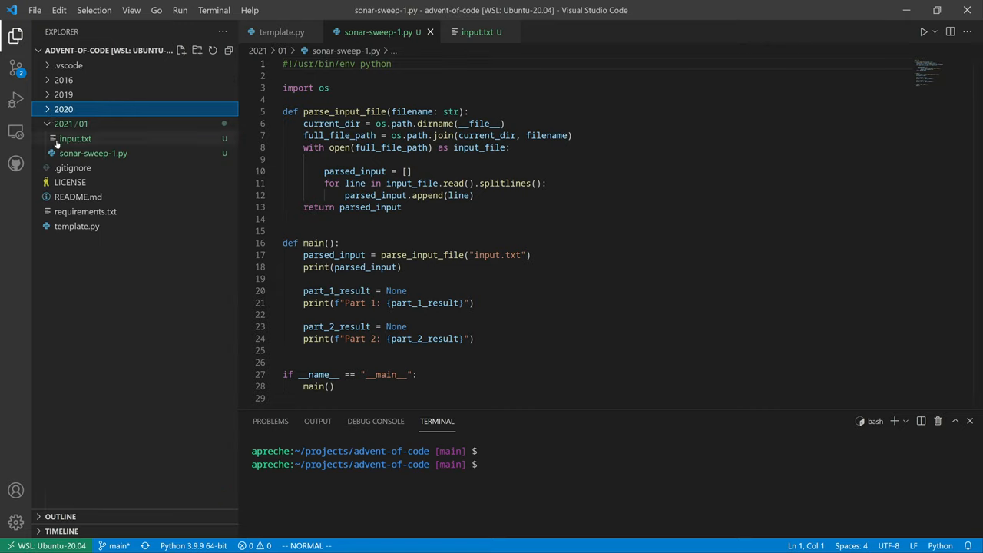
pyautogui.click(93, 153)
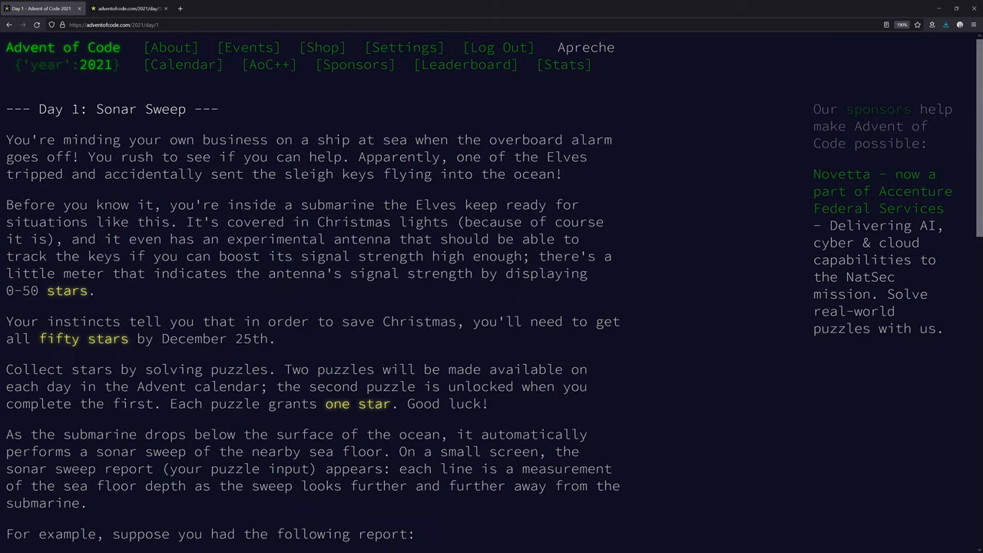
pyautogui.scroll(-3)
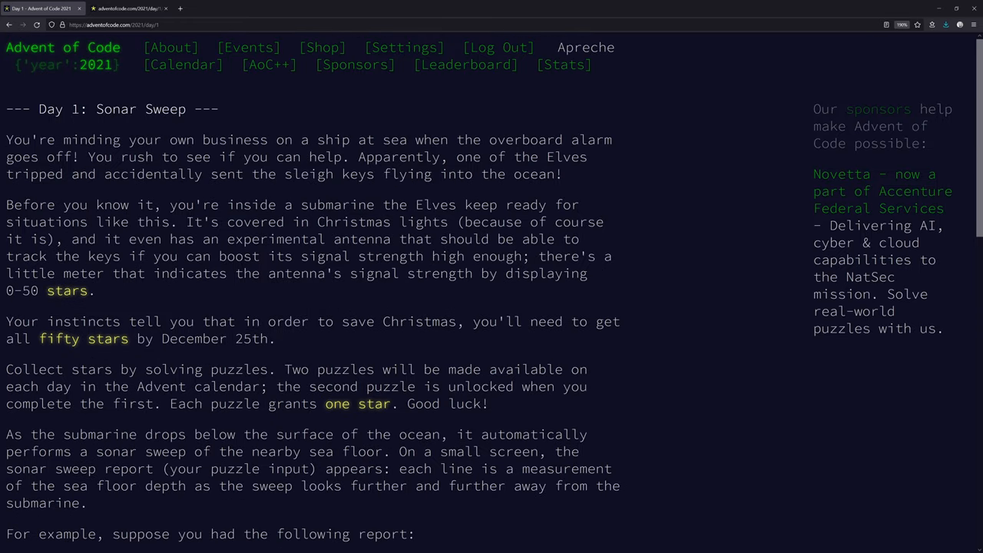
pyautogui.scroll(-3)
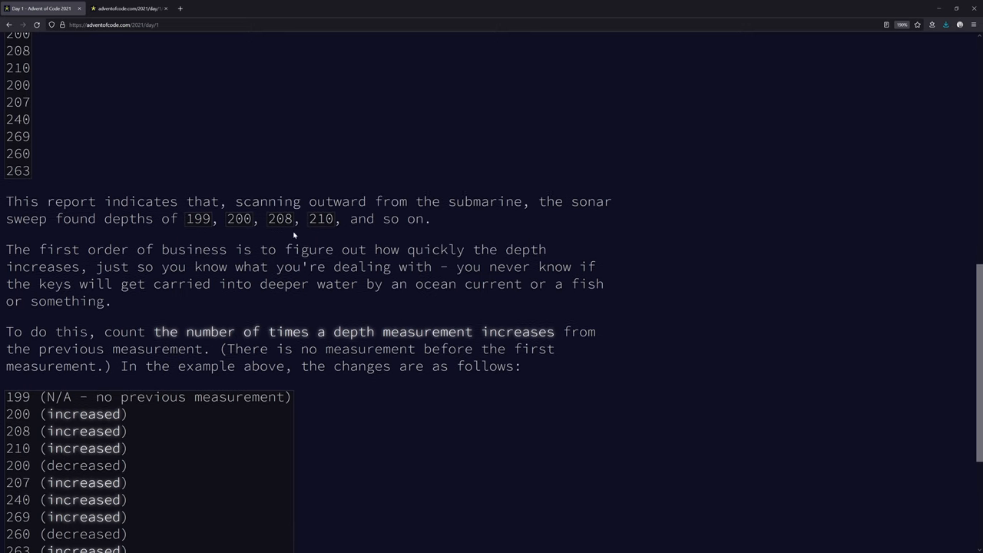
pyautogui.scroll(-3)
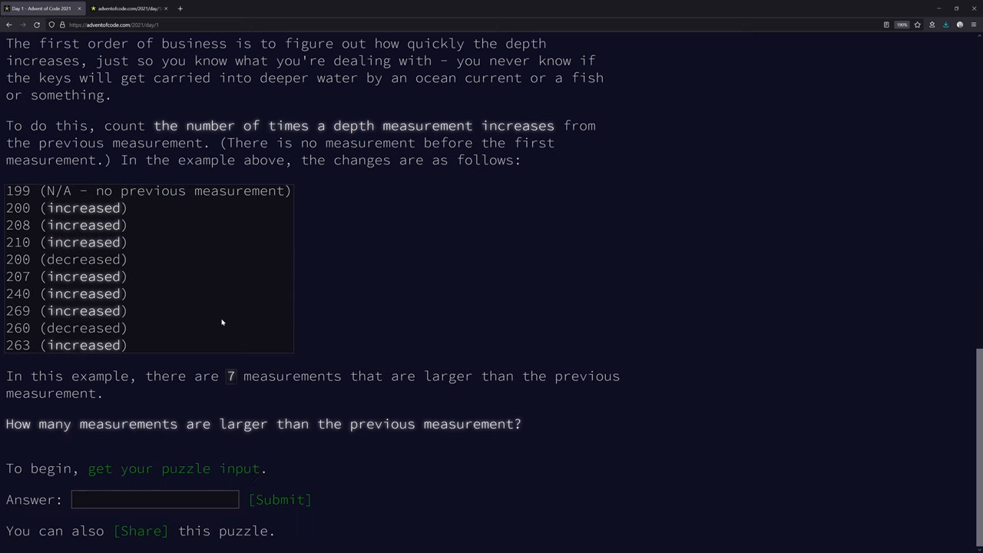
pyautogui.moveTo(277, 389)
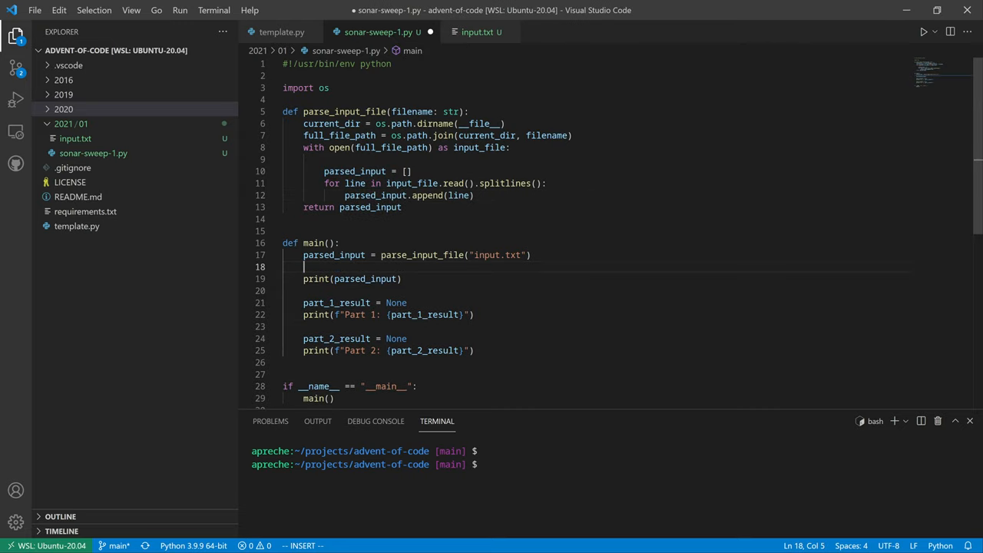
# Add breakpoint() on line 18, debug, and inspect parsed_input's string values like '187'
pyautogui.write('breakpoint()')
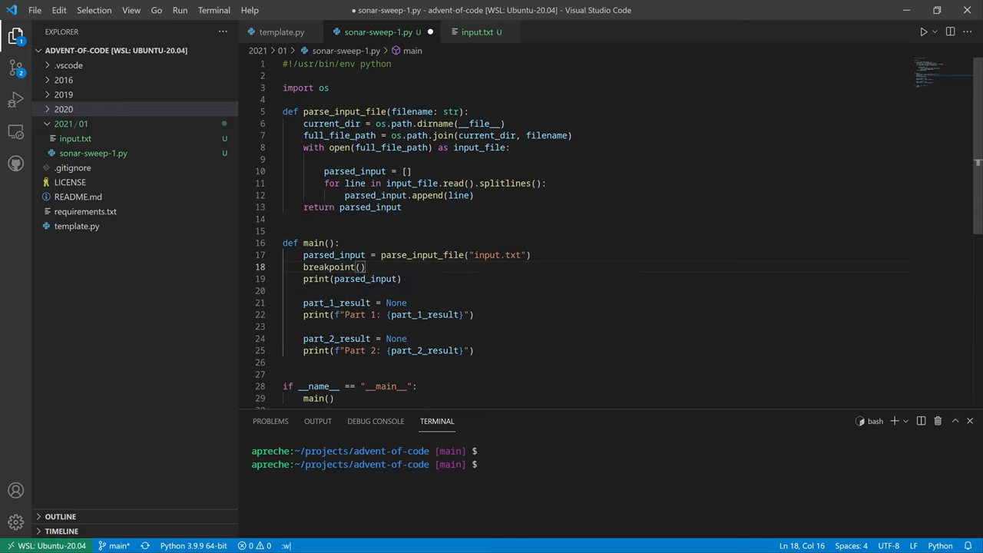
pyautogui.click(15, 99)
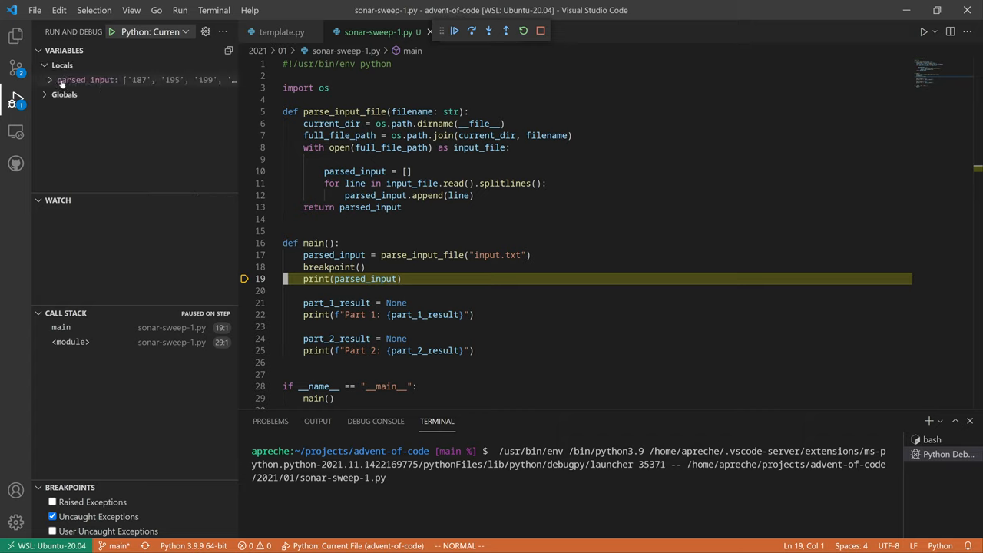
pyautogui.click(49, 79)
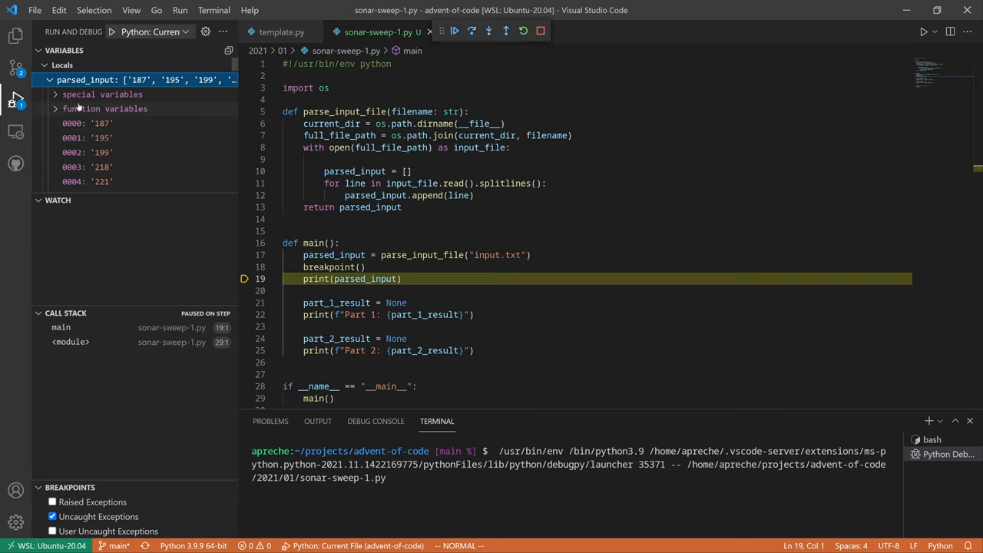
pyautogui.click(49, 80)
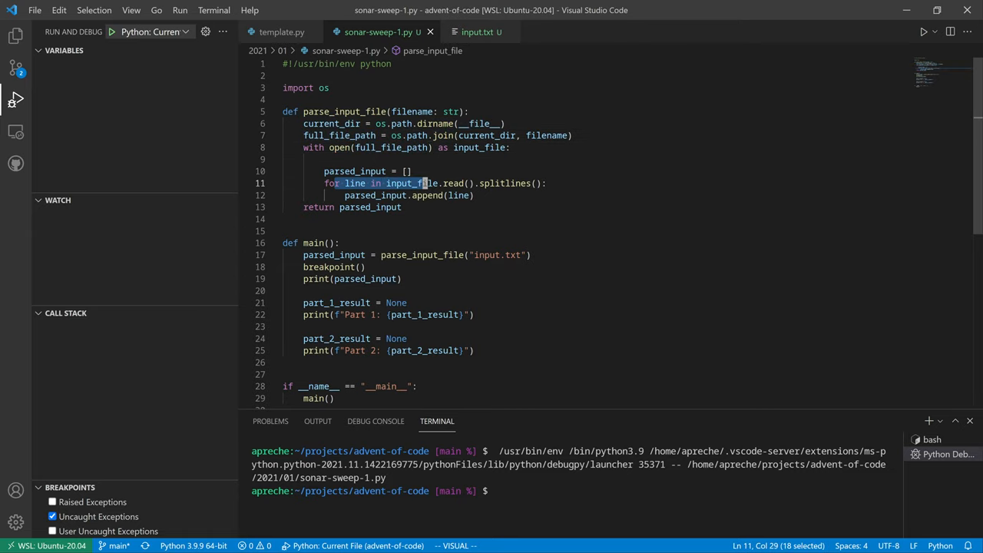
# Change append(line) to append(int(line)) and rerun sonar-sweep-1.py in the debugger
pyautogui.click(476, 32)
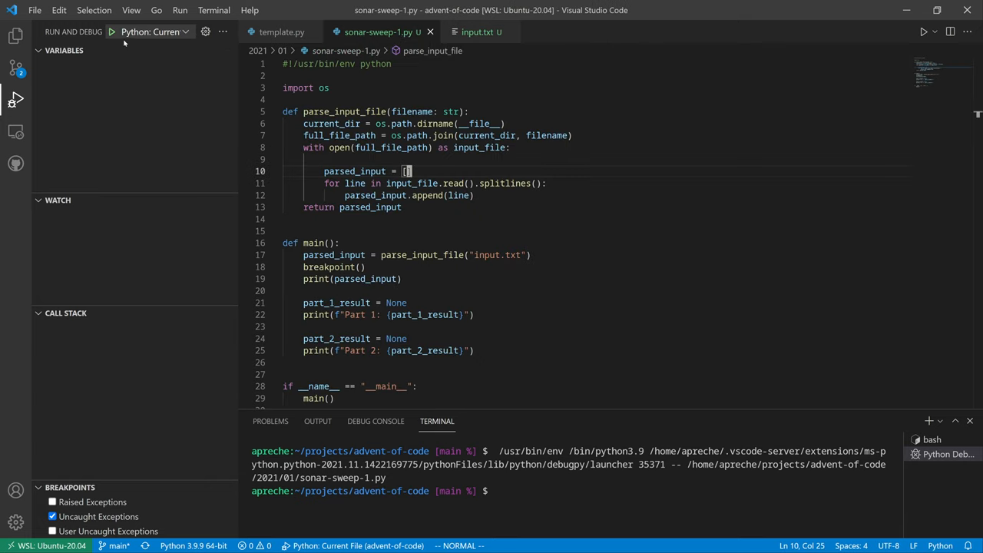
pyautogui.click(111, 31)
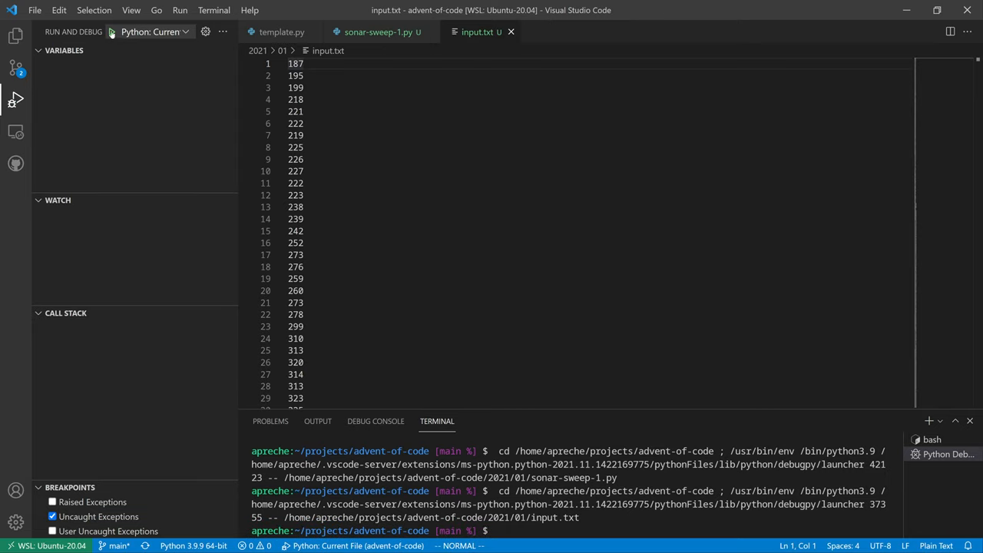
pyautogui.click(112, 32)
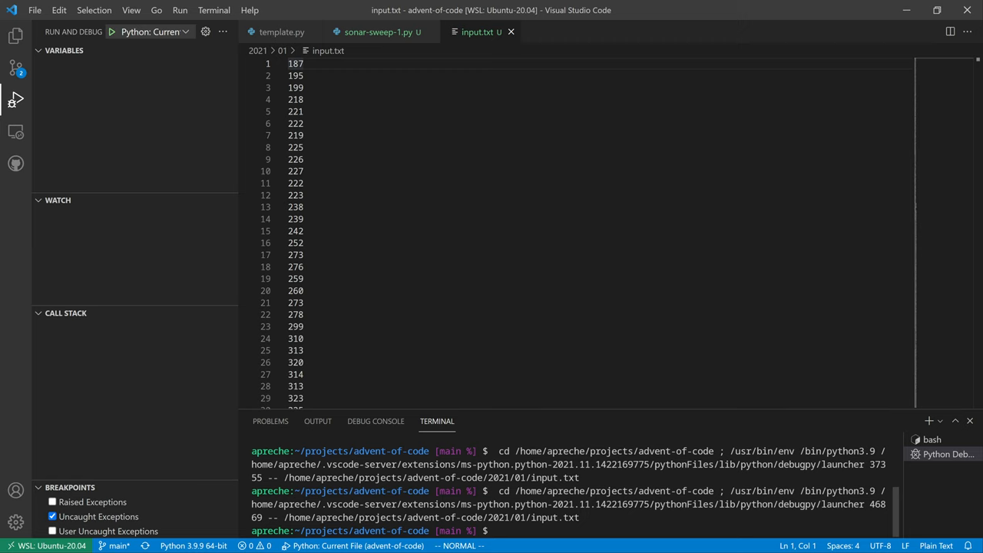
pyautogui.click(376, 31)
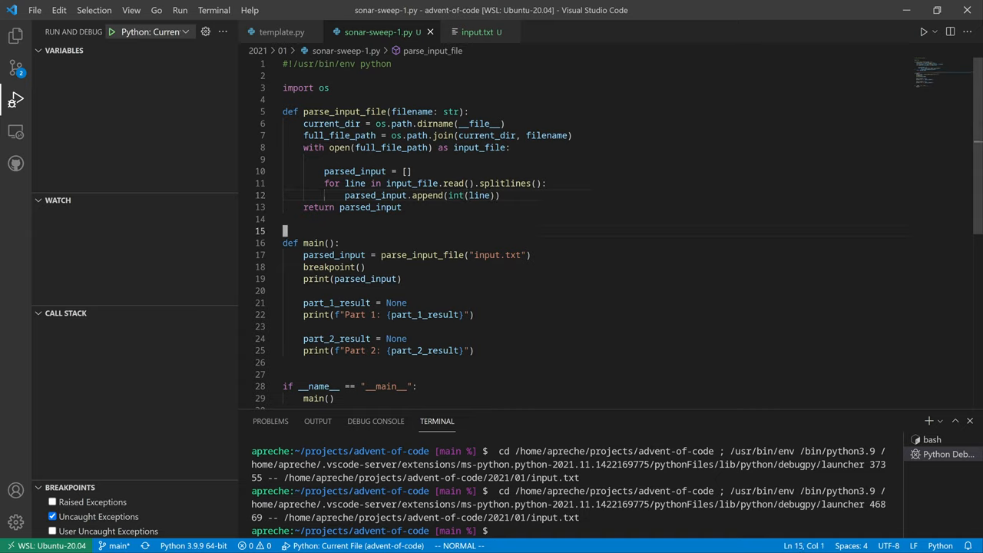
pyautogui.click(427, 195)
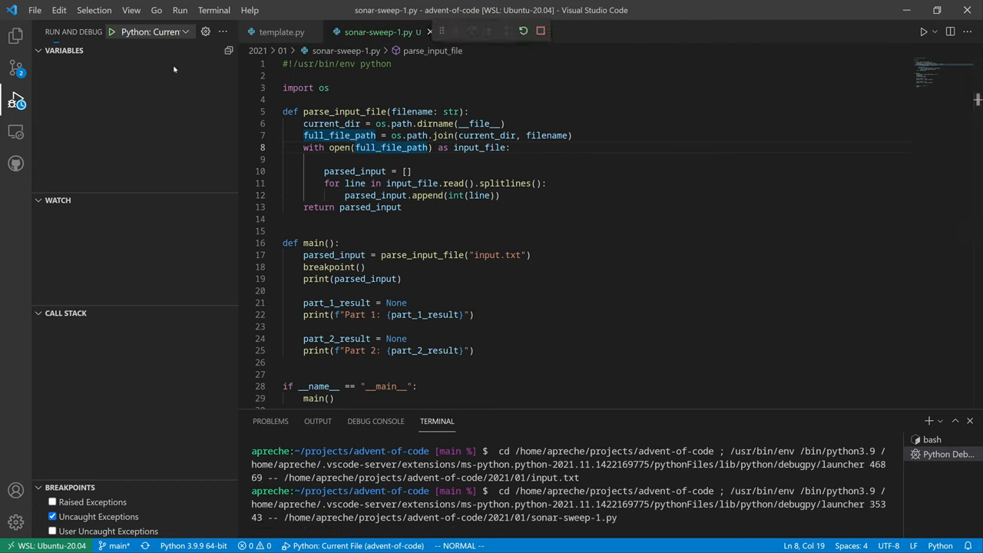
pyautogui.click(471, 31)
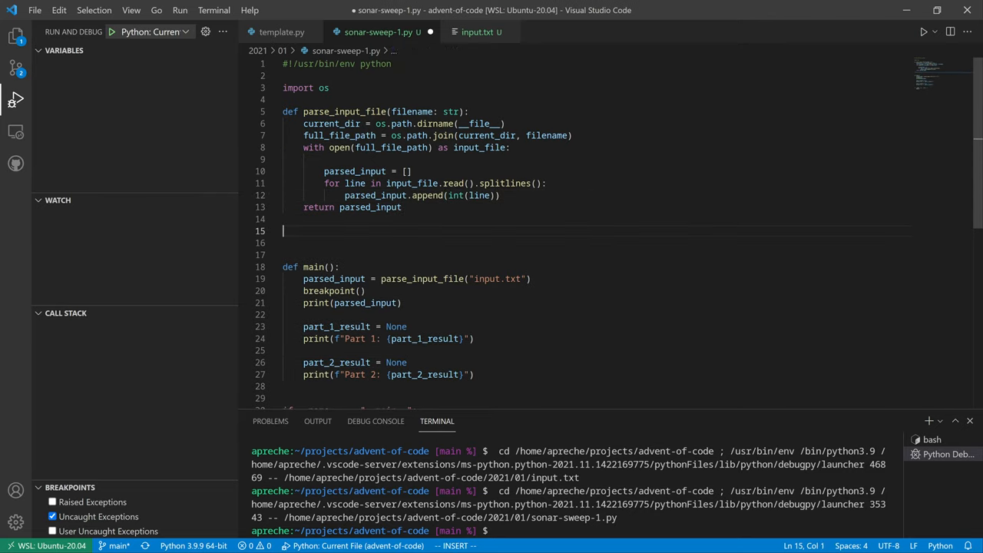
# Type 'def get_num_' on the blank line above main()
pyautogui.write('def get_')
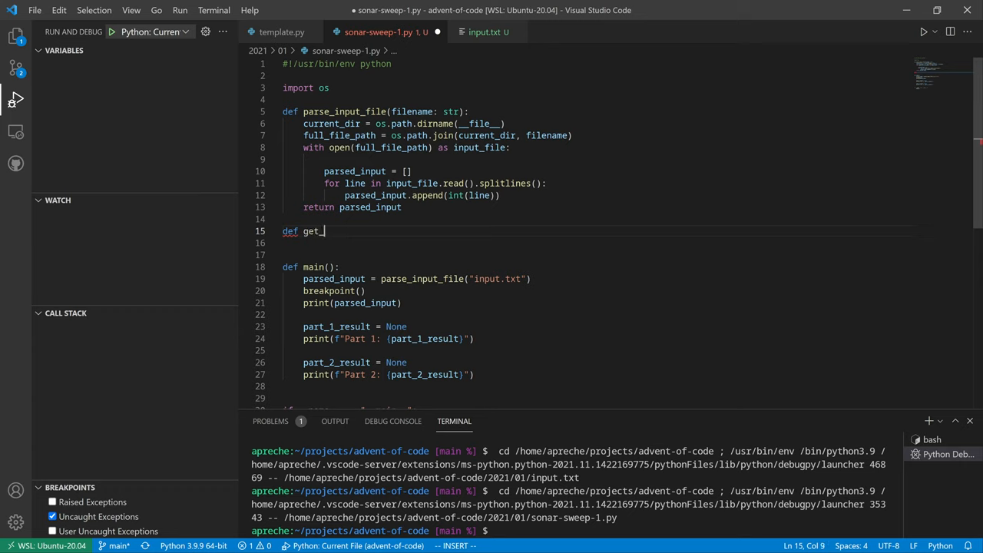
pyautogui.write('num_')
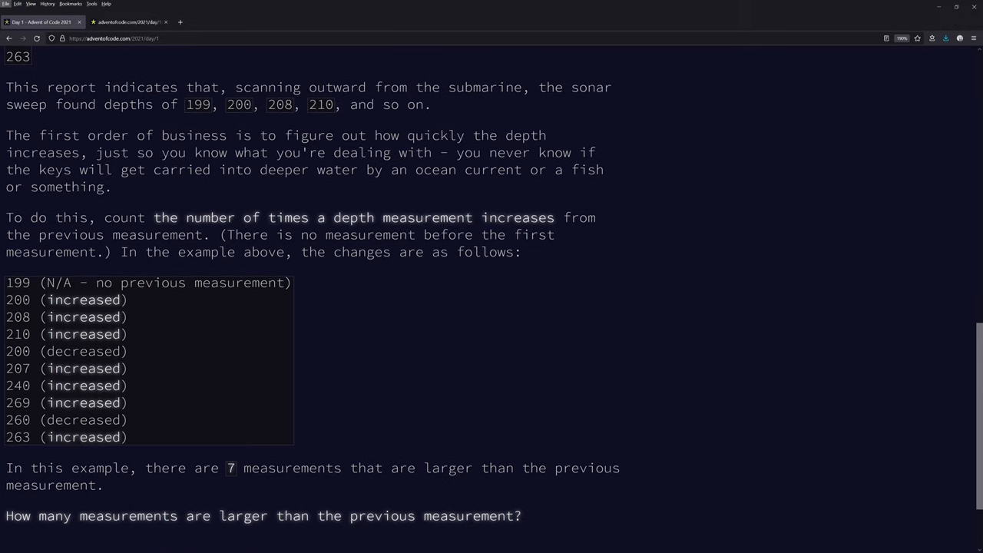
pyautogui.scroll(-3)
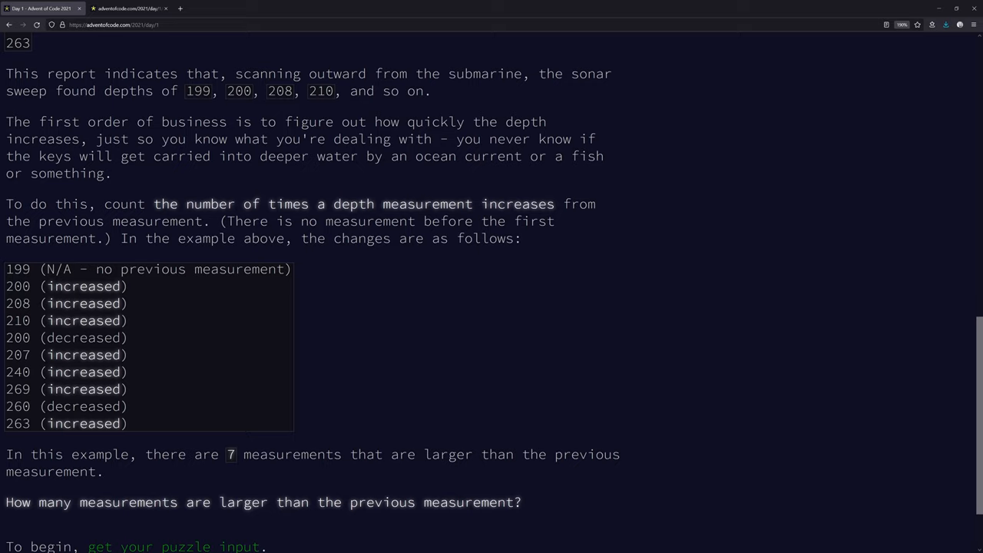
pyautogui.doubleClick(17, 320)
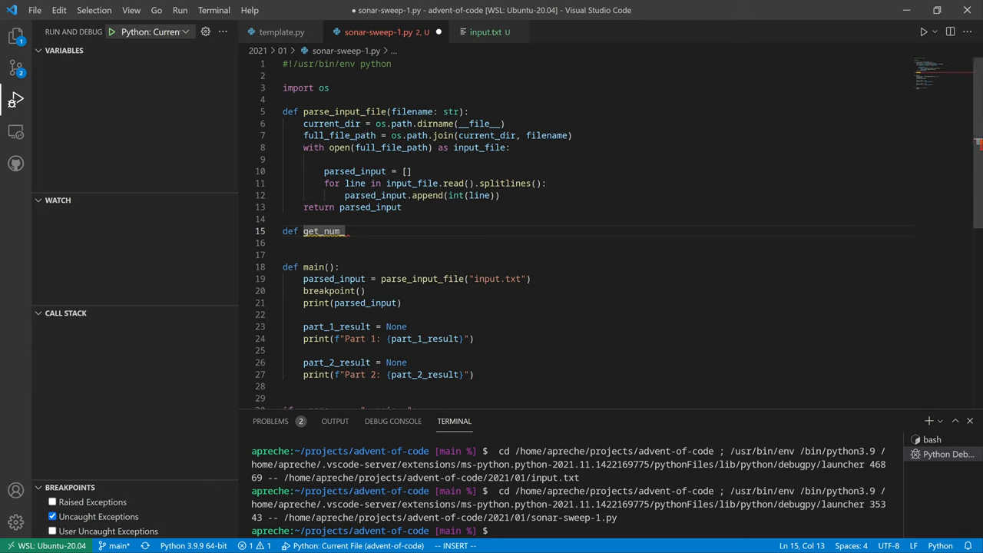
# Define get_num_depth_increases(depths) and initialize current_val to None
pyautogui.write('_depth_increases(')
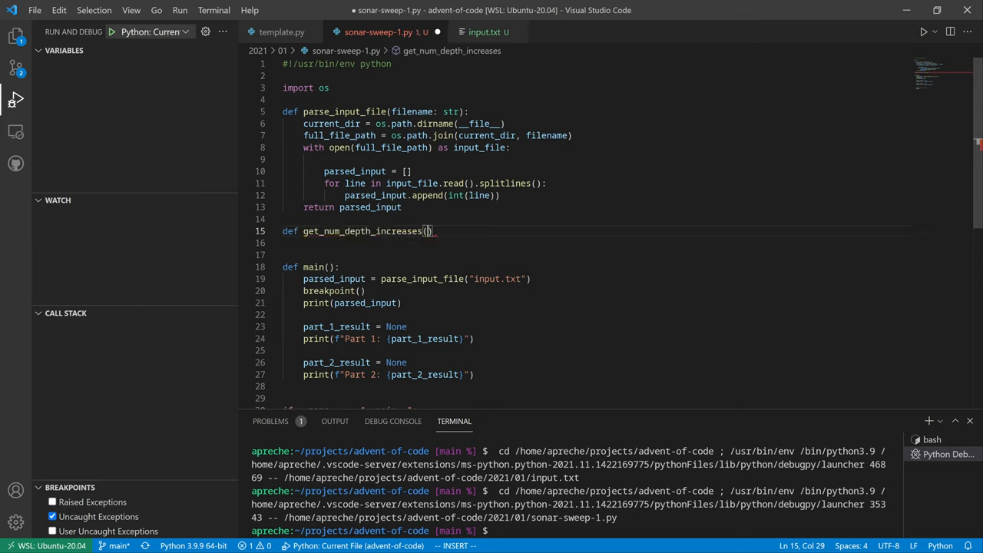
pyautogui.write('depths')
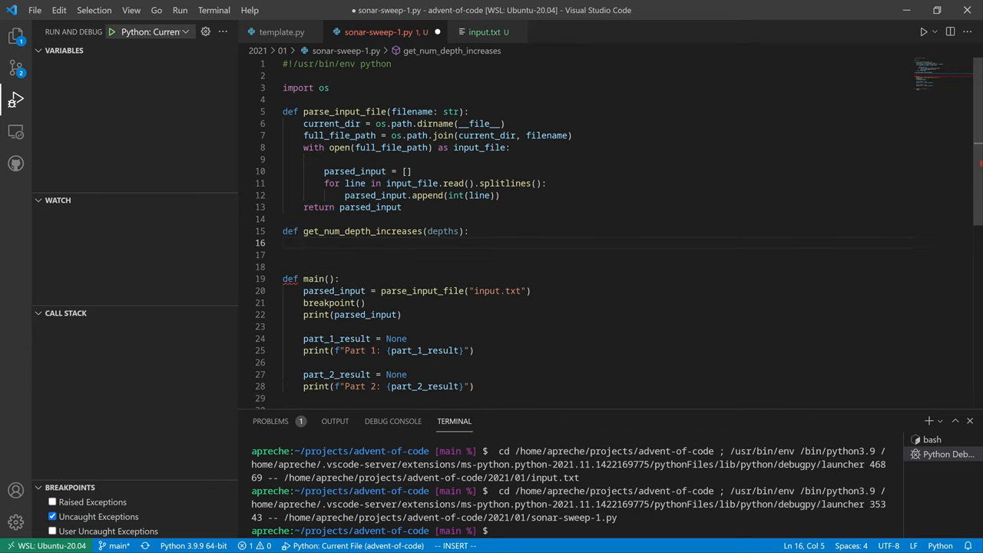
pyautogui.write('current_val =')
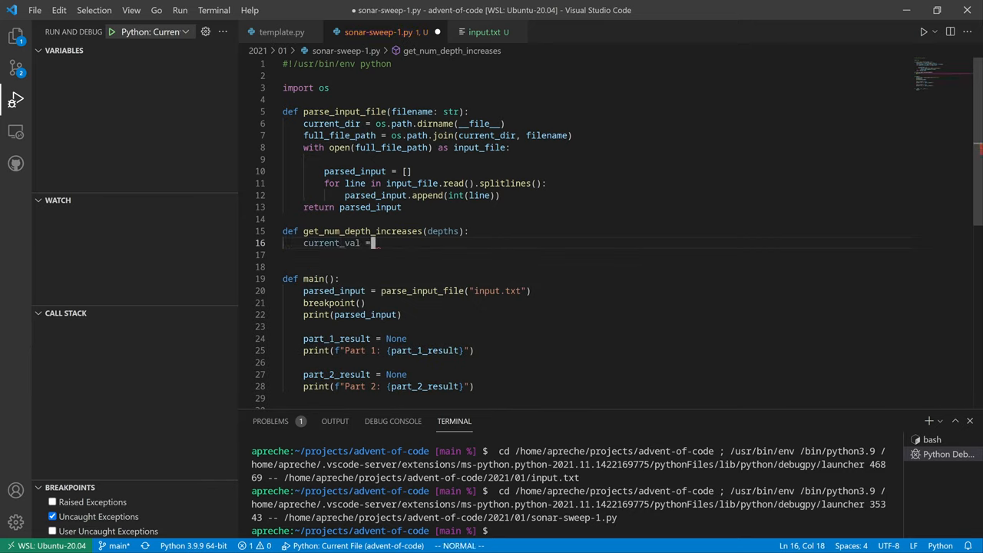
pyautogui.write('N')
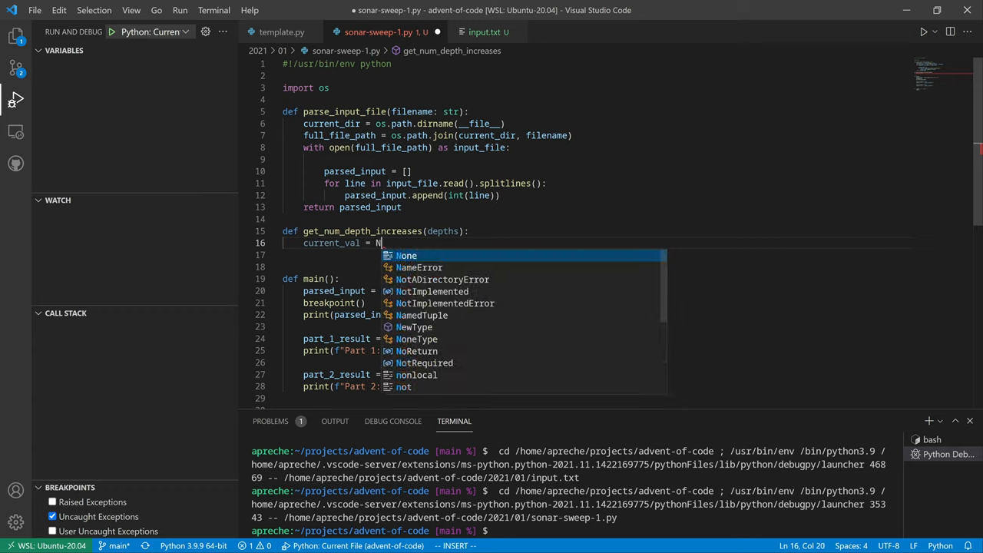
pyautogui.press('Enter')
pyautogui.write('for depth in depths:')
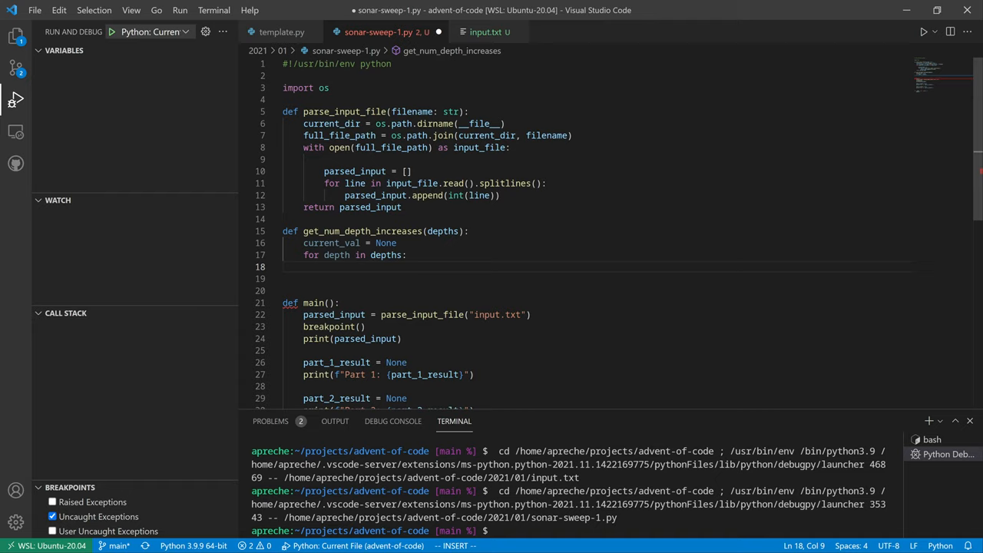
# Write the loop comparing each depth to current_val, incrementing num_increases by 1
pyautogui.write('if c')
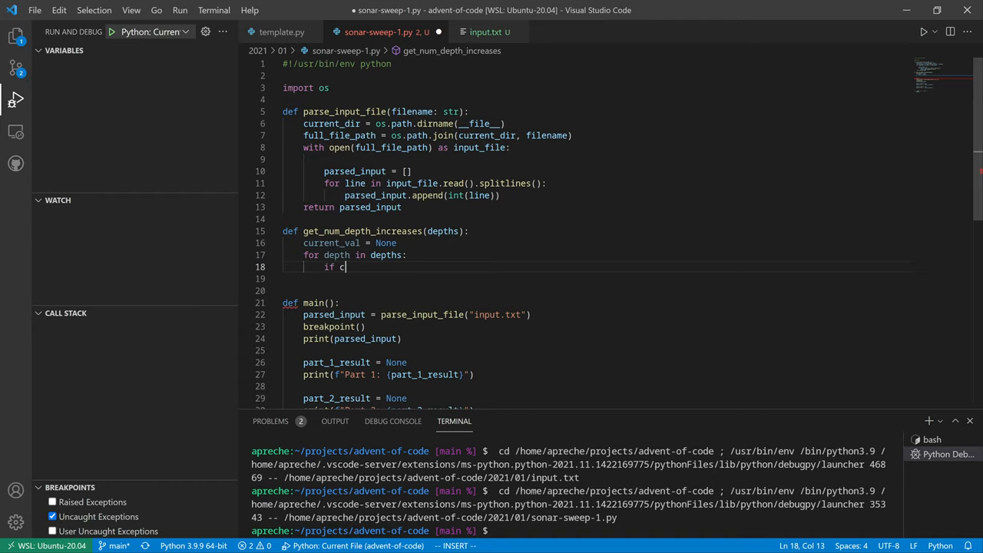
pyautogui.write('current_val is None:')
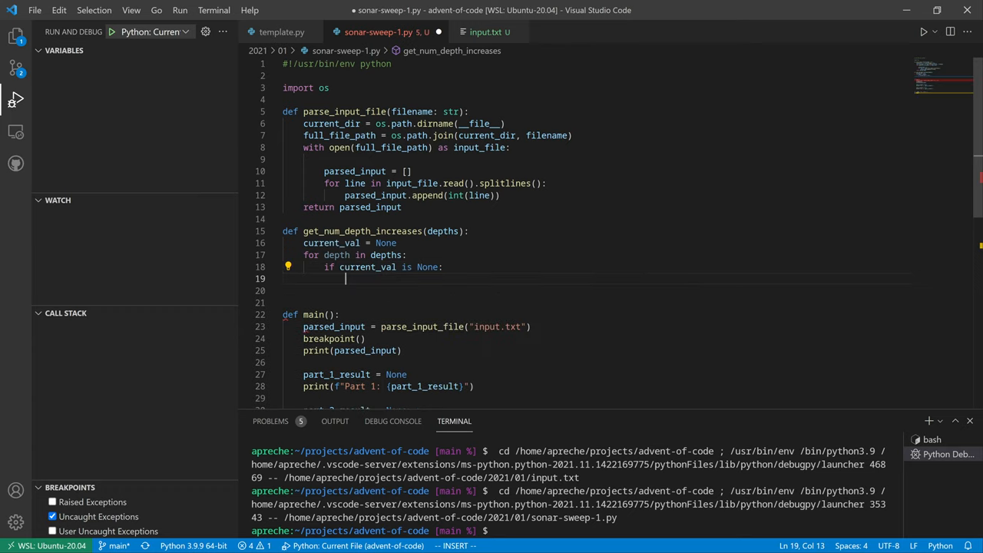
pyautogui.write('current_val = depth')
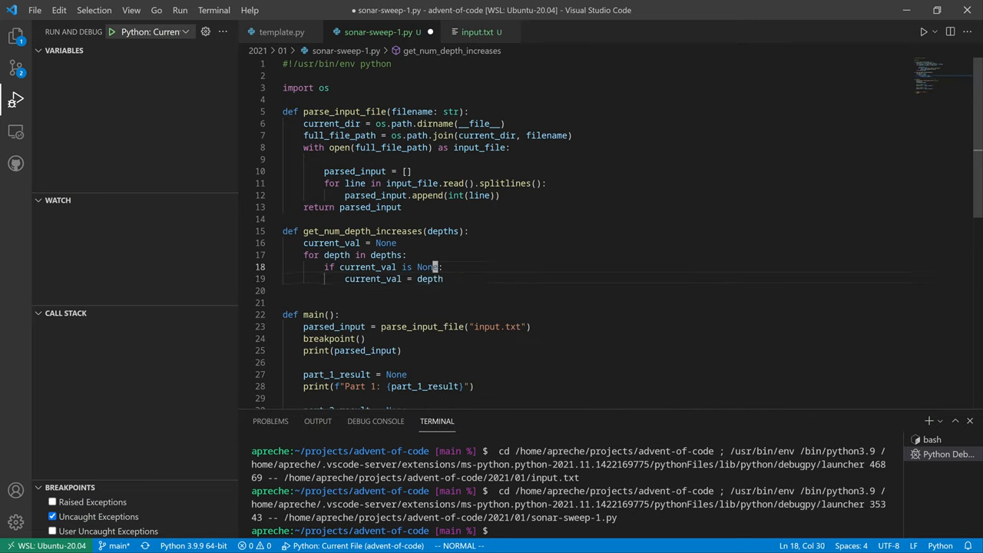
pyautogui.write('not')
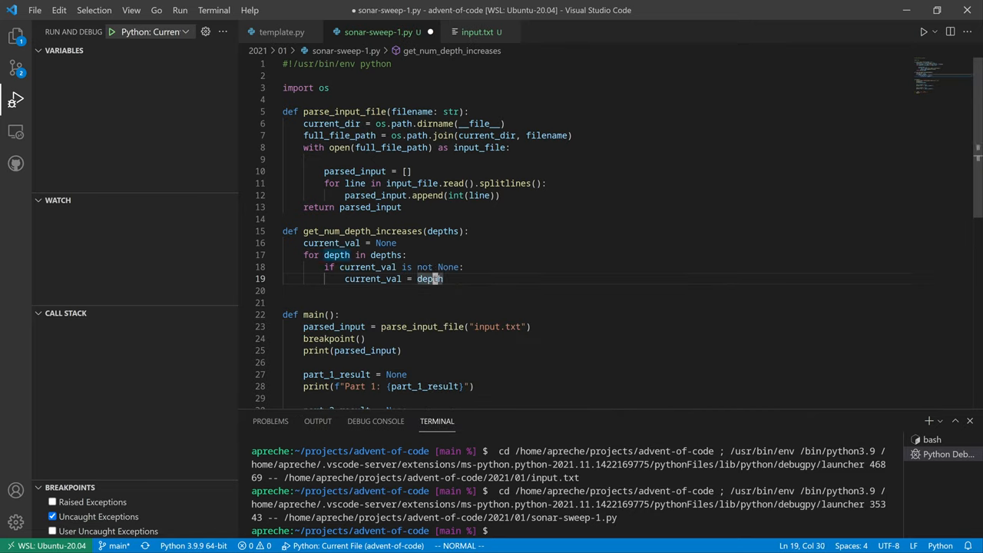
pyautogui.write('num_')
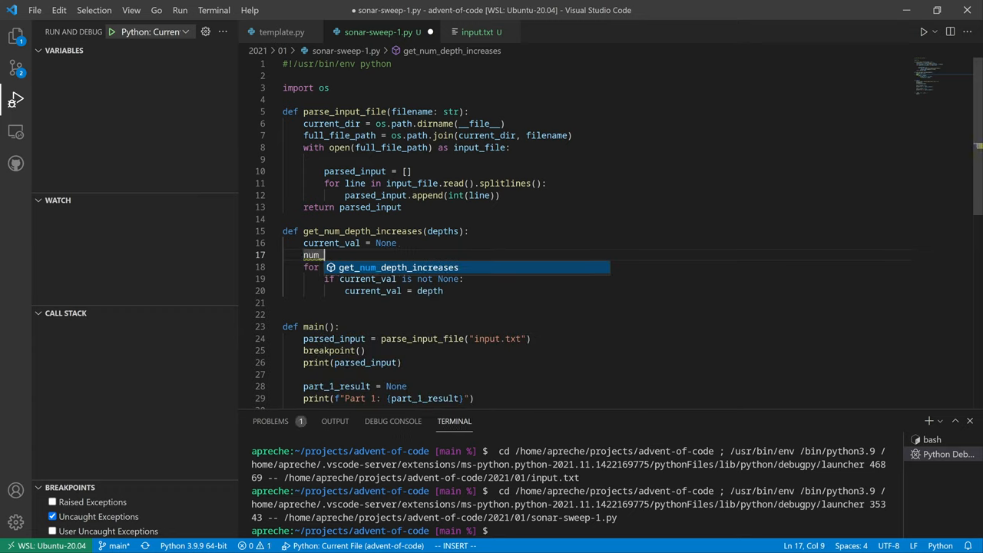
pyautogui.write('increases = 0')
pyautogui.click(598, 303)
pyautogui.write('return num_increases')
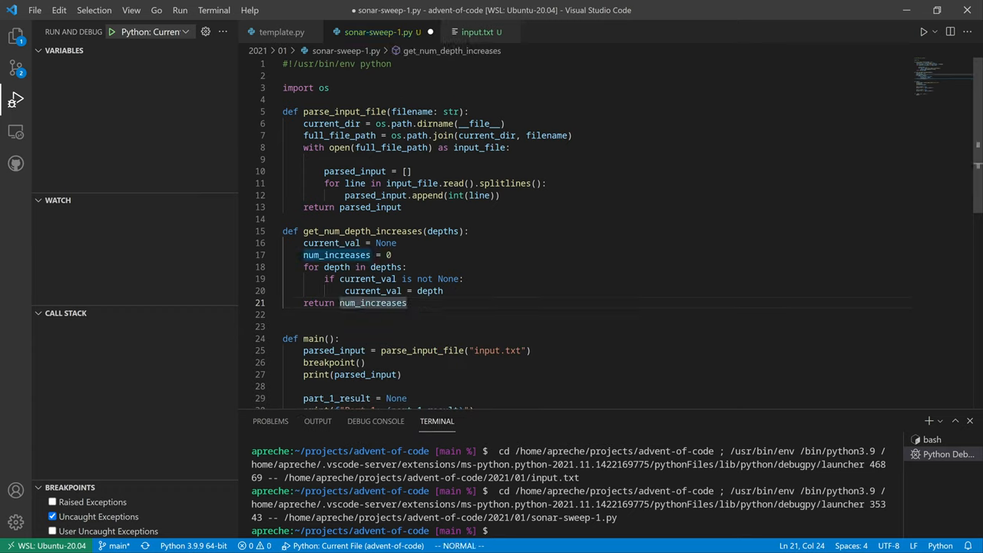
pyautogui.click(388, 242)
pyautogui.write('if')
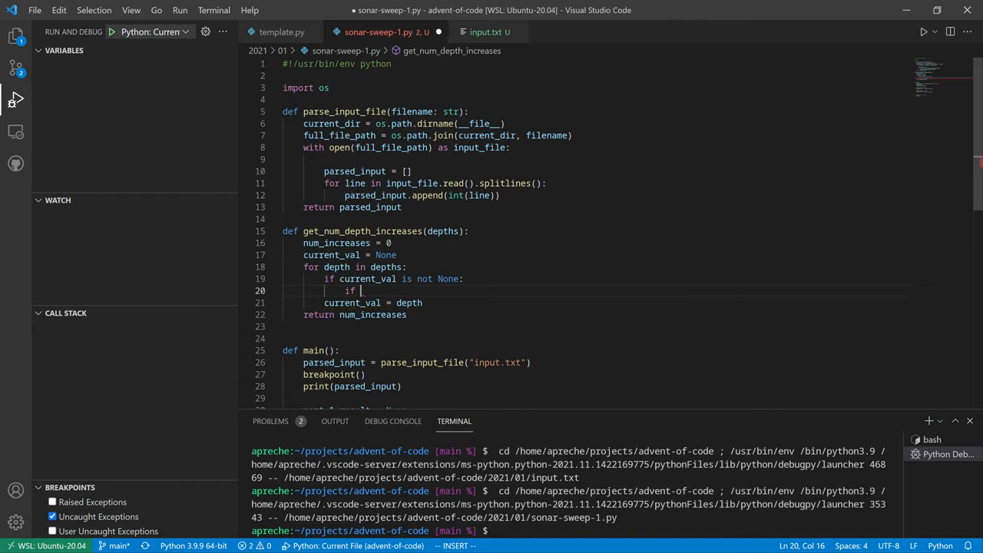
pyautogui.write('depth > current_val:')
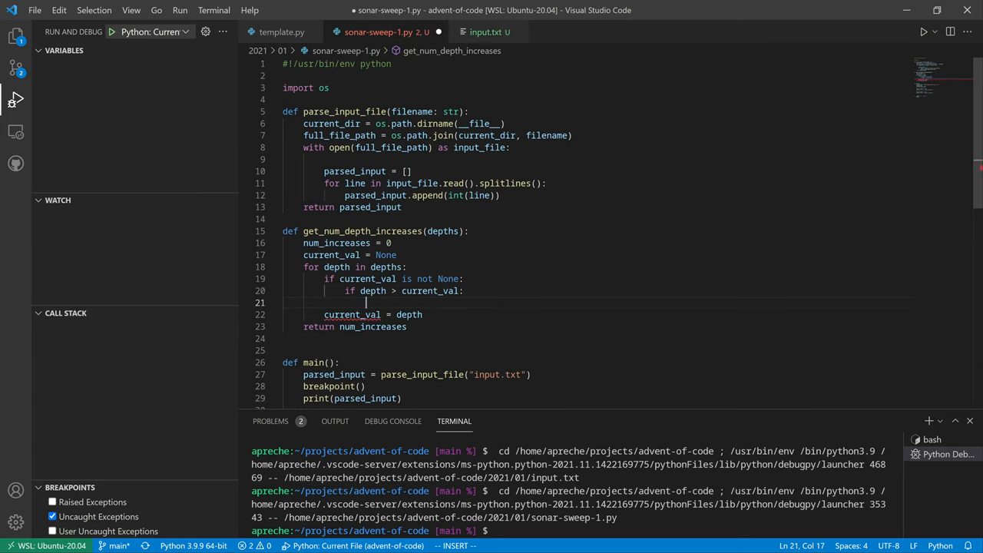
pyautogui.write('num_increa')
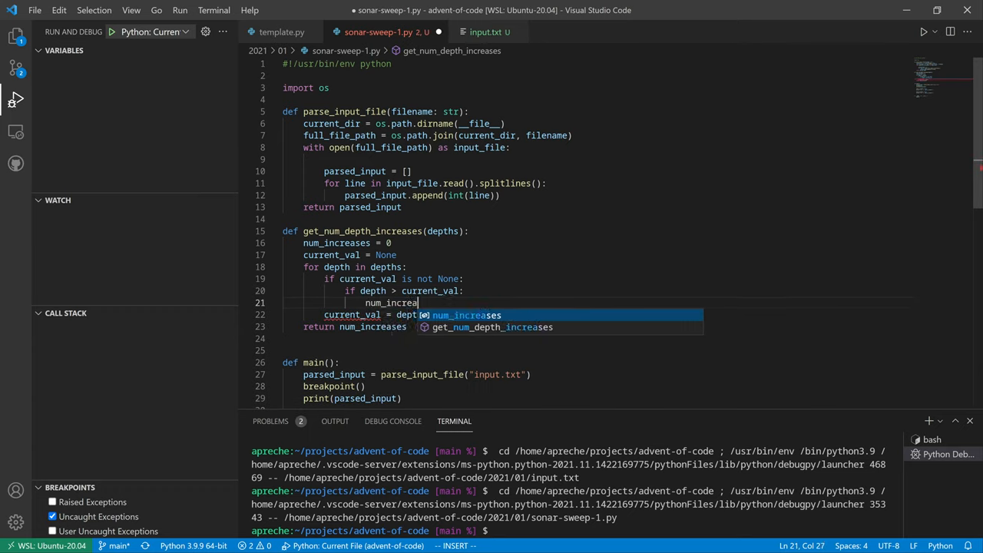
pyautogui.write('+= 1')
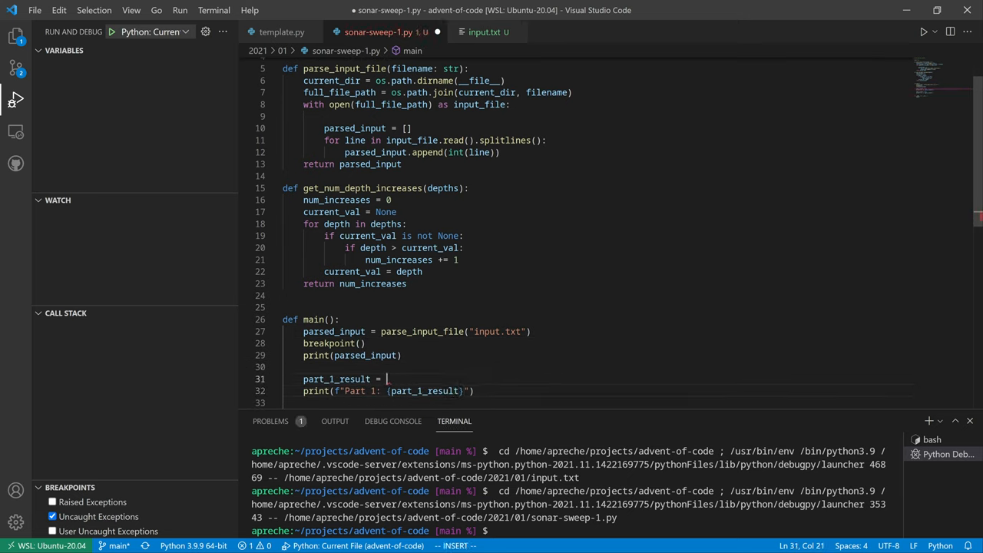
# Set part_1_result to get_num_depth_increases(parsed_input) in main()
pyautogui.write('get_num_depth_increases(')
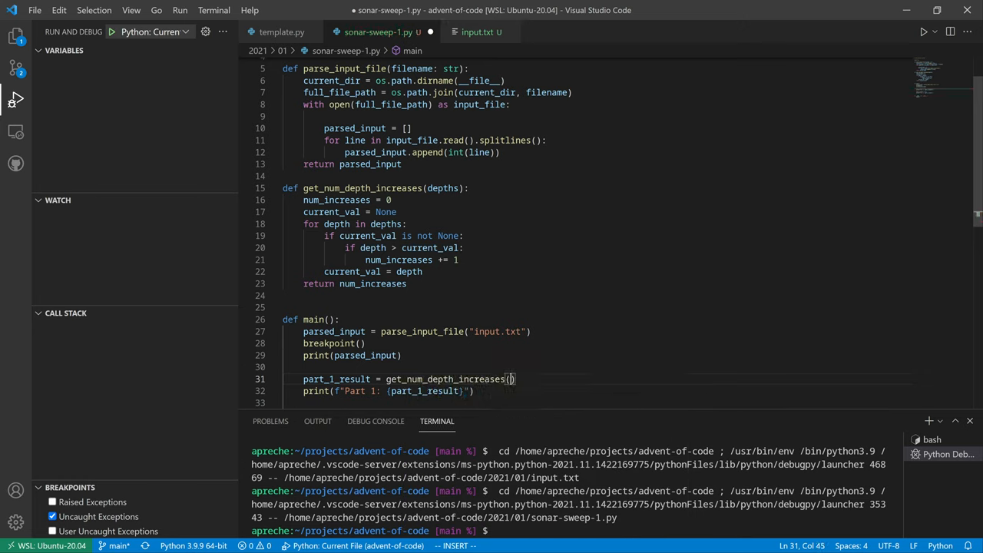
pyautogui.write('parsed_in')
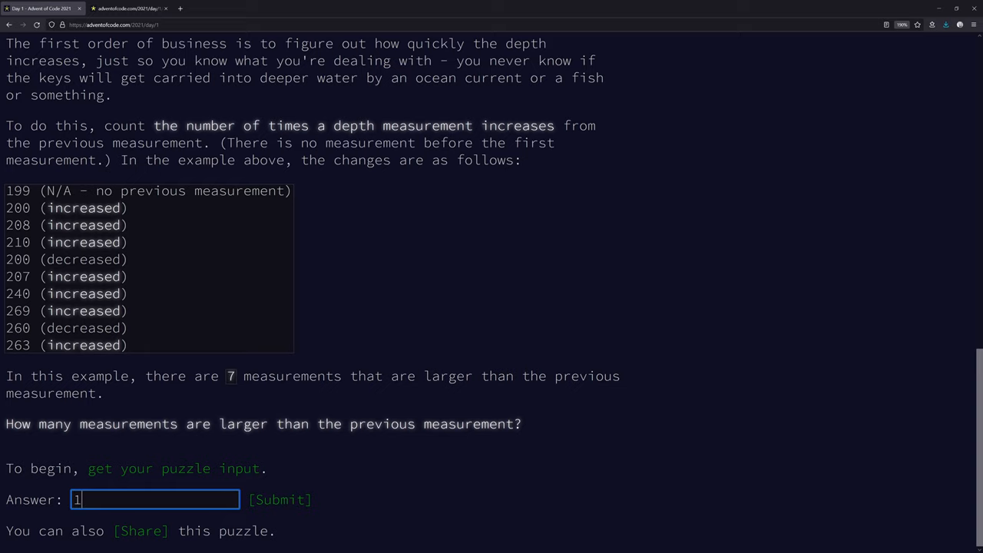
# Submit 1665 as the Part One answer and continue to Part Two
pyautogui.click(280, 499)
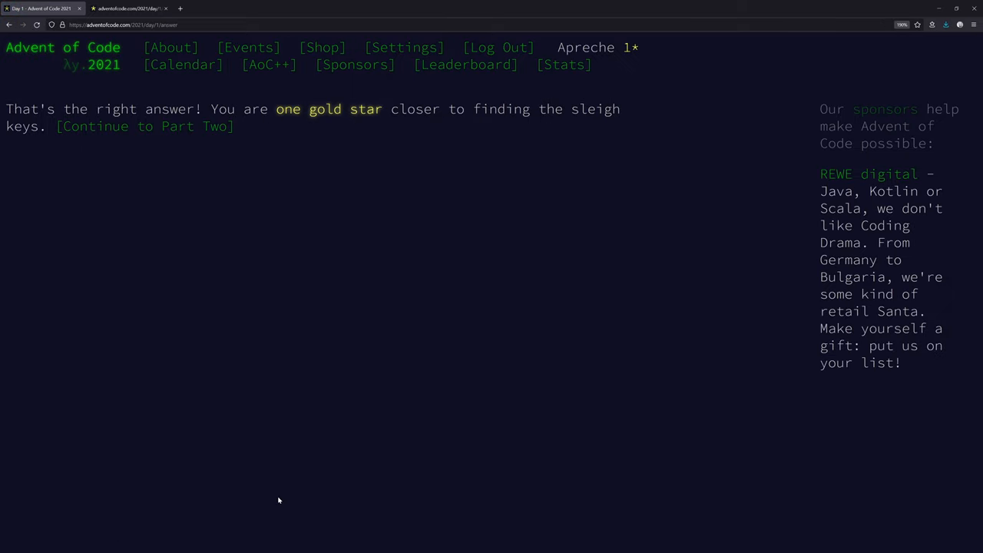
pyautogui.moveTo(270, 335)
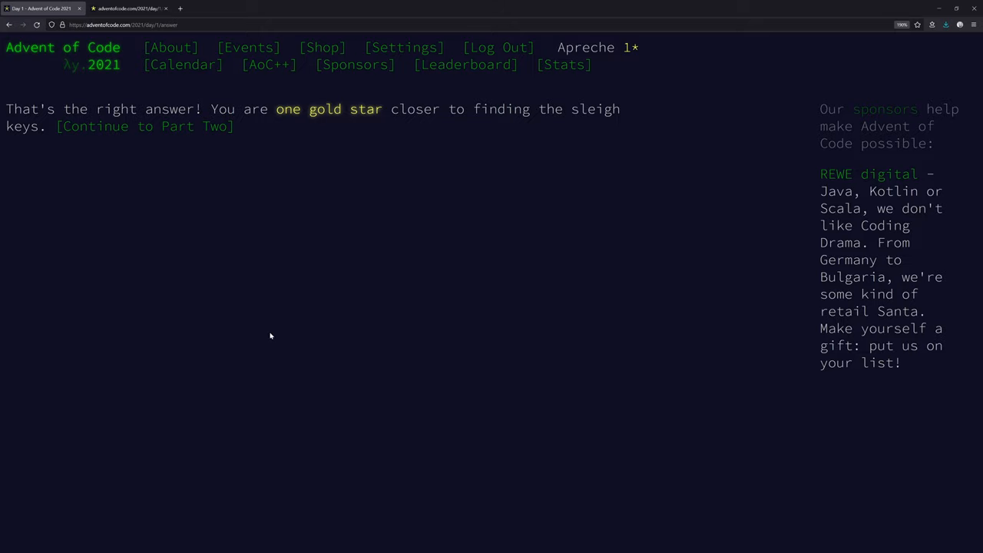
pyautogui.moveTo(320, 158)
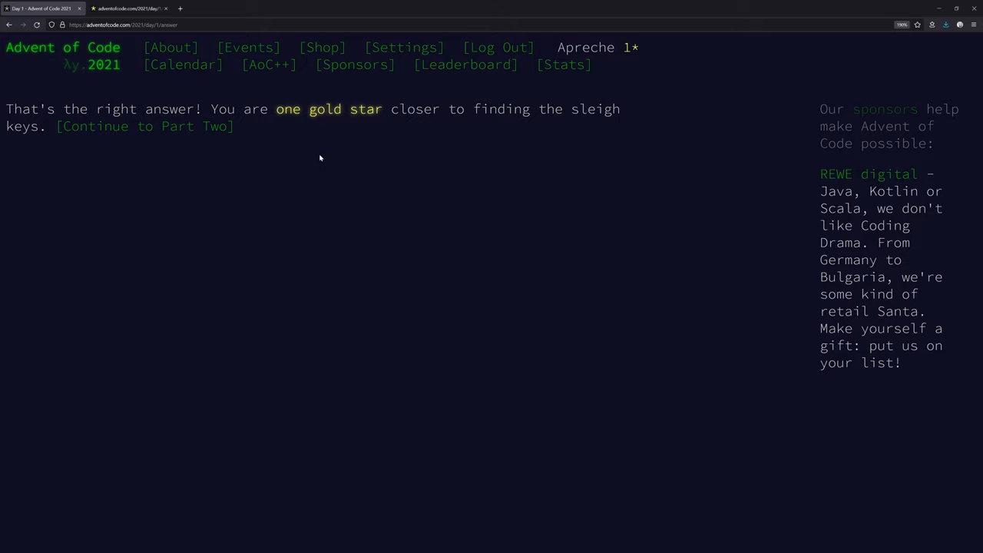
pyautogui.click(144, 126)
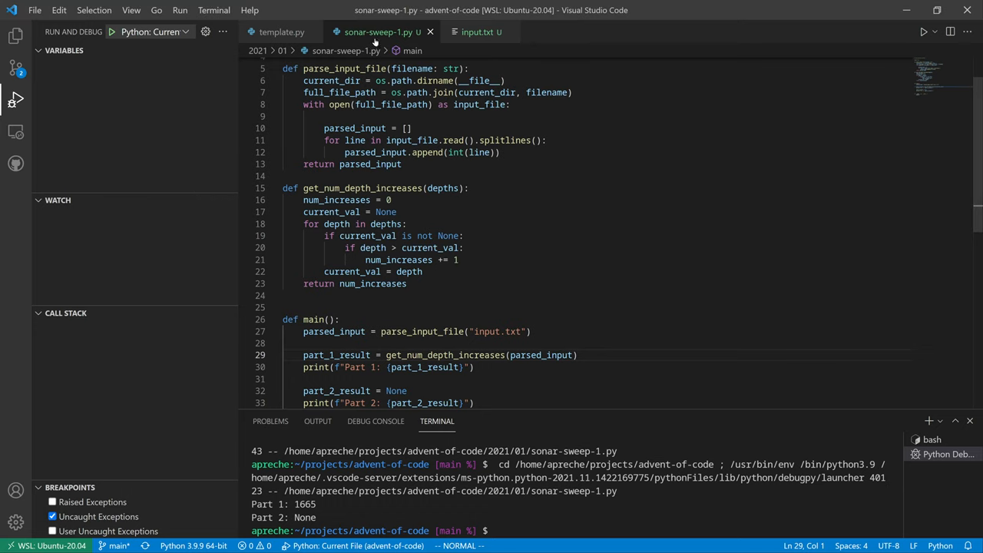
# Duplicate sonar-sweep-1.py as sonar-sweep-2.py in 2021/01 and close sonar-sweep-1.py's tab
pyautogui.click(16, 36)
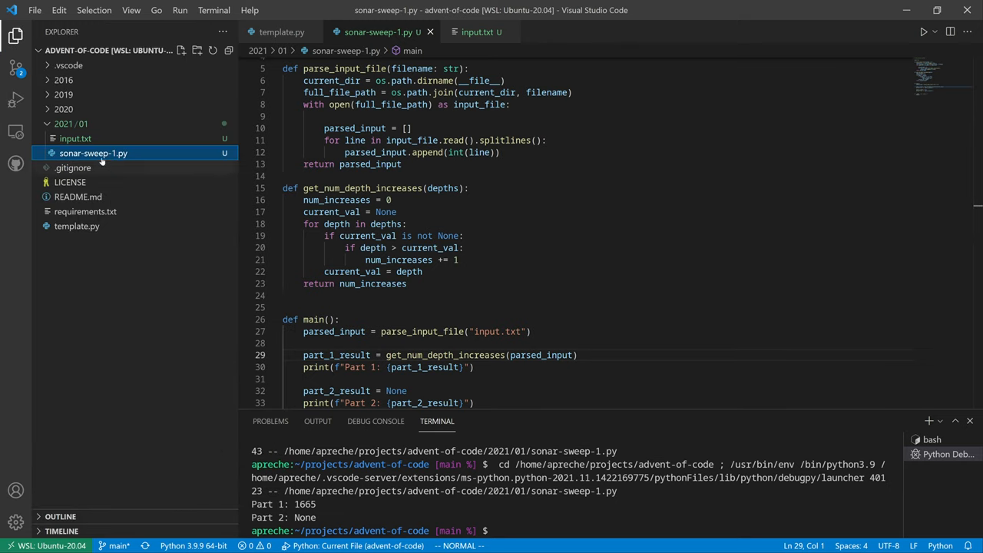
pyautogui.rightClick(93, 153)
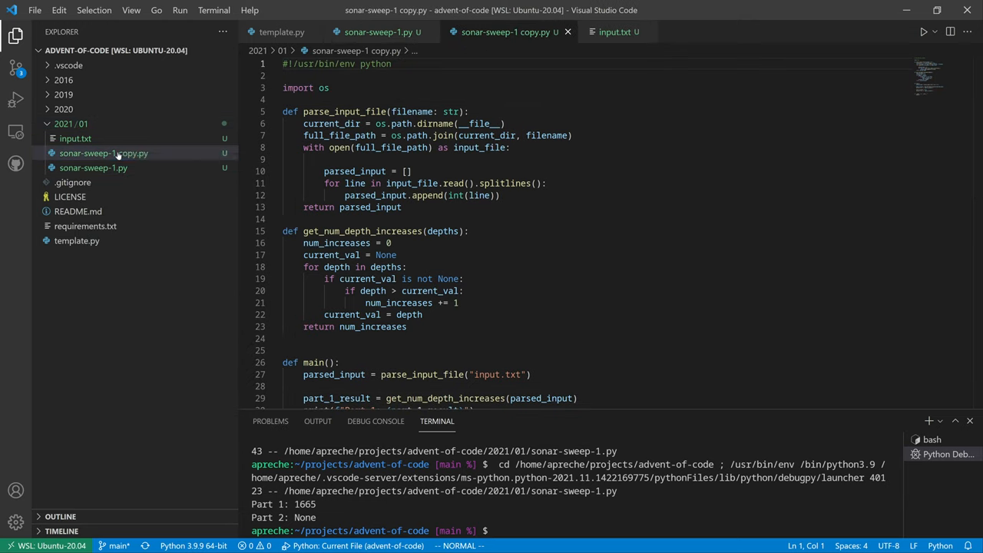
pyautogui.rightClick(104, 153)
pyautogui.write('2')
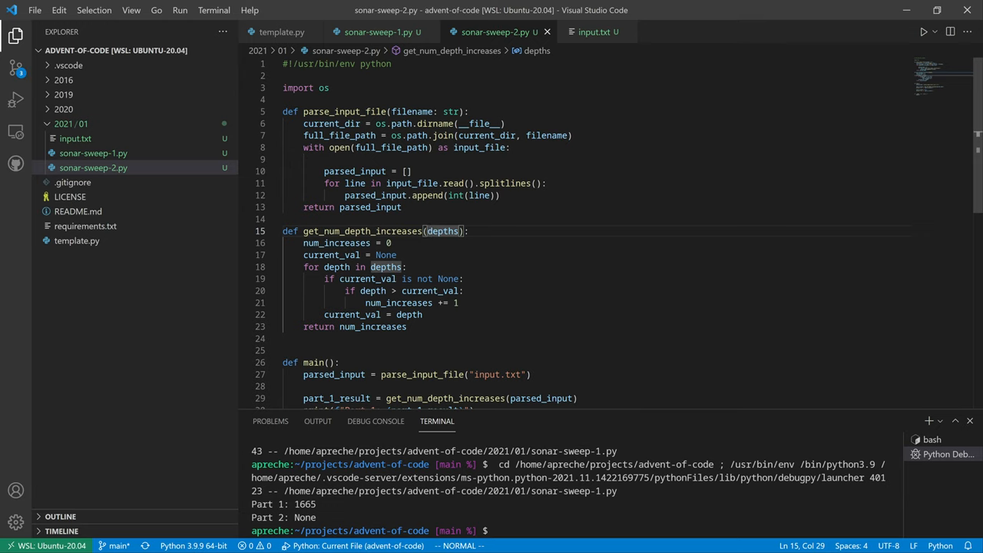
pyautogui.click(376, 32)
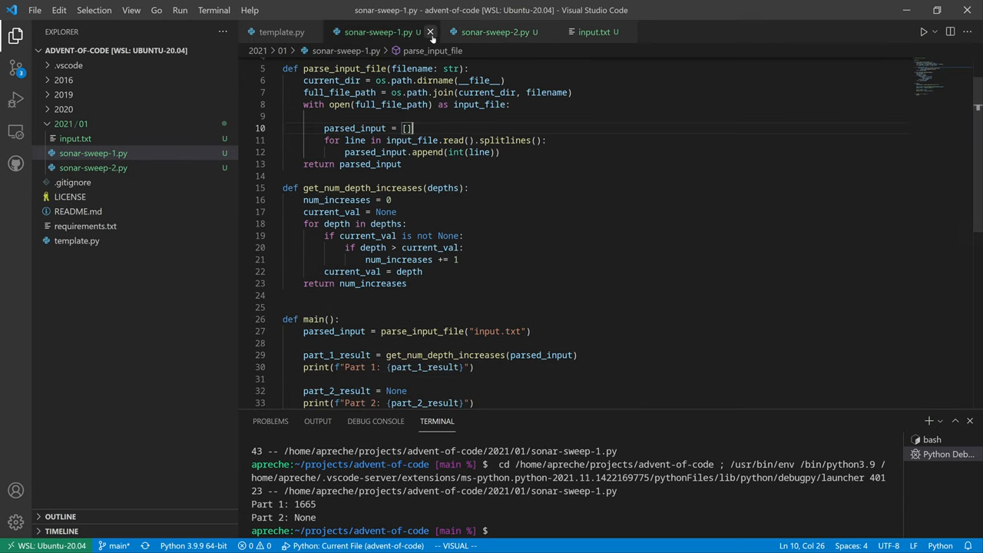
pyautogui.click(431, 31)
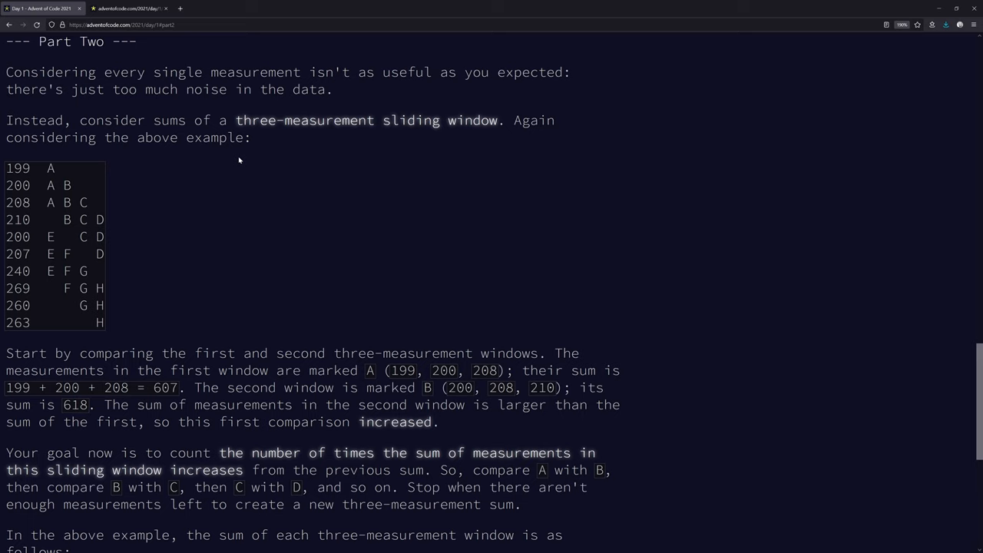
pyautogui.scroll(-3)
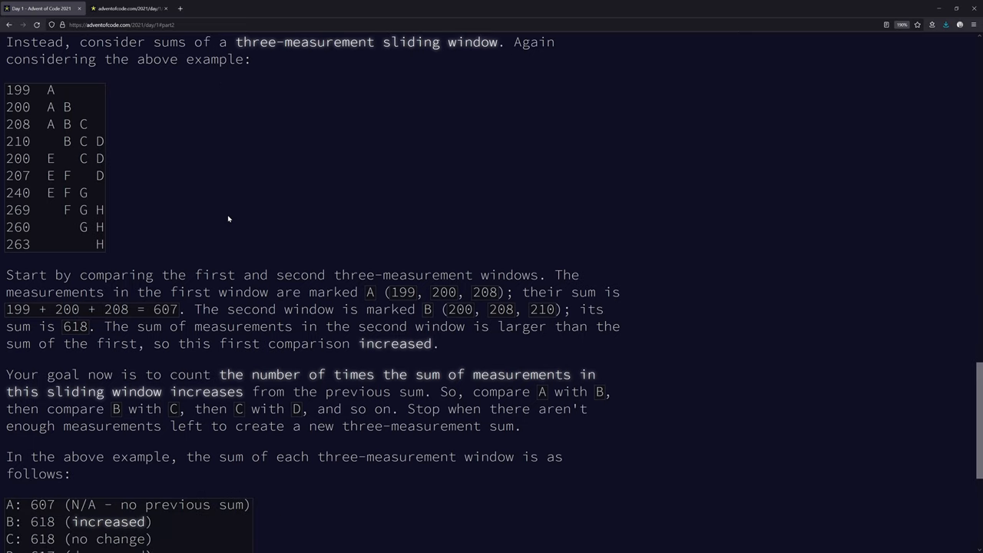
pyautogui.scroll(3)
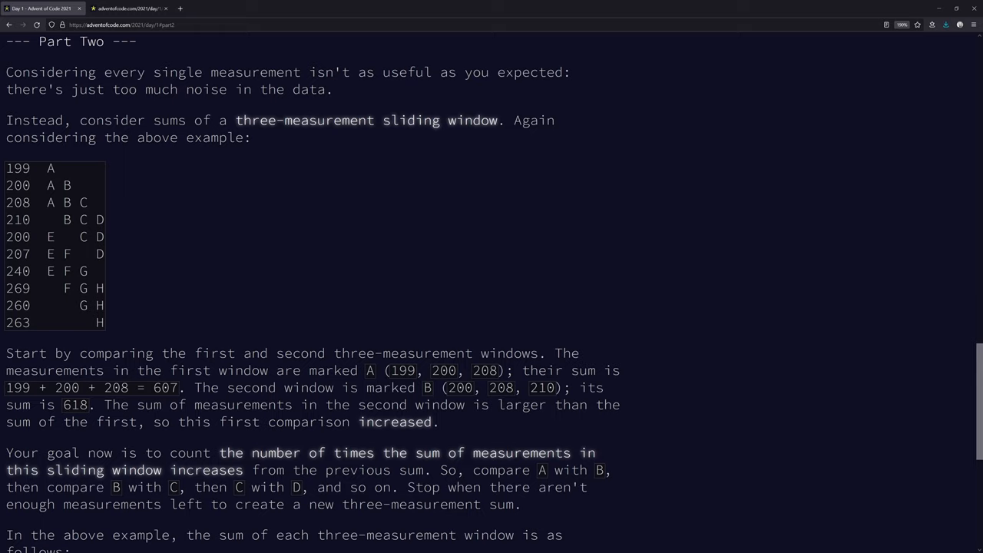
pyautogui.scroll(-3)
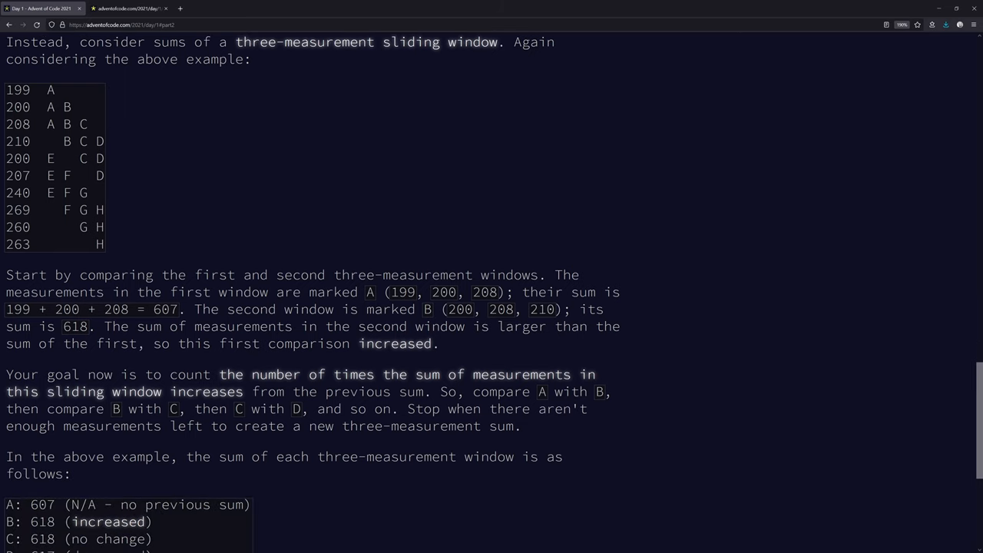
pyautogui.moveTo(75, 258)
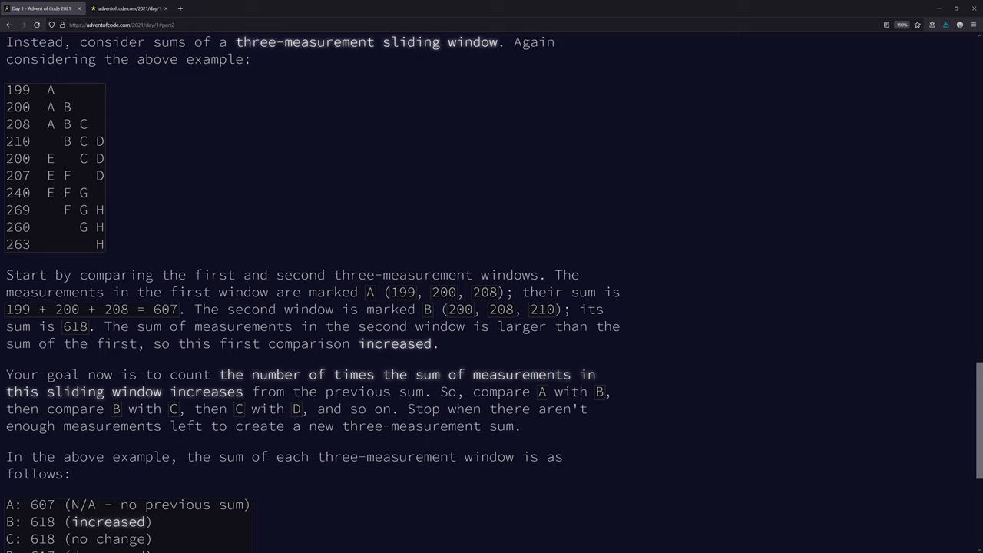
pyautogui.moveTo(15, 90); pyautogui.dragTo(92, 125)
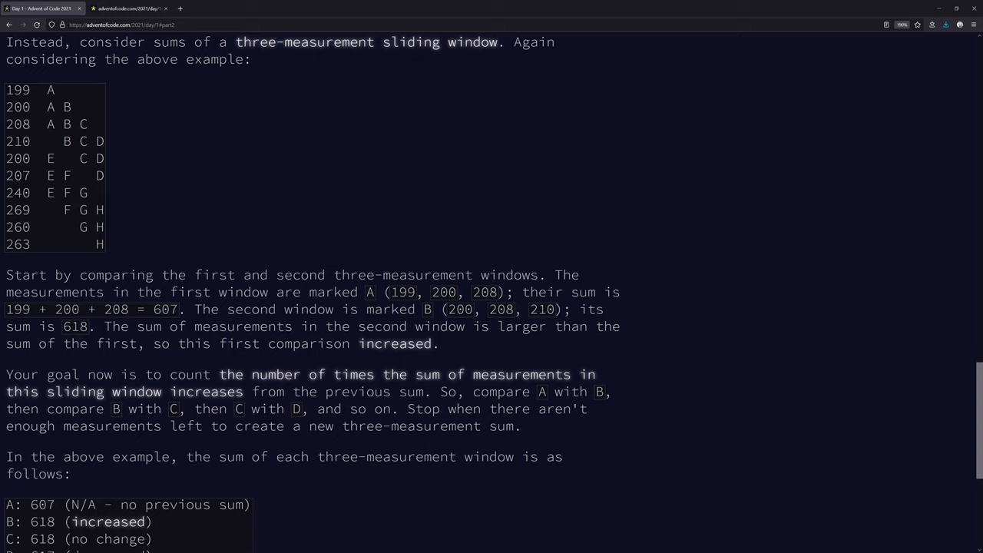
pyautogui.moveTo(7, 90); pyautogui.dragTo(84, 141)
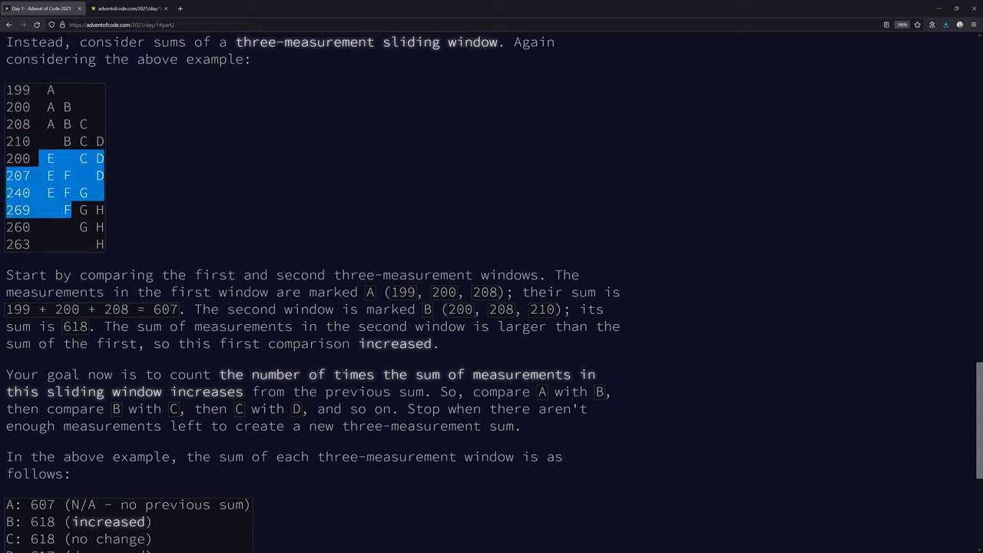
pyautogui.click(104, 260)
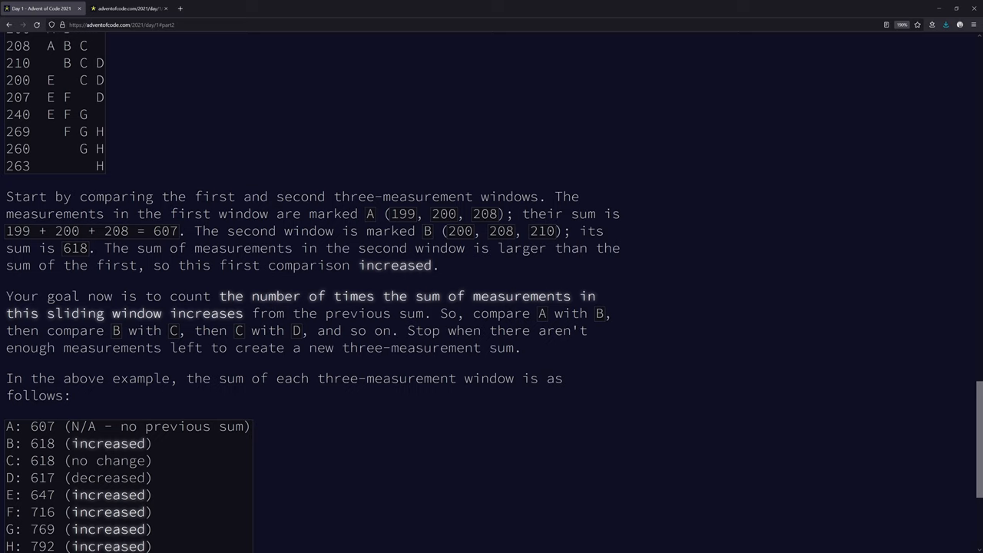
pyautogui.scroll(3)
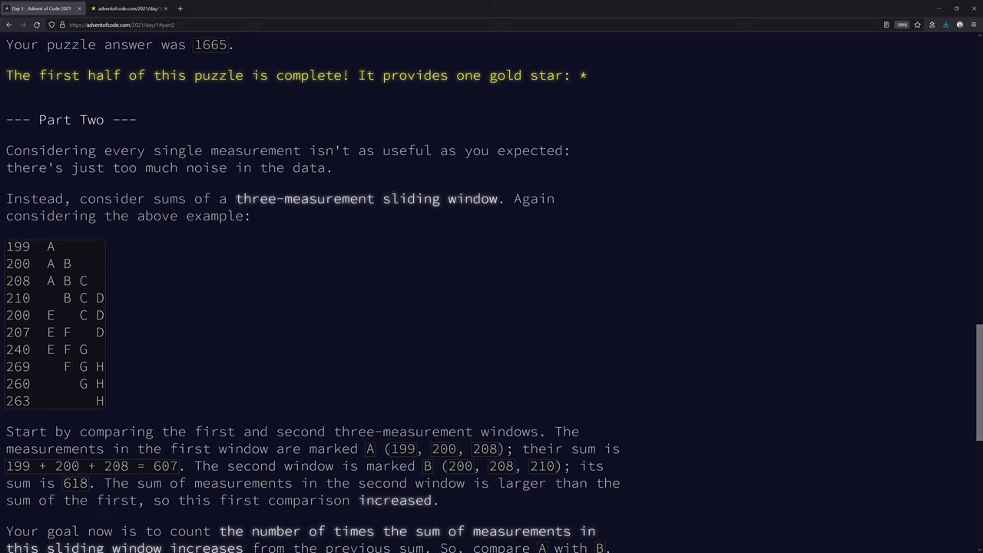
pyautogui.moveTo(69, 263); pyautogui.dragTo(69, 298)
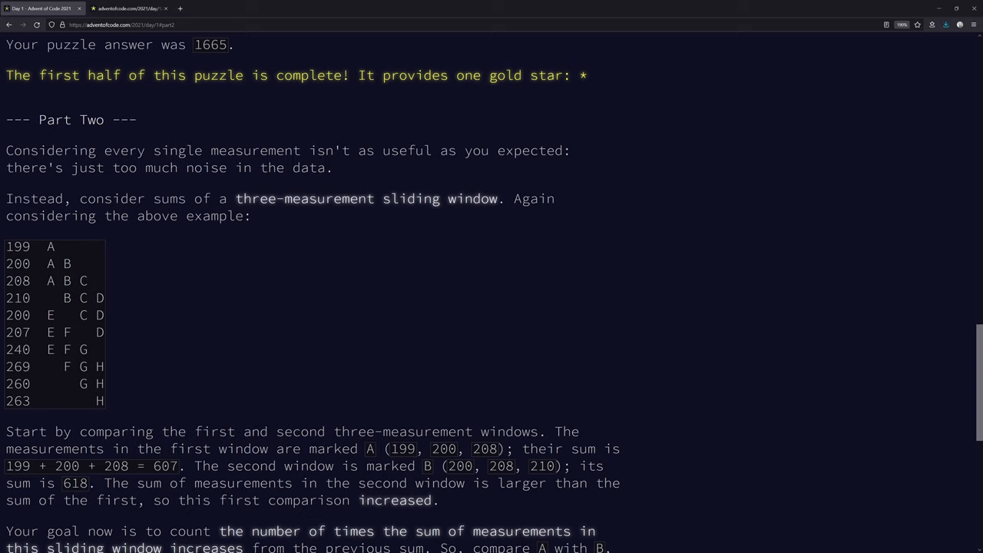
pyautogui.moveTo(6, 247); pyautogui.dragTo(83, 281)
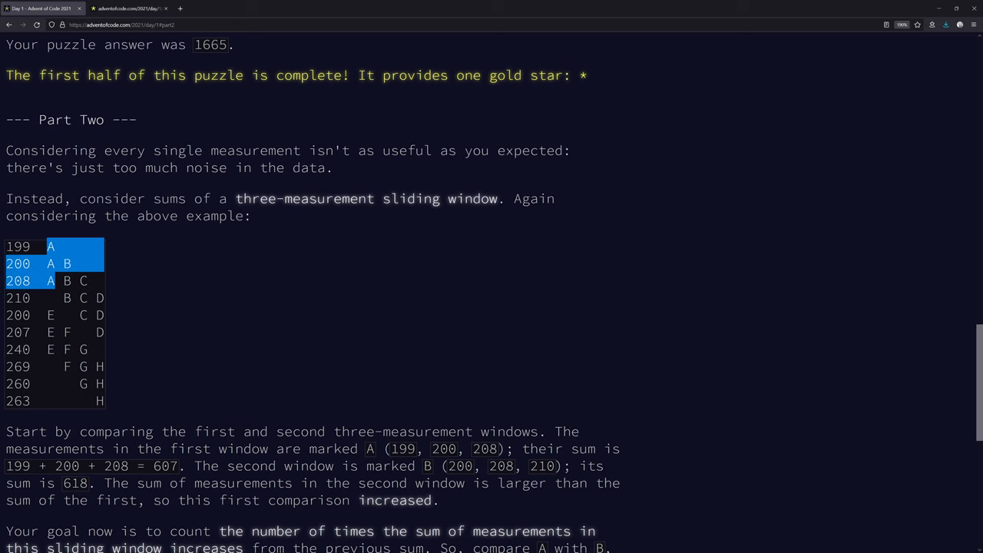
pyautogui.scroll(-3)
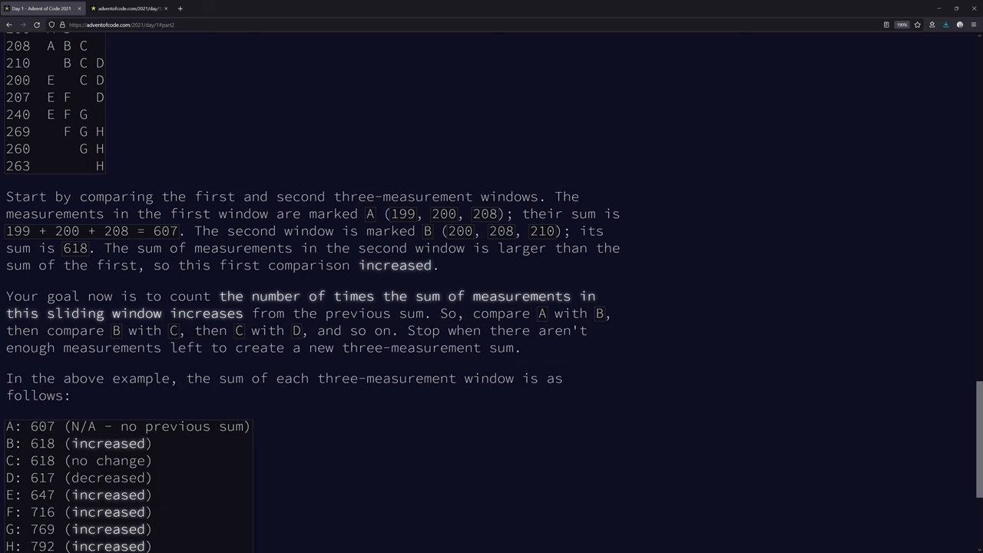
pyautogui.moveTo(158, 284)
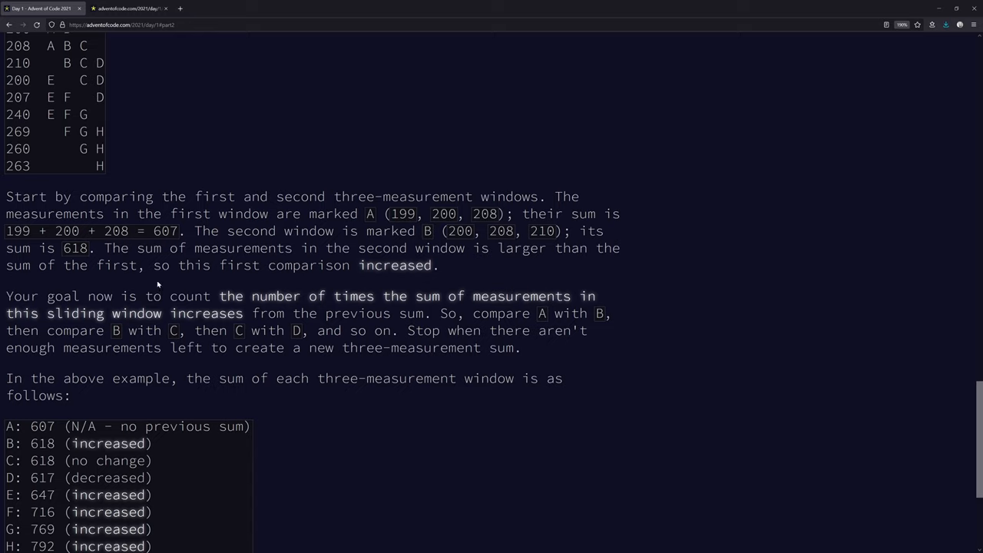
pyautogui.moveTo(157, 284)
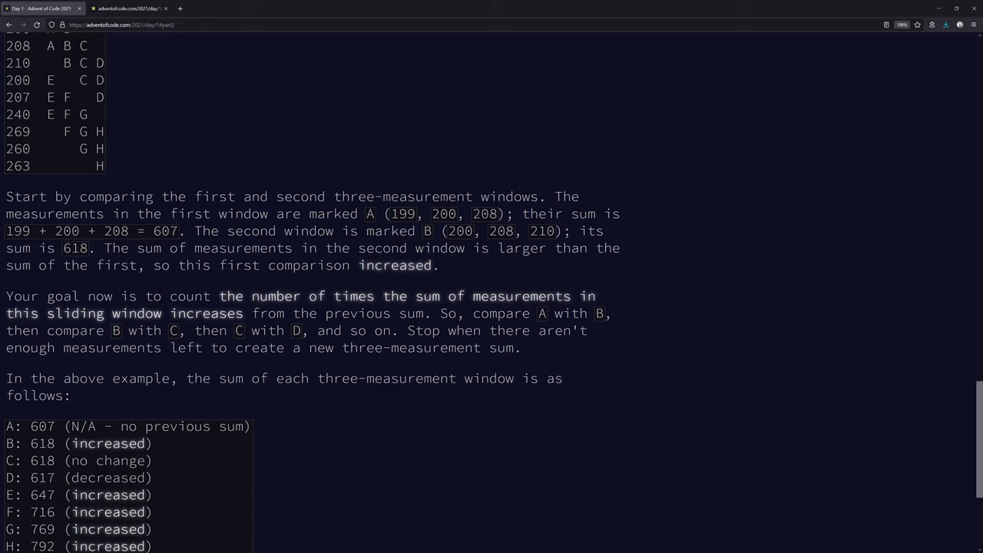
pyautogui.scroll(-3)
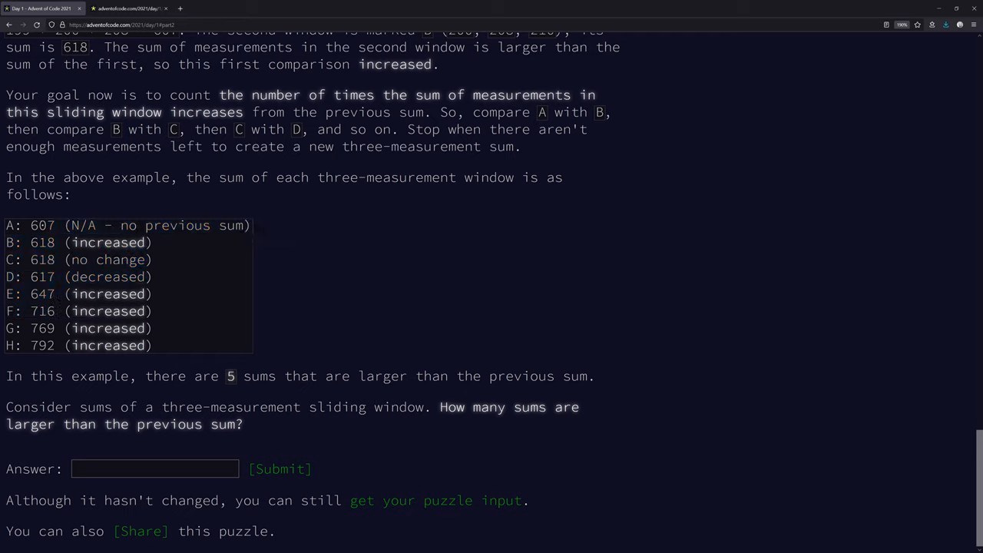
pyautogui.doubleClick(42, 225)
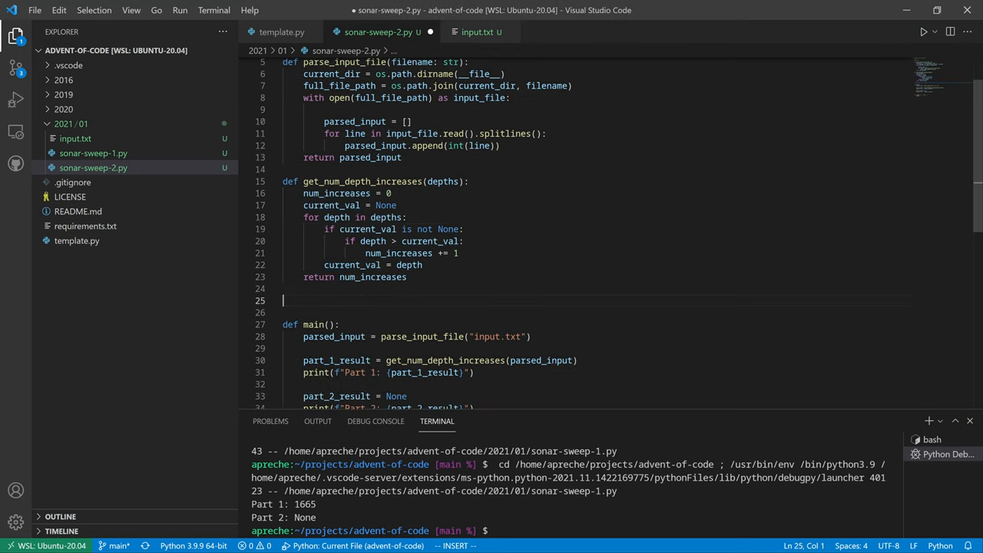
# Define rolling_avg_increases(depths, window_size=3) on line 25 with num_increases = 0 as its body
pyautogui.write('d')
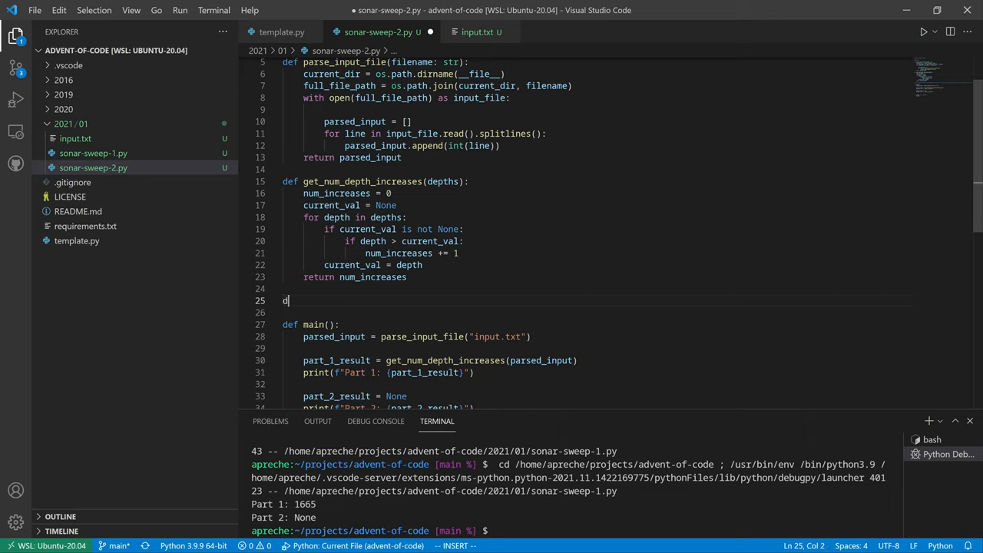
pyautogui.write('ef')
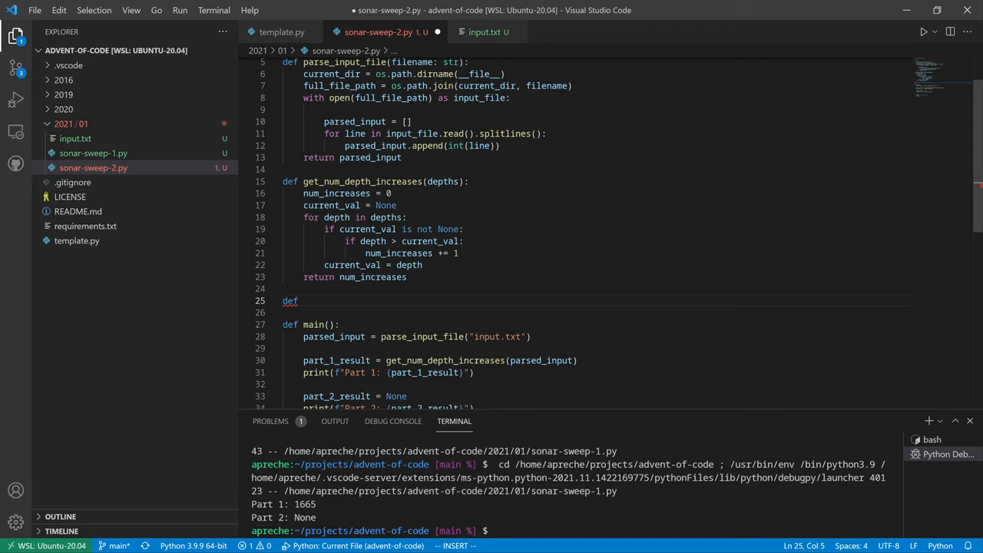
pyautogui.write('r')
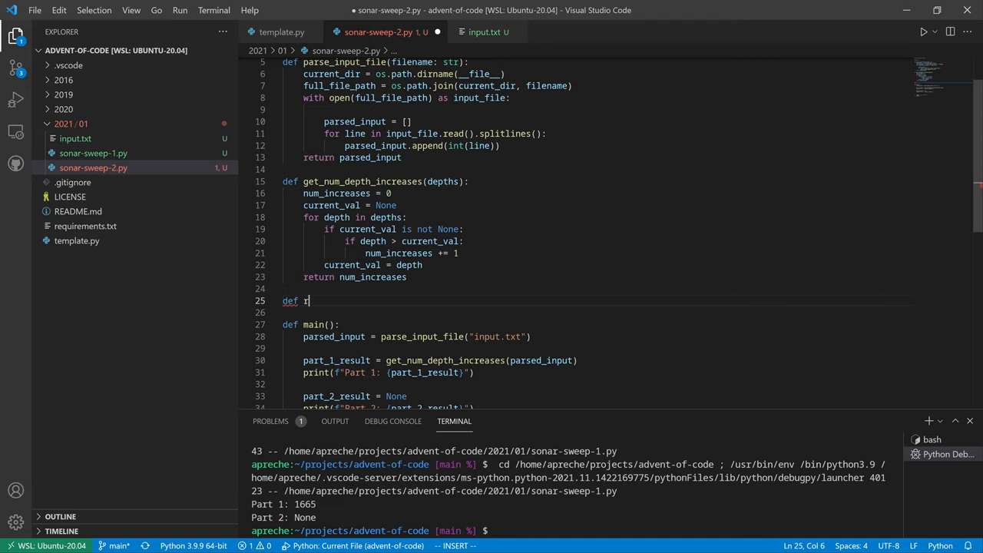
pyautogui.write('olling')
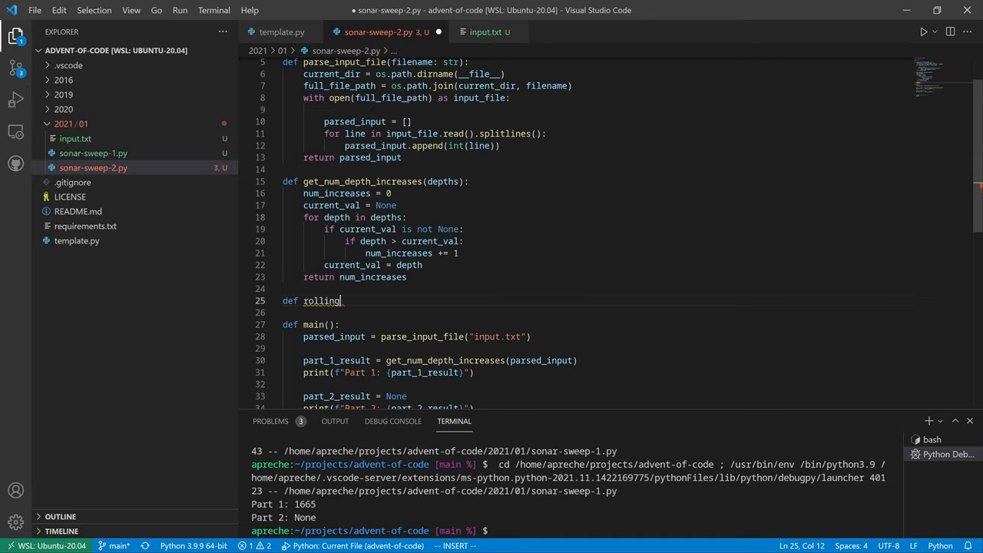
pyautogui.write('_avg_increases()')
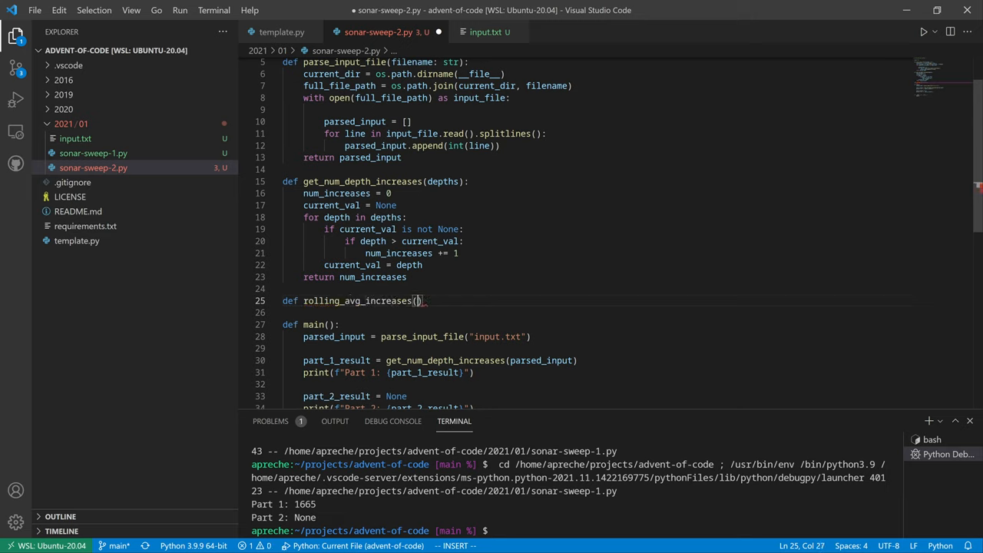
pyautogui.write('depths, windows')
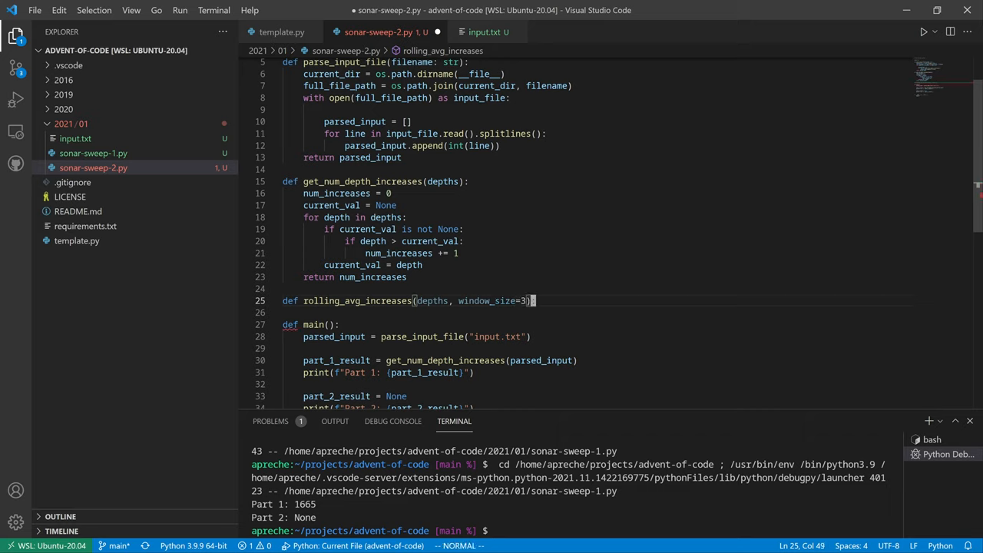
pyautogui.click(432, 300)
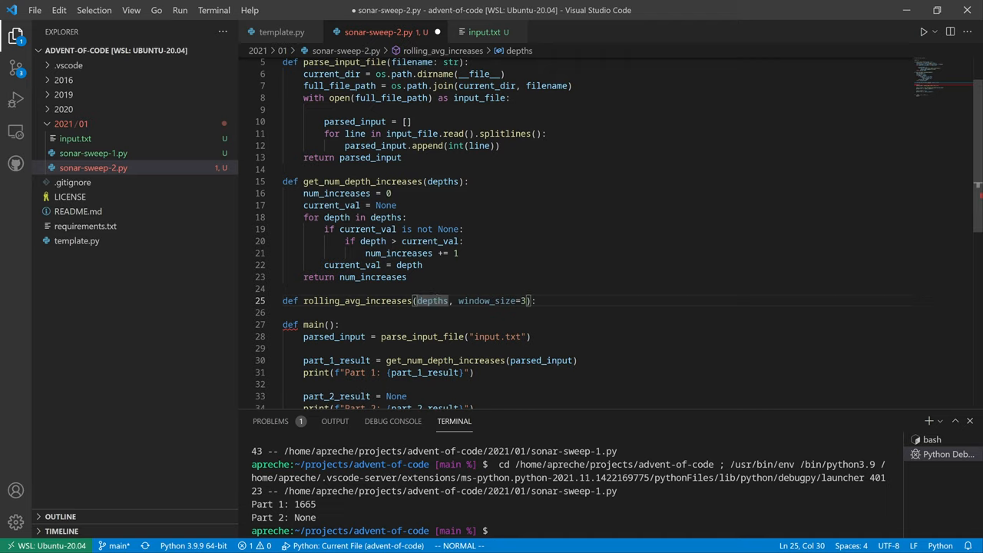
pyautogui.write('n')
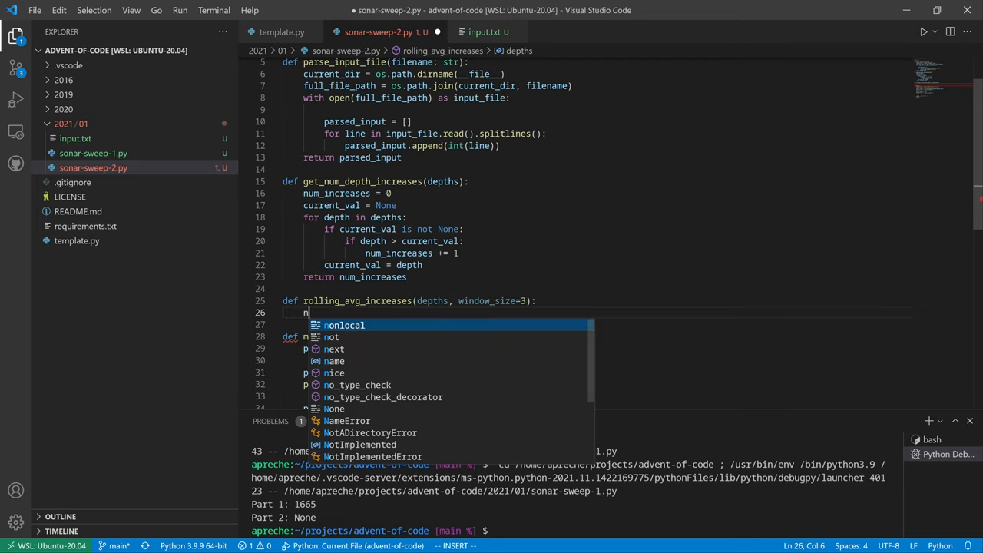
pyautogui.write('um_increase')
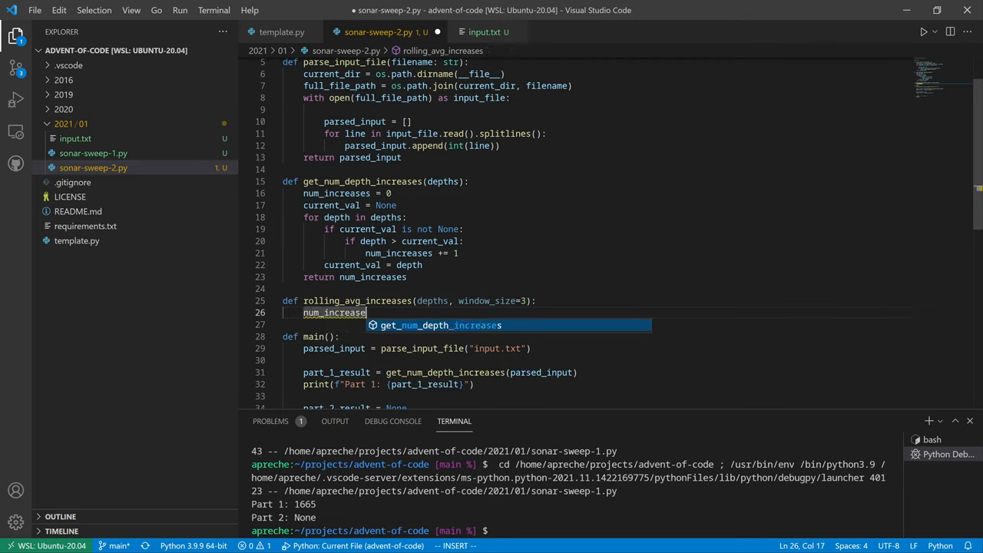
pyautogui.write('= 0')
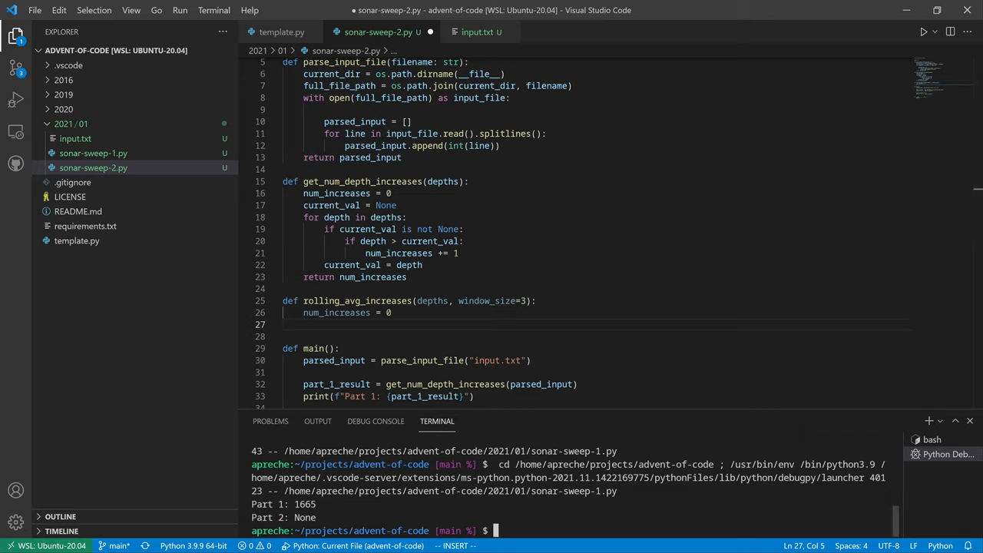
# In IPython, build d from range(10), check len(d), and try slices d[:3], d[1:], d[7:10]
pyautogui.write('ipython')
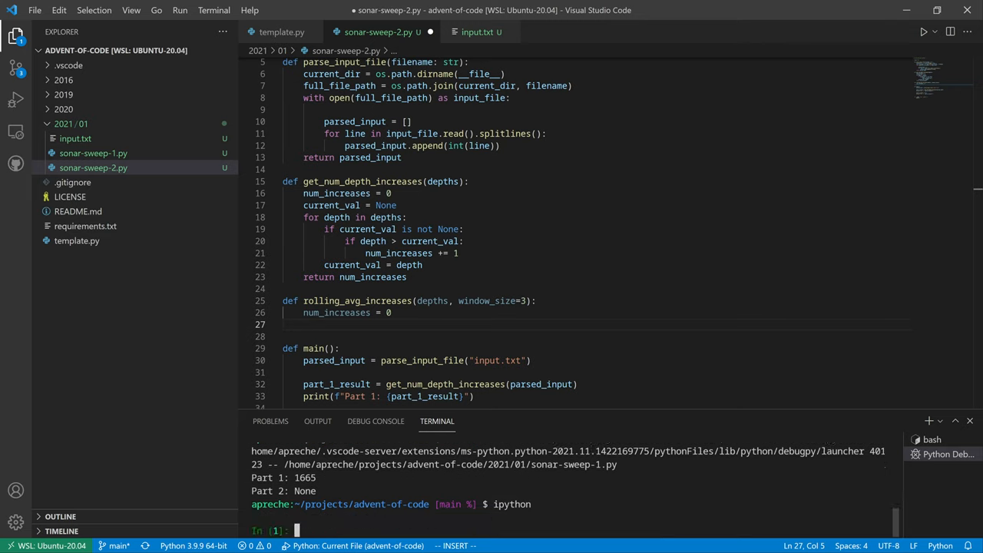
pyautogui.write('range(10))')
pyautogui.write('d')
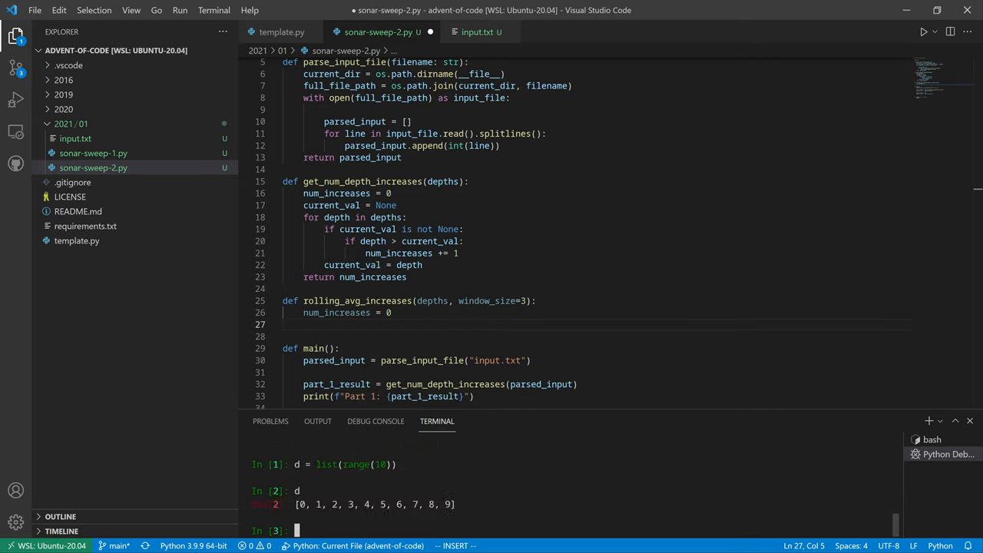
pyautogui.write('len(d)')
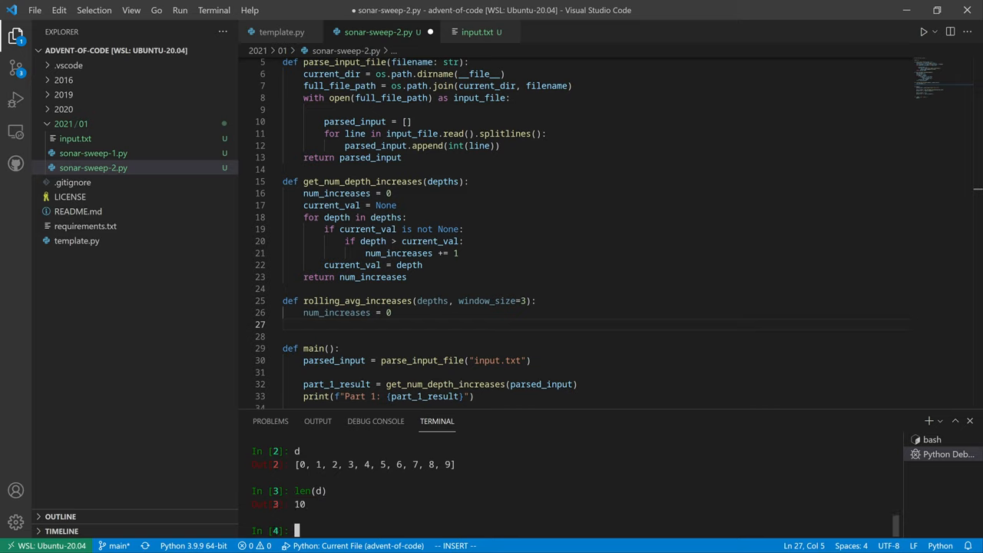
pyautogui.write('d')
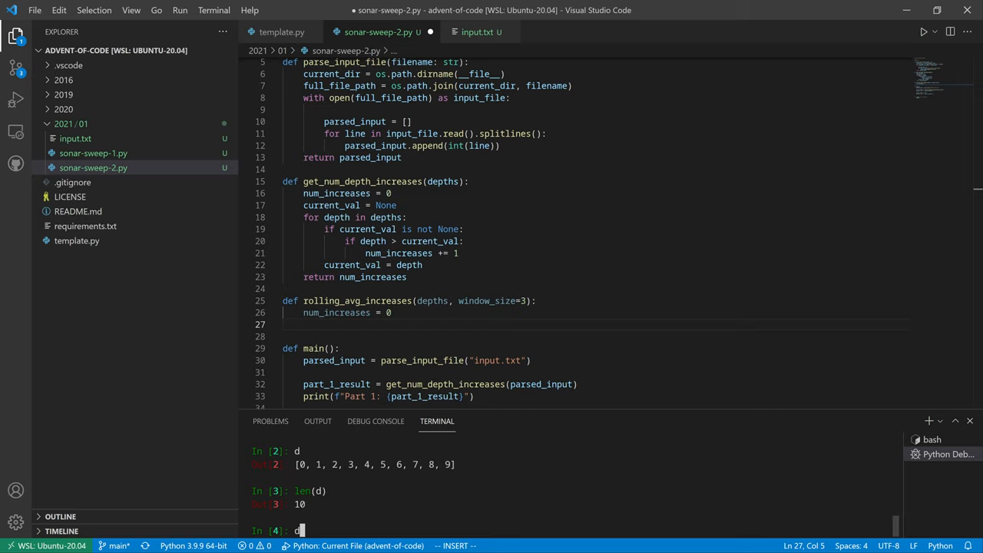
pyautogui.write('[:3]')
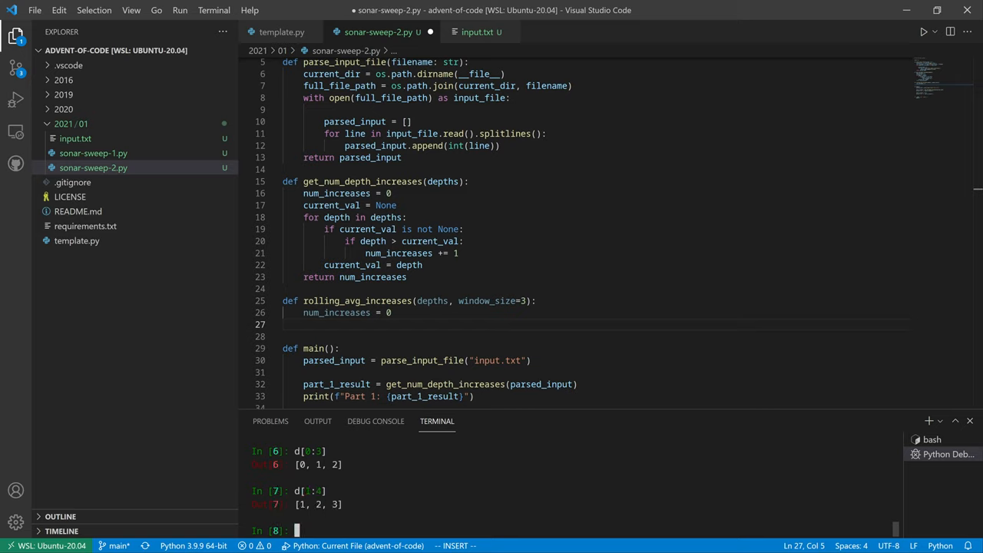
pyautogui.write('d[1:]')
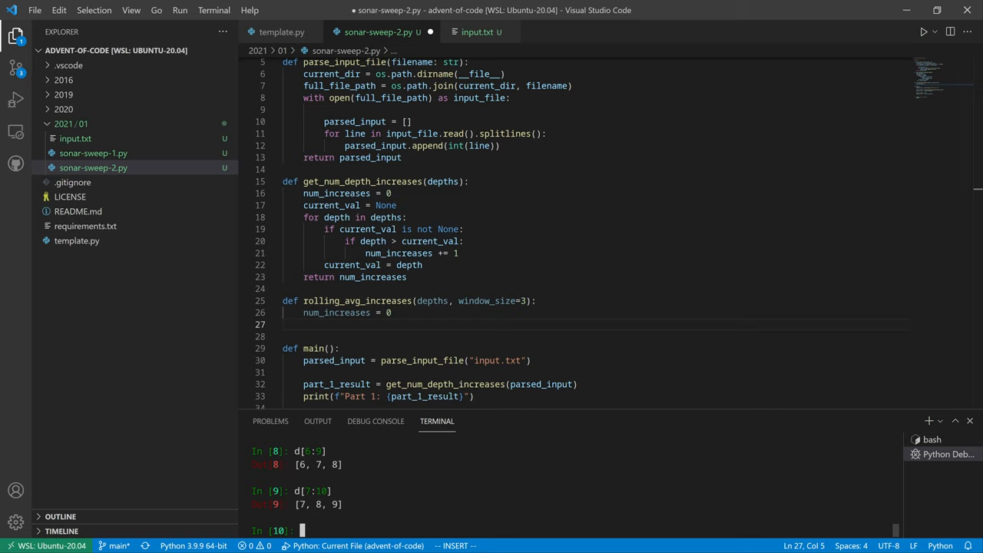
pyautogui.write('d[7:10]')
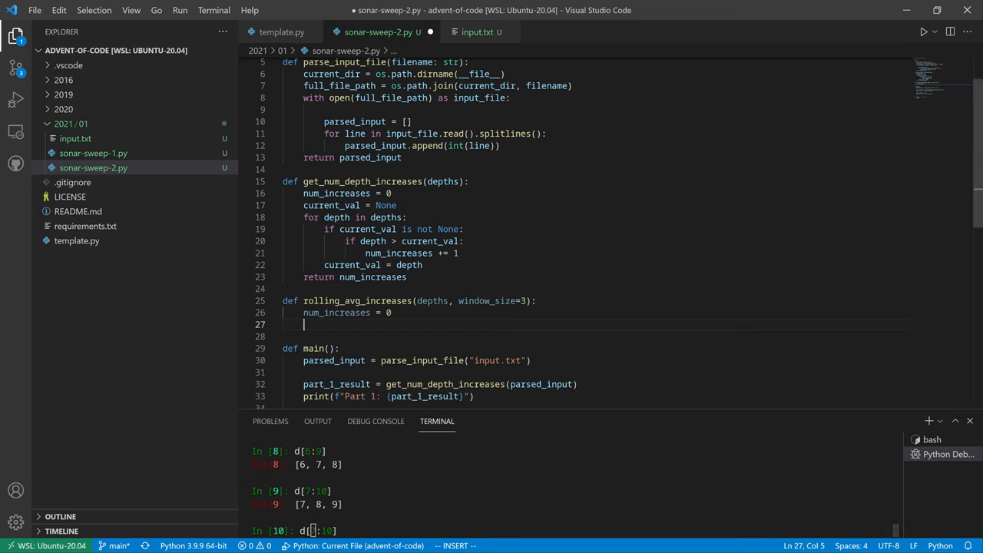
# Begin a for loop over range and test range(0, ...) results in IPython
pyautogui.press('Escape')
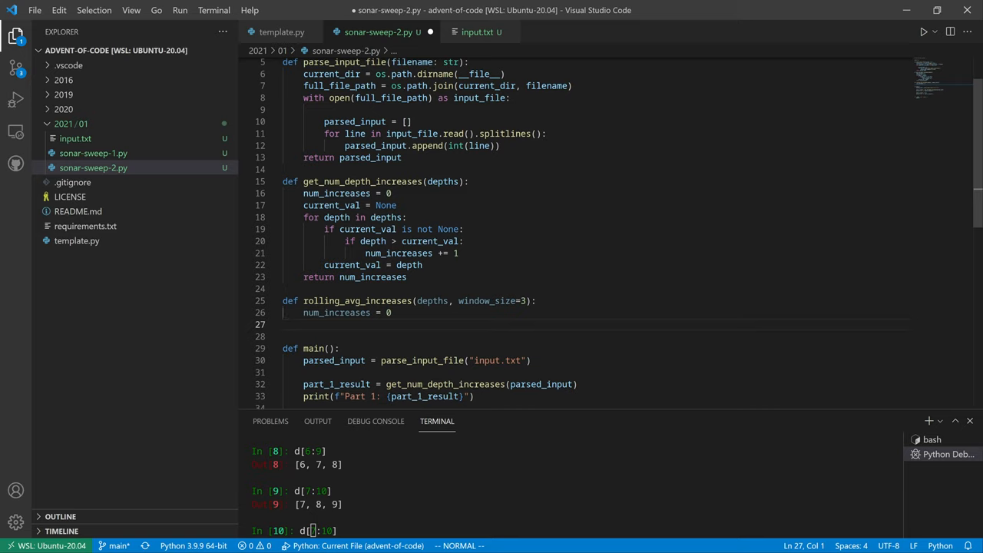
pyautogui.write('for')
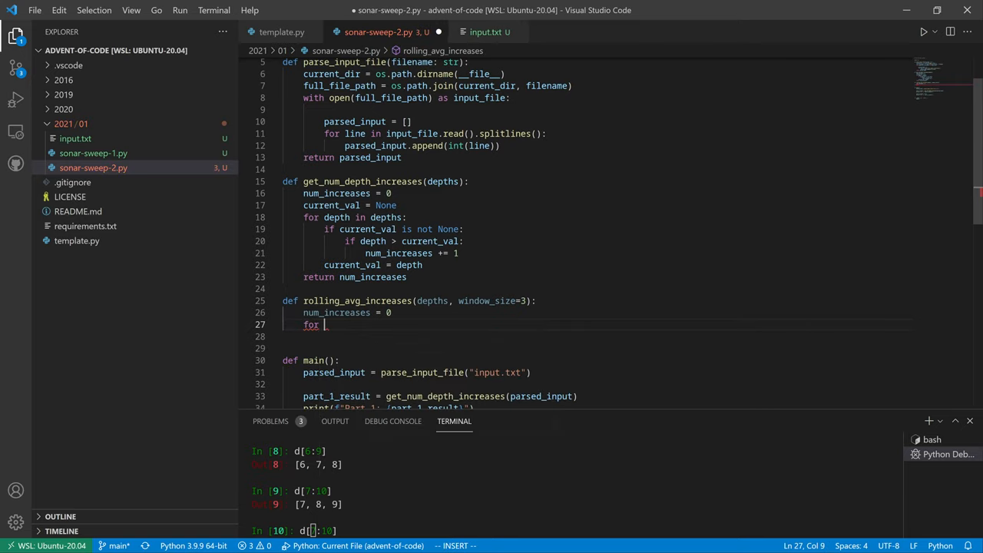
pyautogui.write('i in rang')
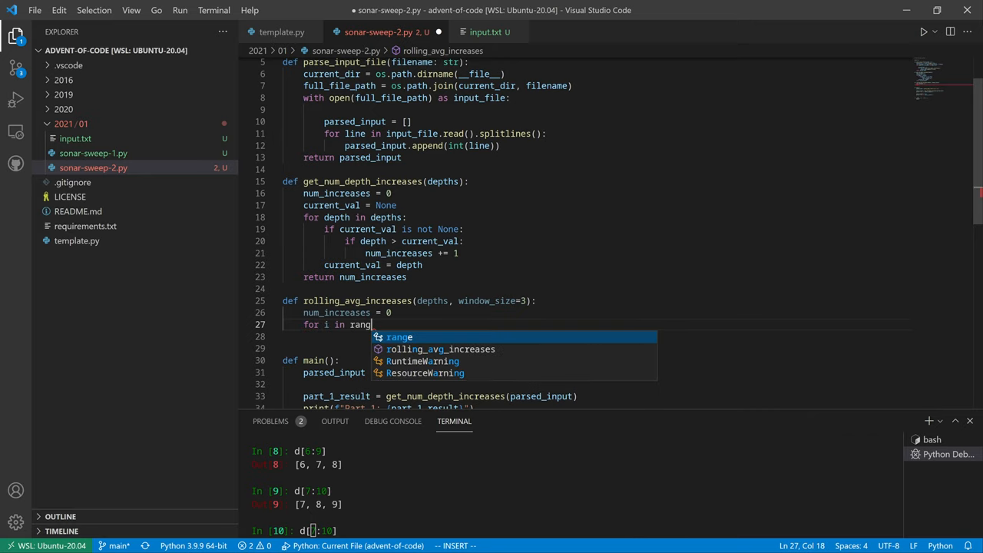
pyautogui.write('e(')
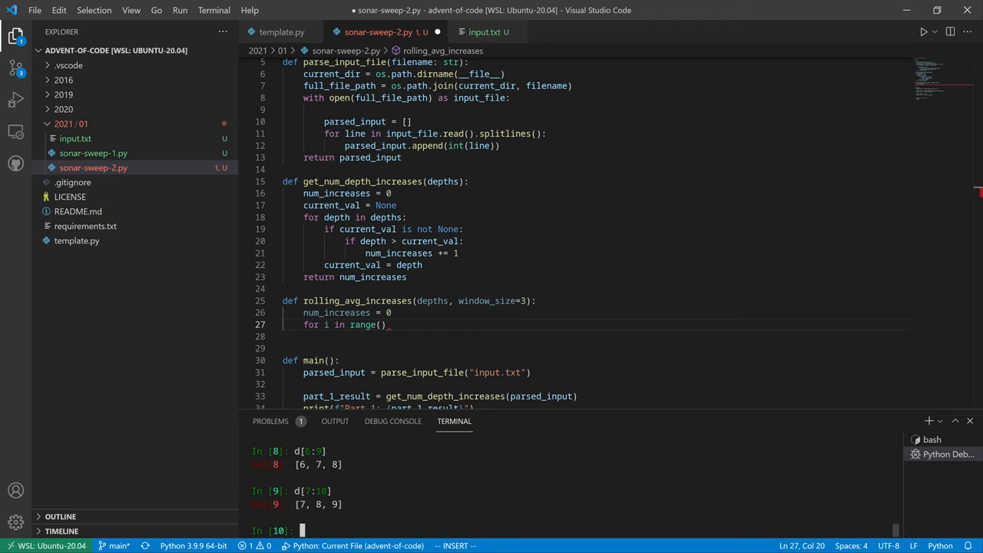
pyautogui.write('range(0, 10-3')
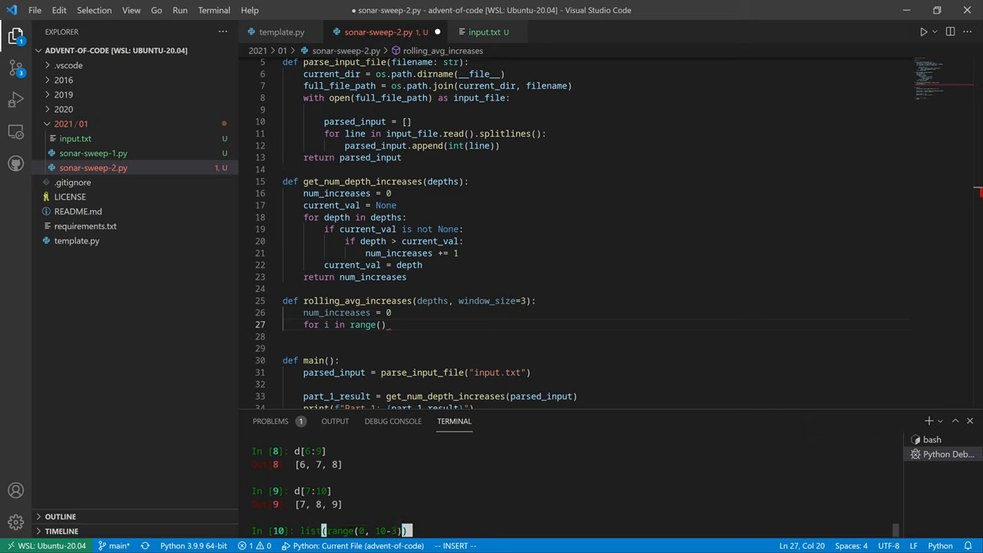
pyautogui.press('Return')
pyautogui.write('list(range(0, 10-2')
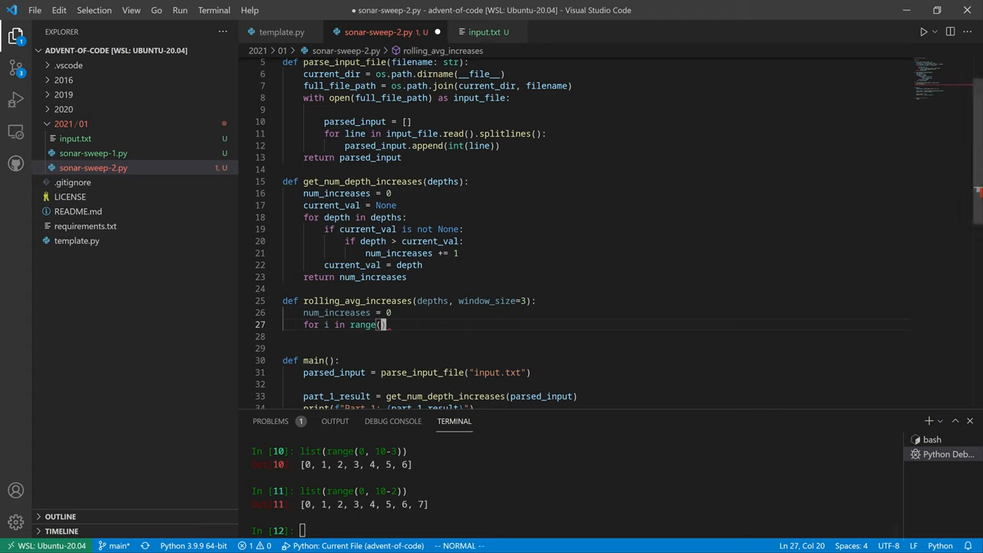
# Complete the loop as for i in range(0, len(depths)-(window_size - 1)):
pyautogui.write('0,win')
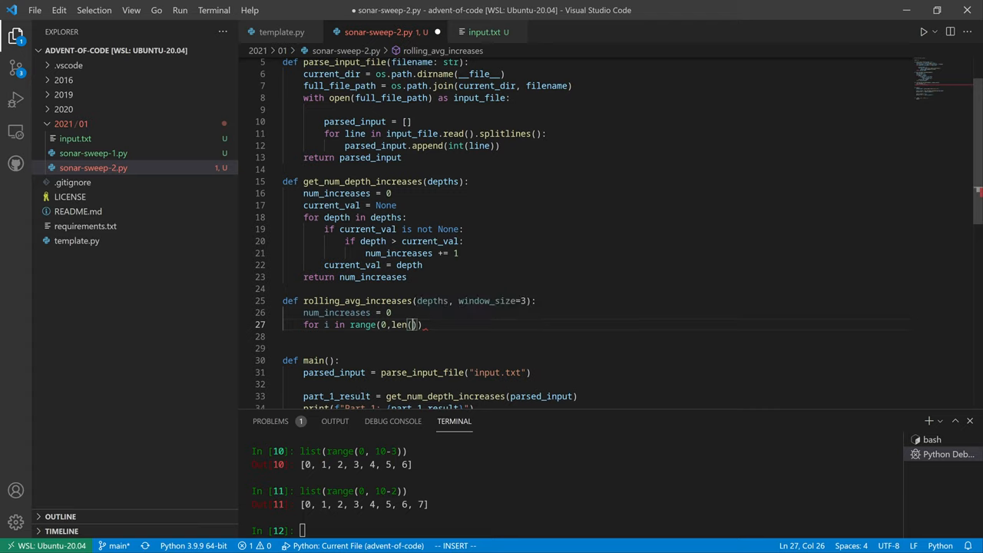
pyautogui.write('depths')
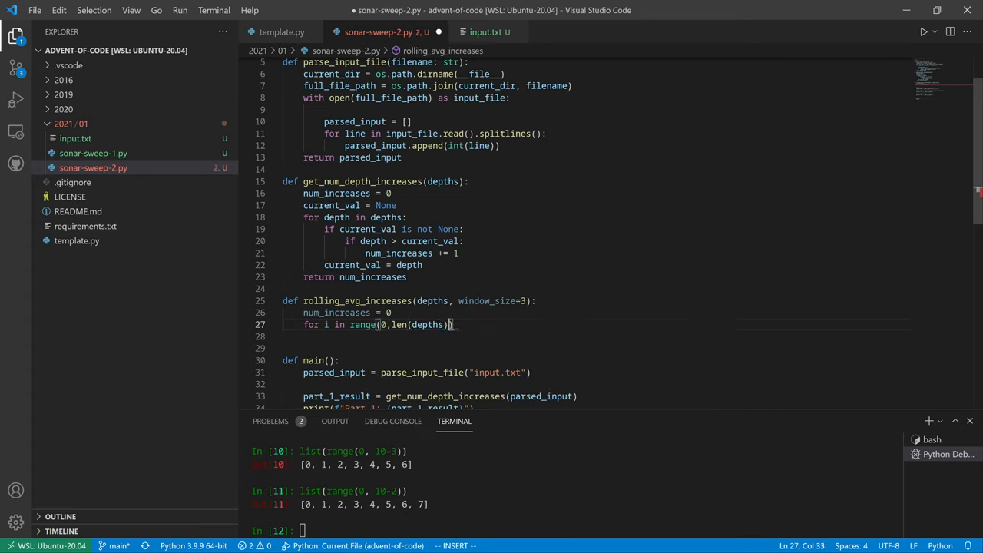
pyautogui.write('-(window_size - 1')
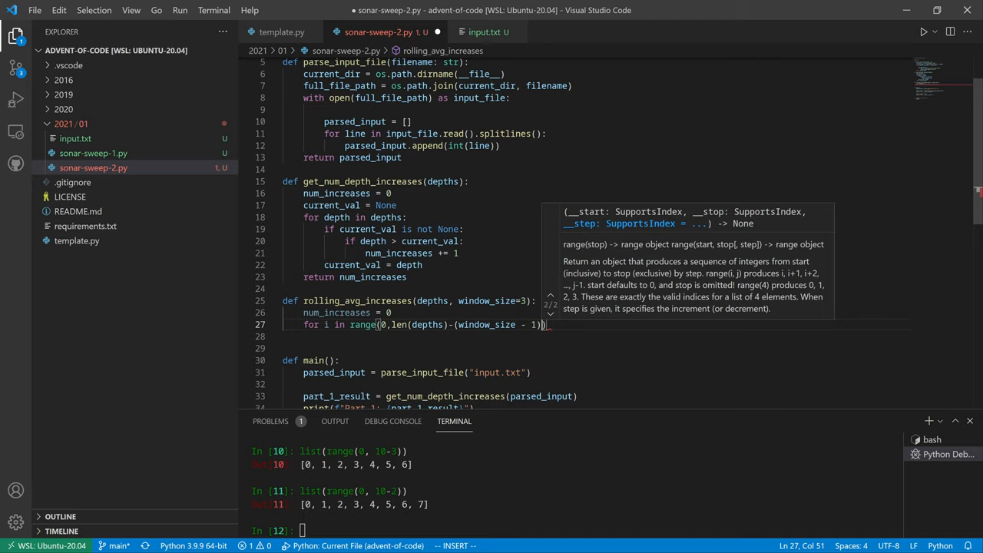
pyautogui.write(':')
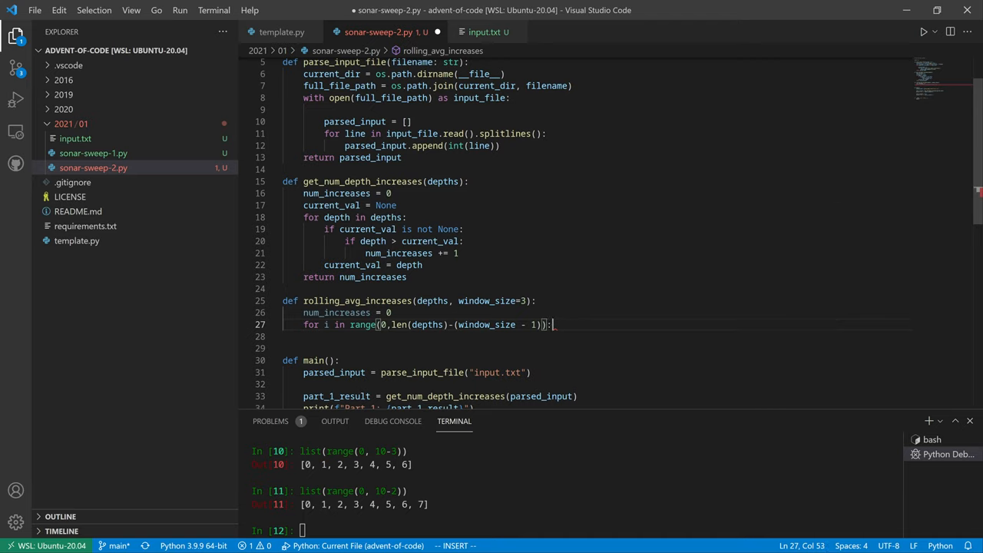
pyautogui.press('Escape')
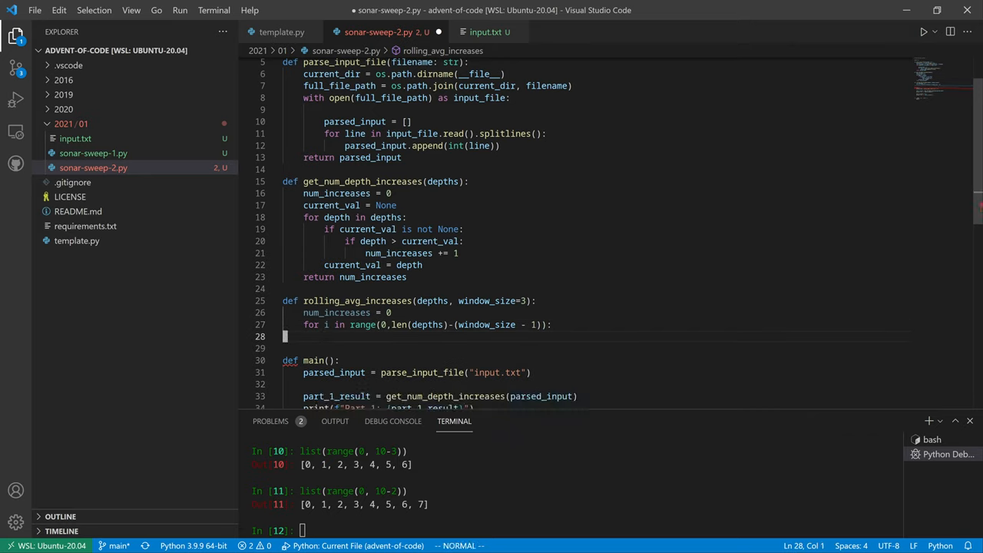
# Add previous_window = None above the loop, 'if previous_window is not None:' inside, and test sum([1,2,3])
pyautogui.write('previous_')
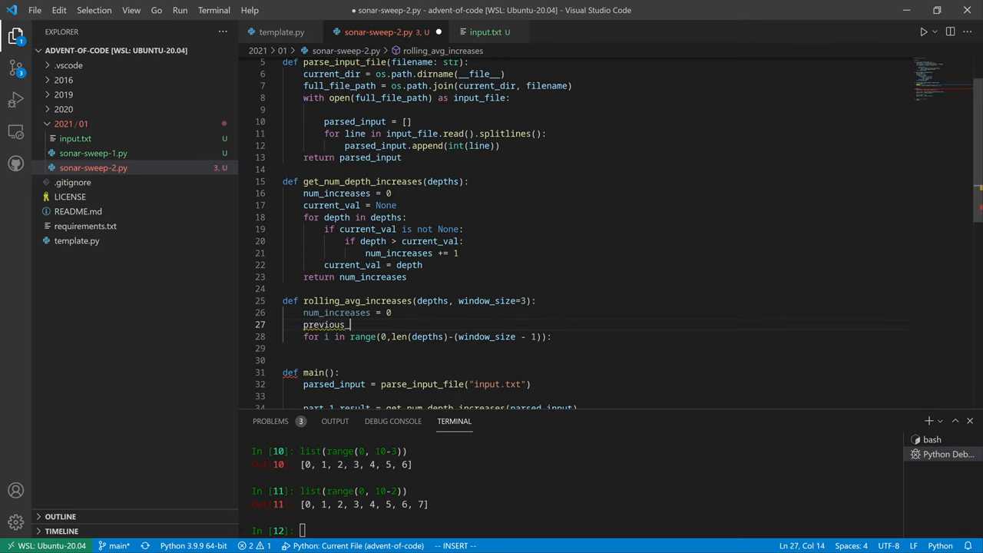
pyautogui.write('window = None')
pyautogui.click(592, 348)
pyautogui.write('if p')
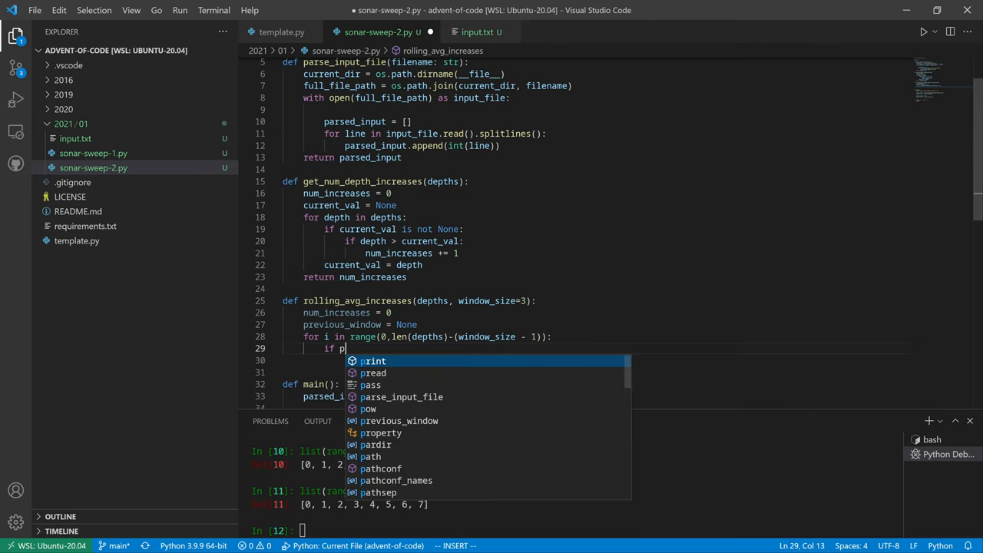
pyautogui.write('revious_w')
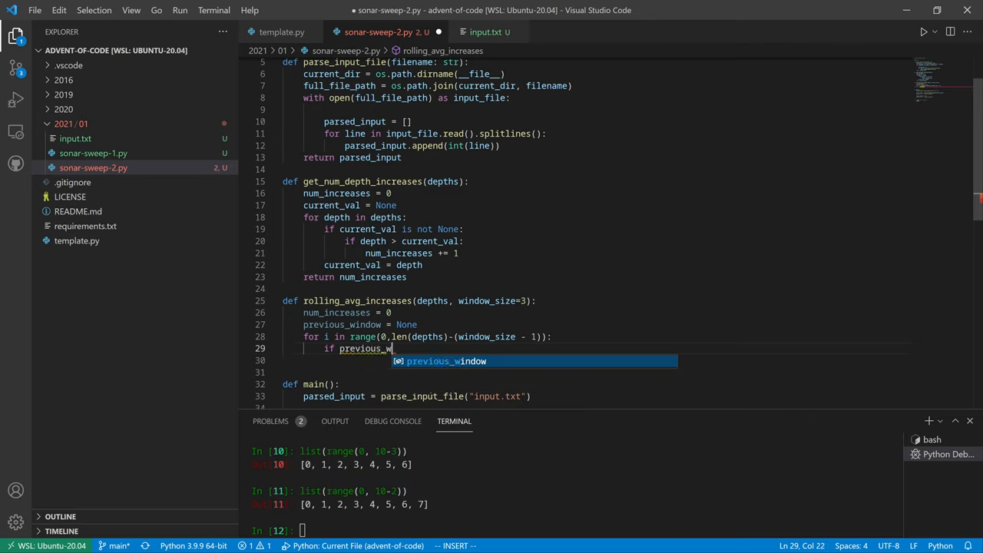
pyautogui.write('indow !=')
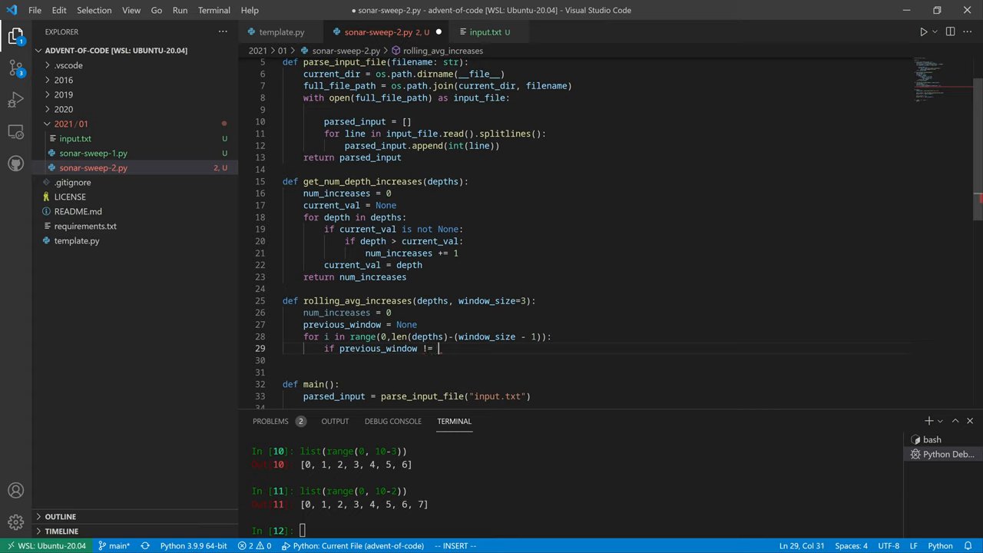
pyautogui.write('None')
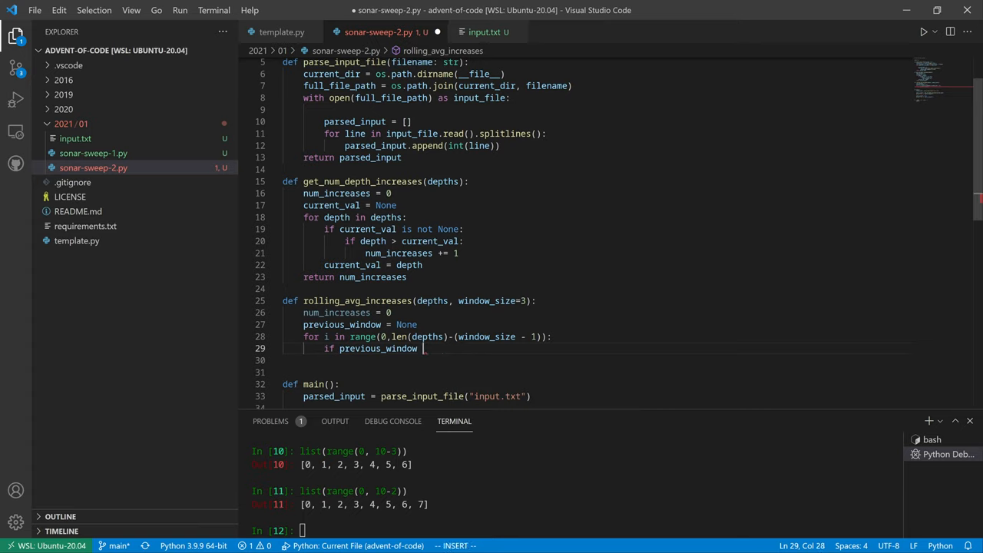
pyautogui.write('is not None:')
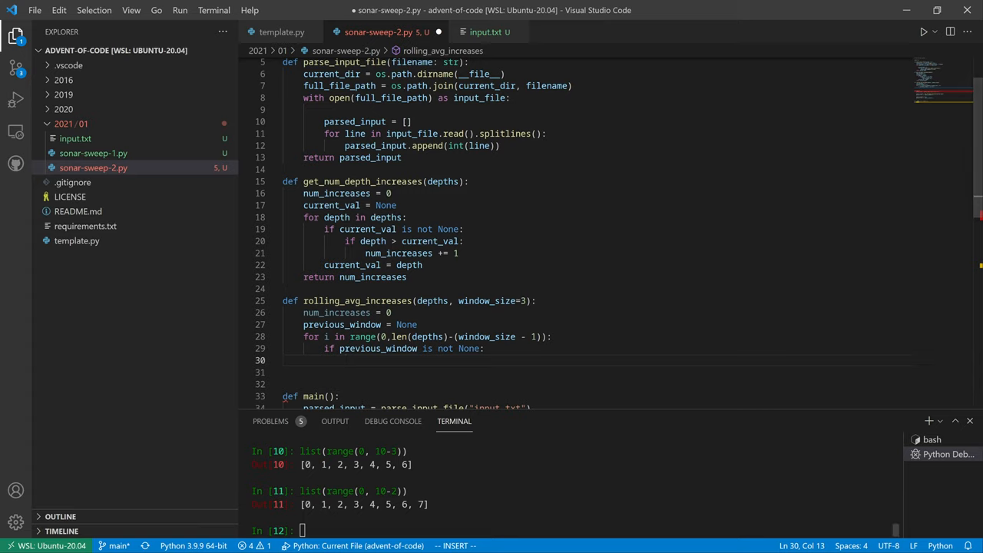
pyautogui.write('sum((')
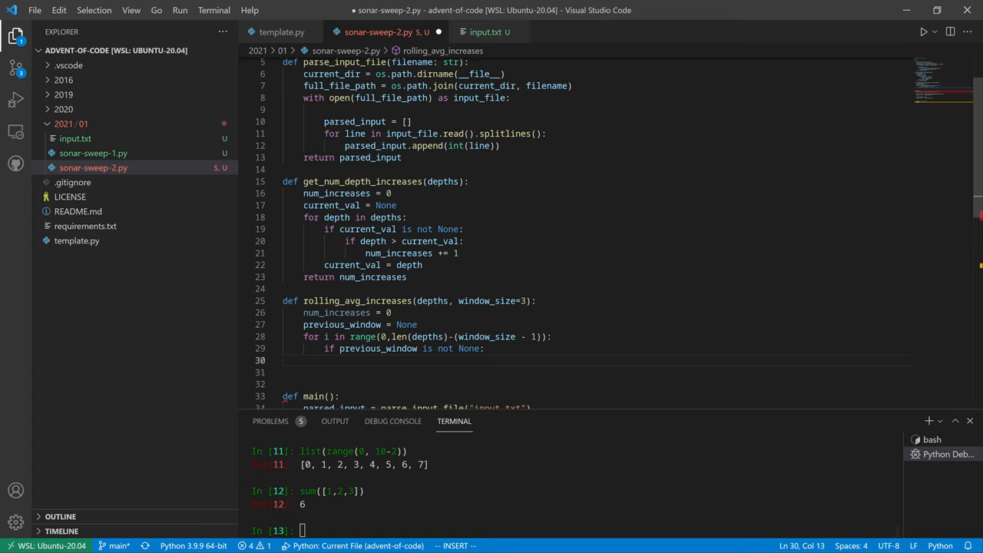
# Add 'if sum(depths[i:i+window_size]) > previous_window' and rename the tracker to previous_window_sum
pyautogui.write('previous')
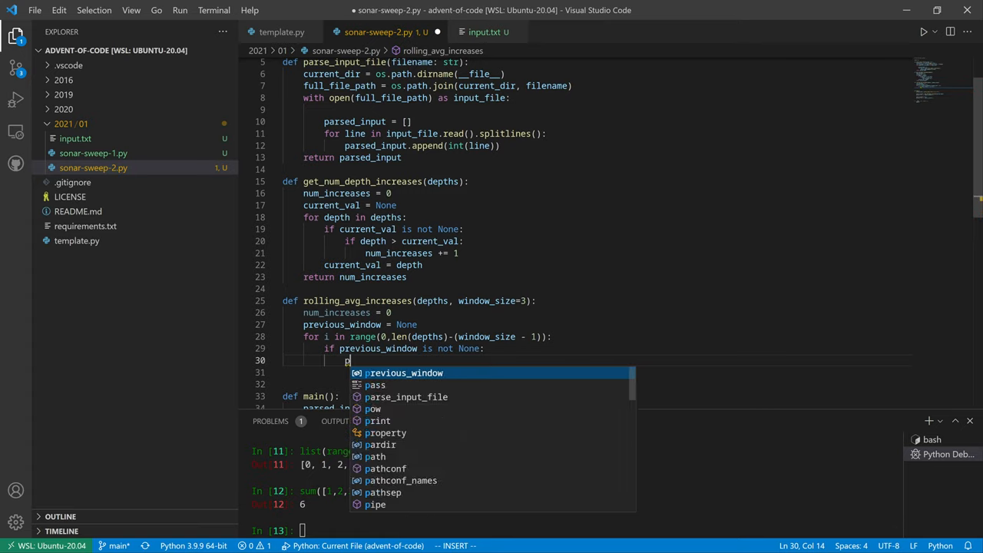
pyautogui.write('if')
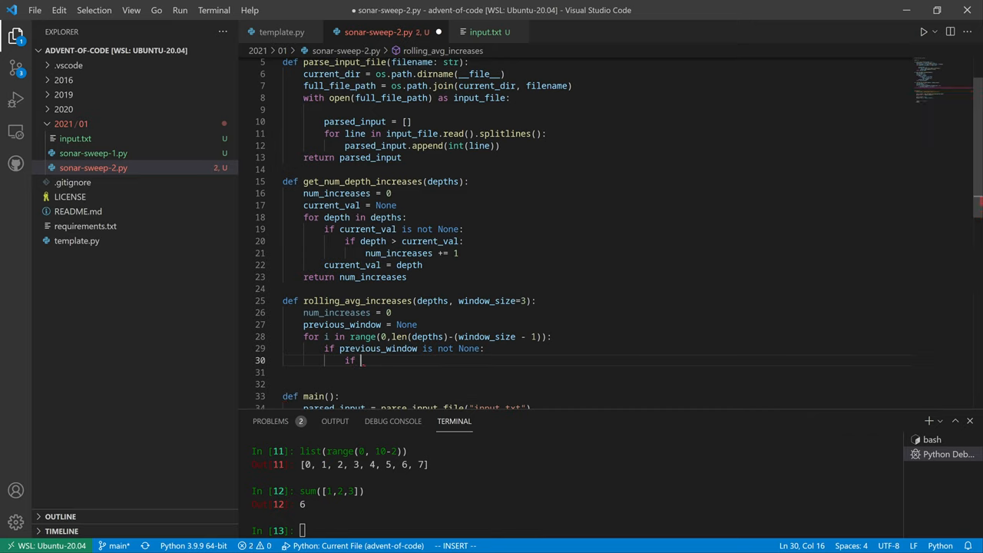
pyautogui.write('sum(')
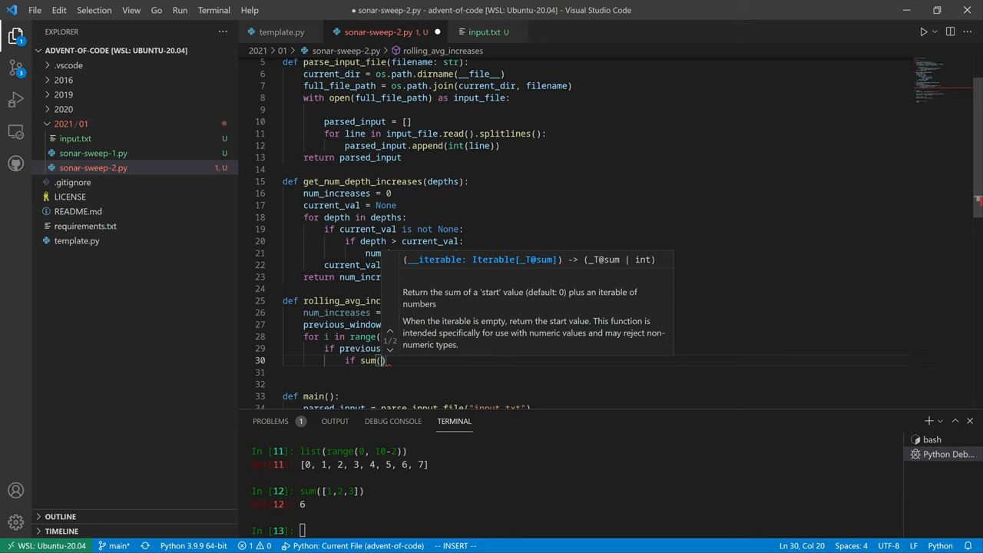
pyautogui.write('depths')
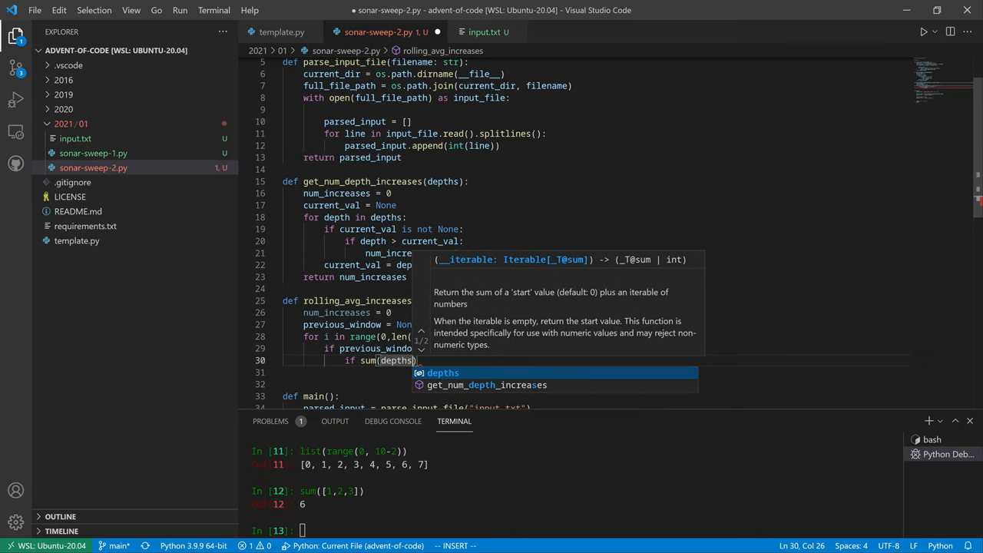
pyautogui.write('[index]')
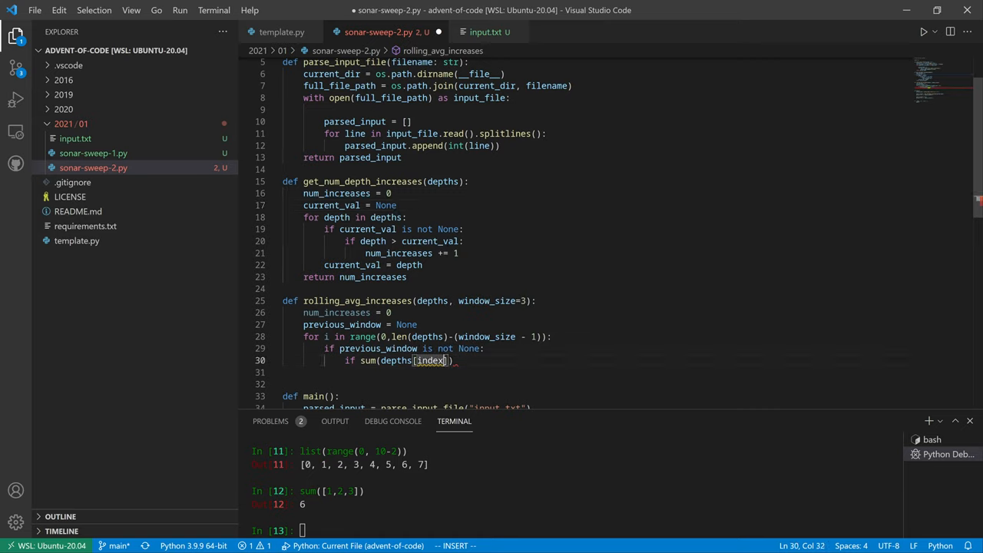
pyautogui.press('Backspace')
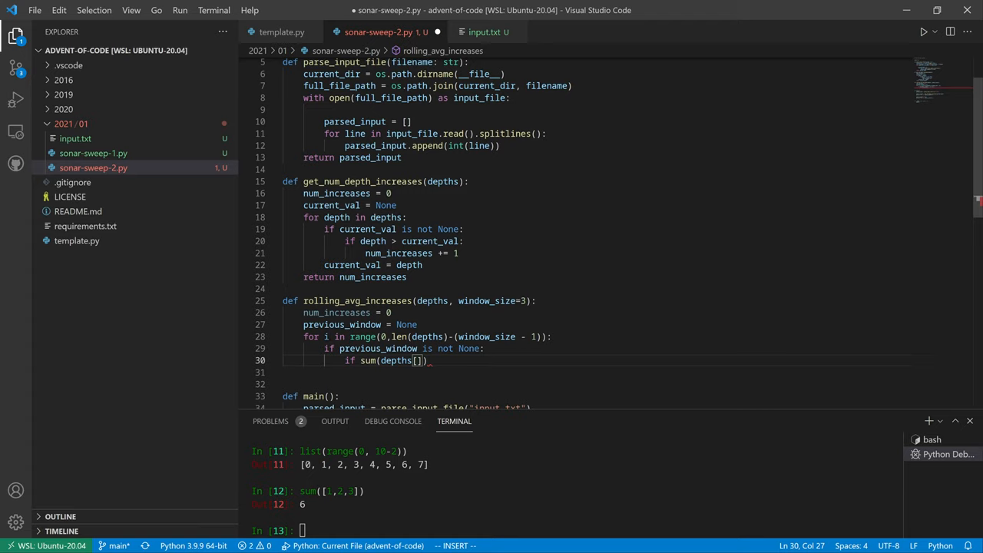
pyautogui.write('i:i')
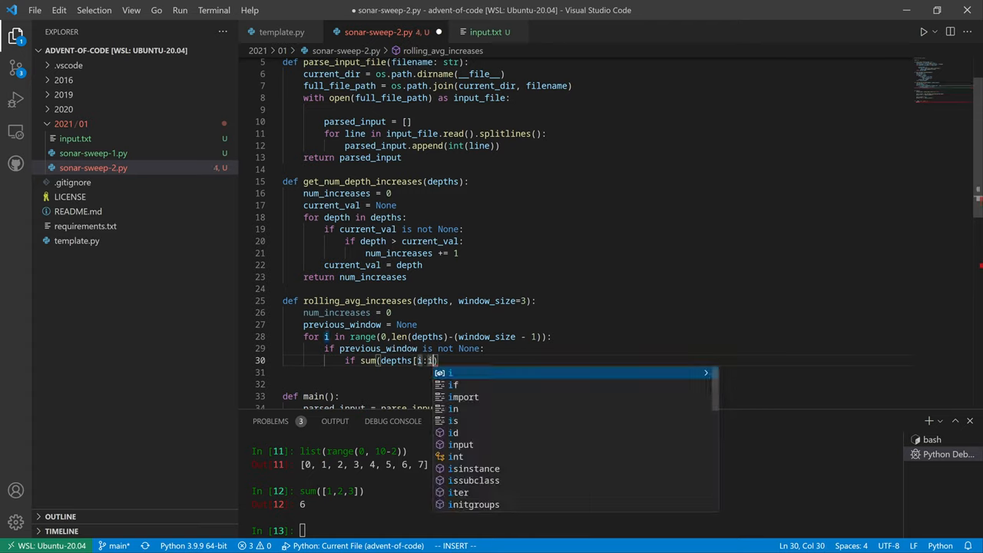
pyautogui.write('+window_size')
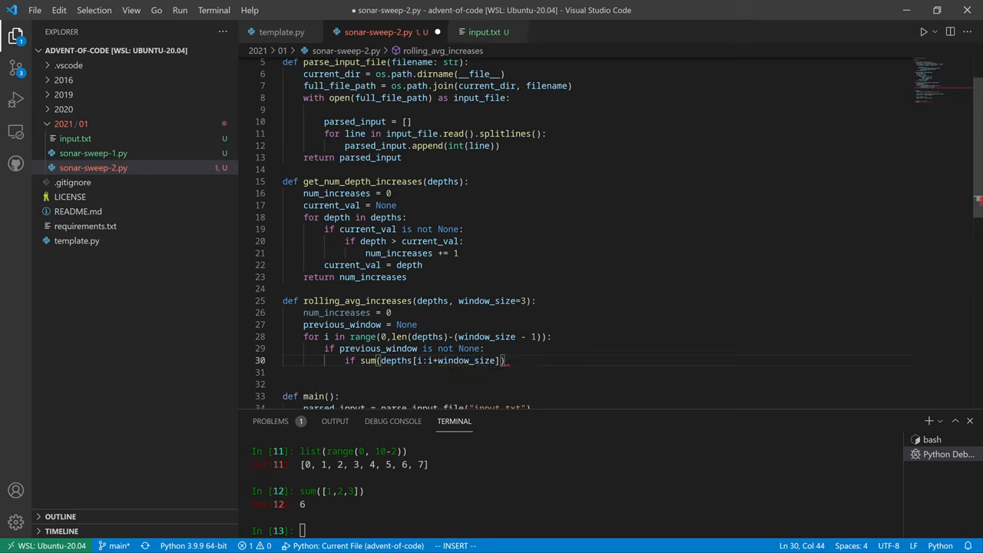
pyautogui.press('Escape')
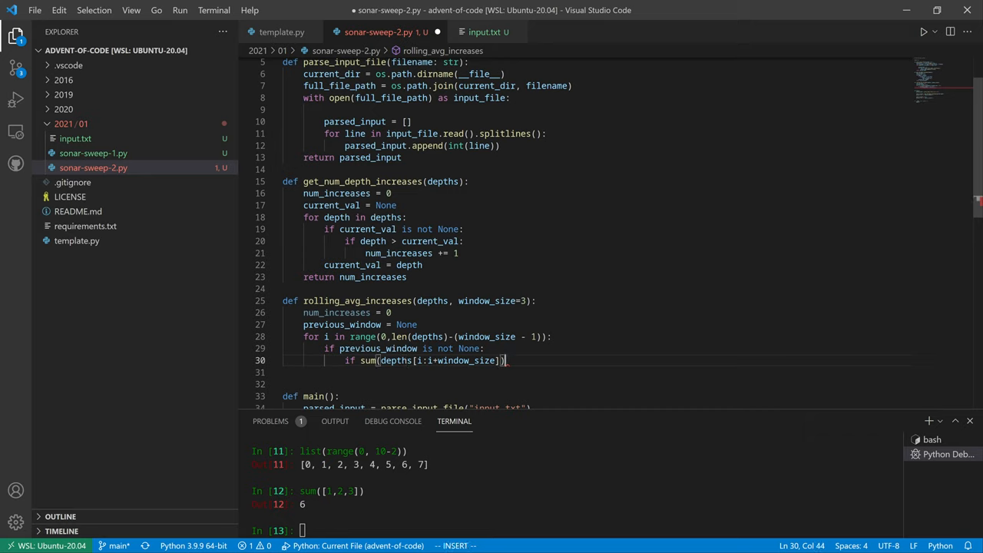
pyautogui.write('> p')
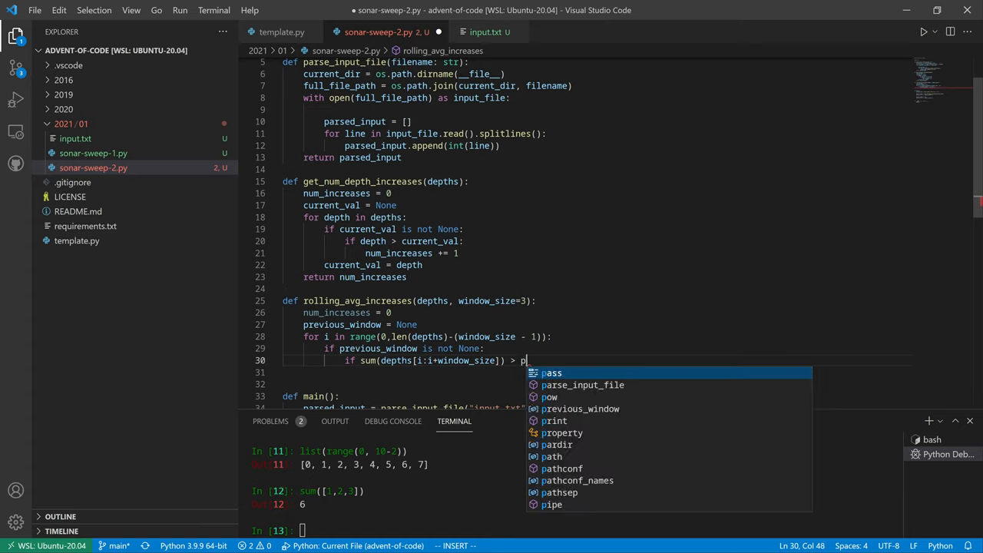
pyautogui.write('revious_windo')
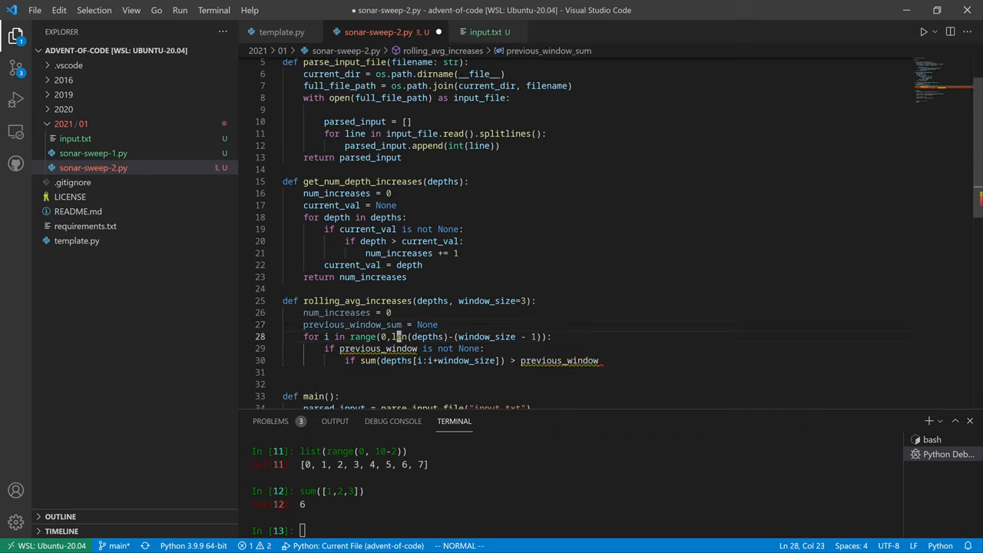
# Use current_window_sum, increment num_increases, set previous_window_sum = current_window_sum, and return num_increases
pyautogui.write('window_sum =')
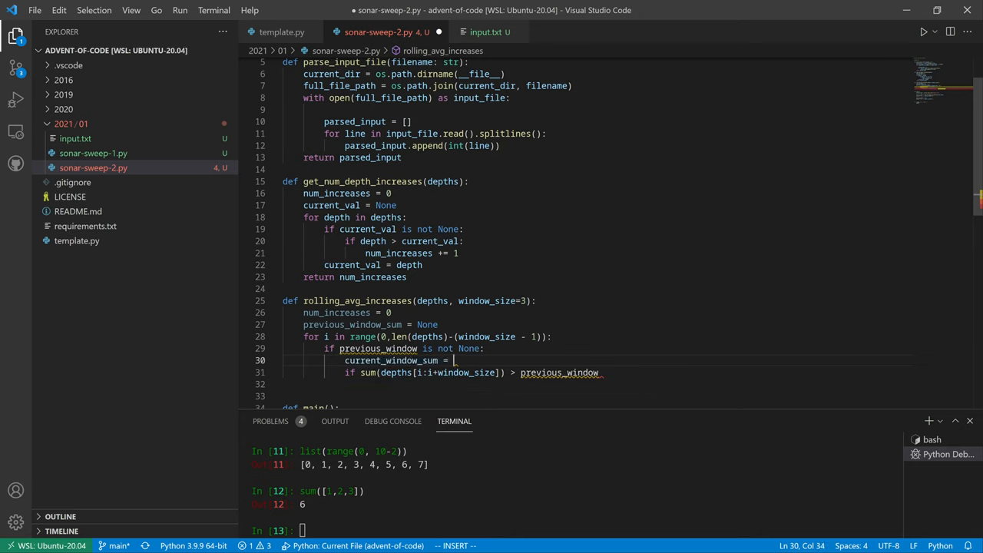
pyautogui.write('sum(depths[i:i+window_size')
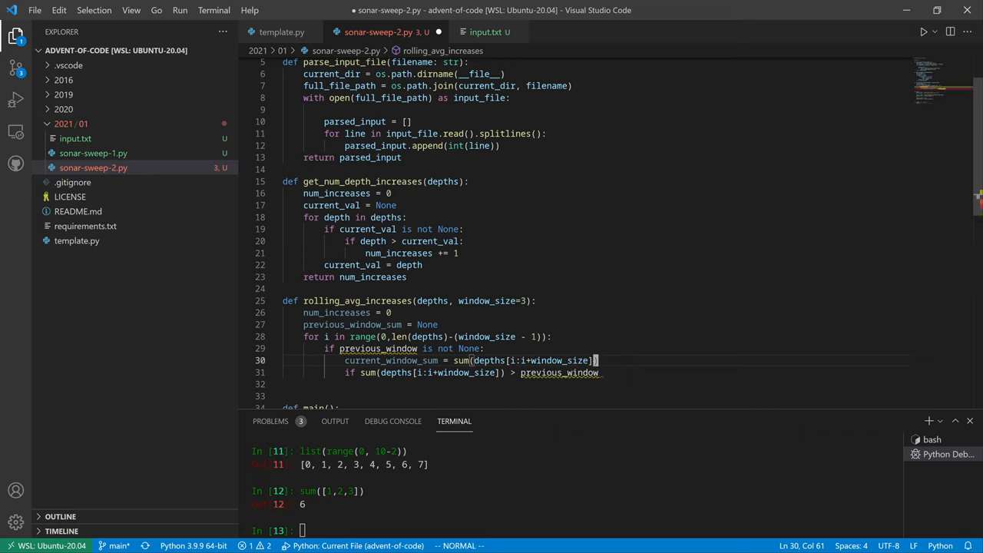
pyautogui.click(527, 373)
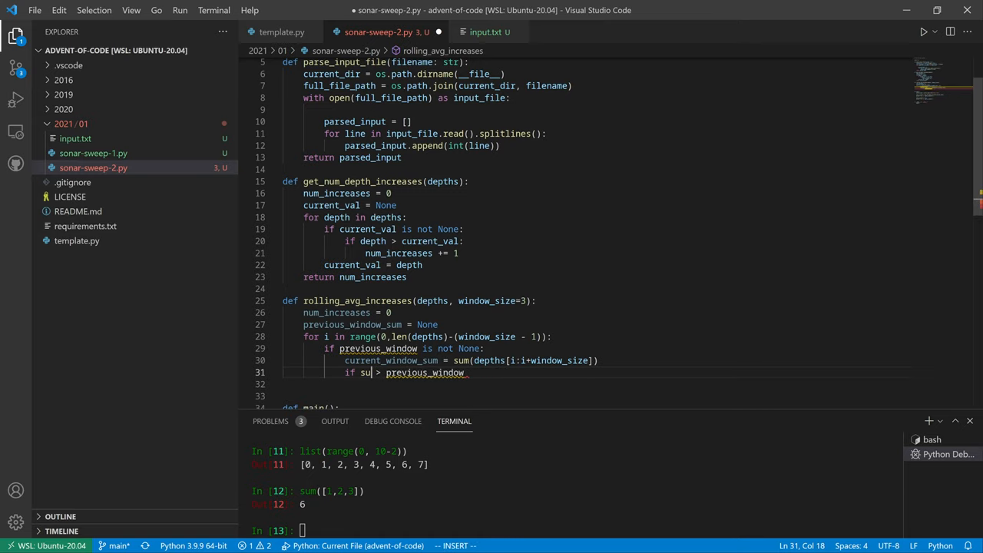
pyautogui.write('current_window_sum')
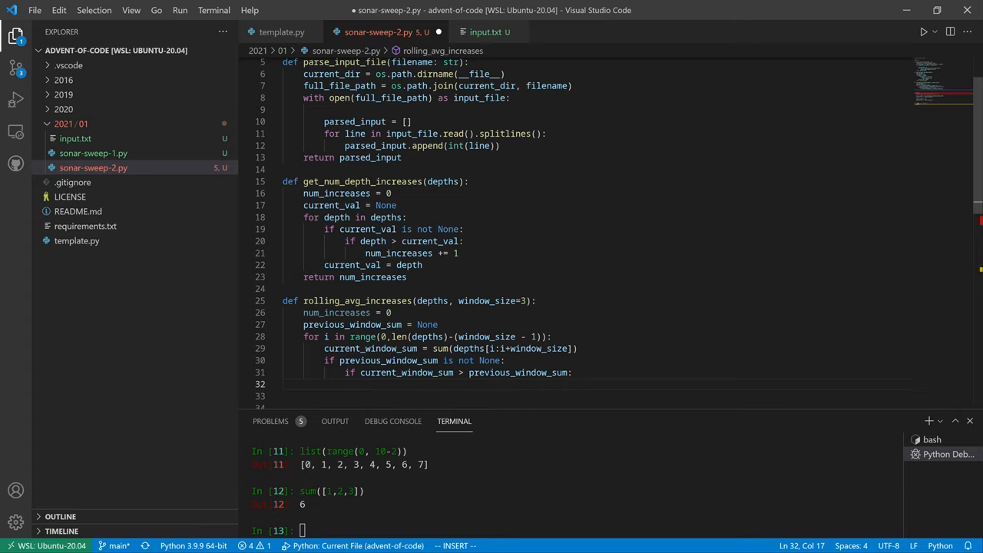
pyautogui.write('num_increases += 1')
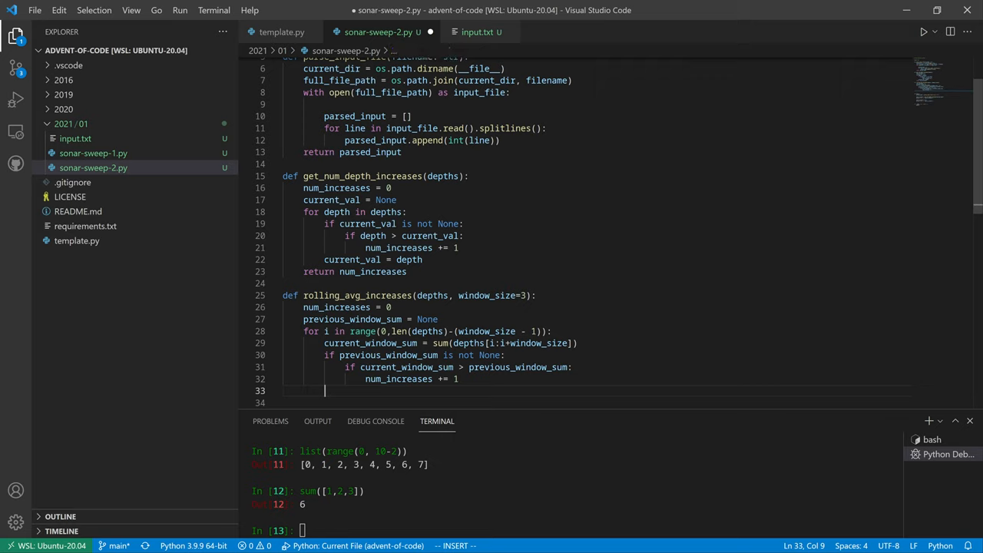
pyautogui.write('previuos_')
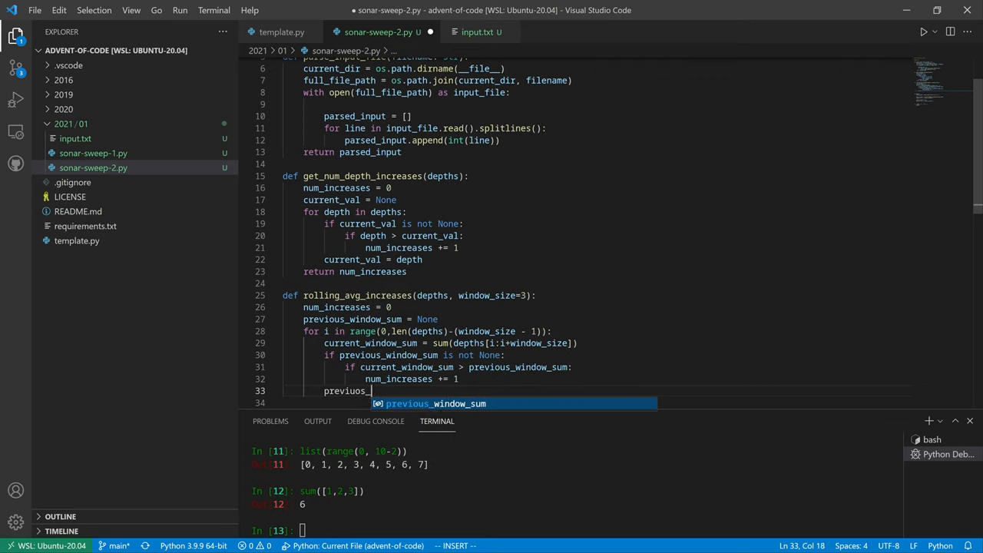
pyautogui.write('win')
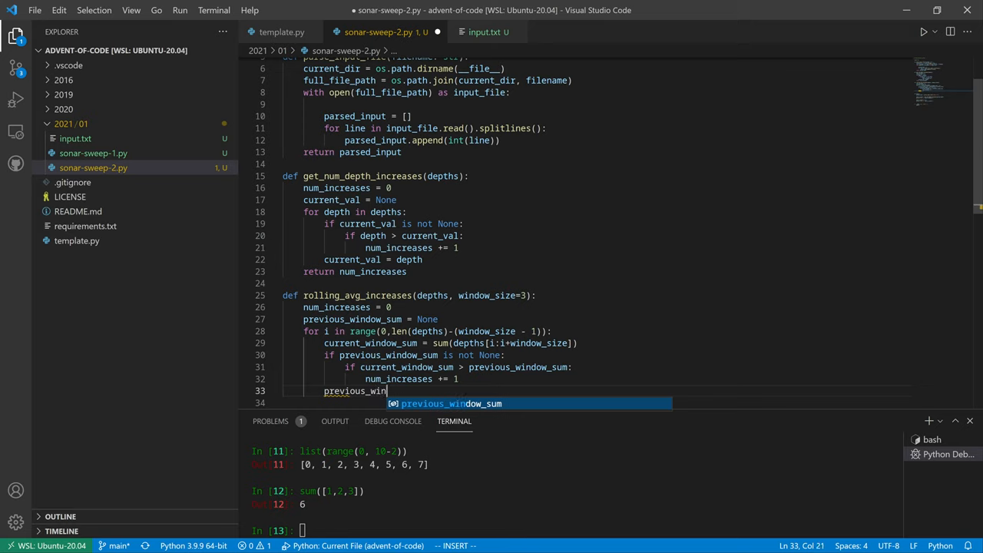
pyautogui.write('= current_window_sum')
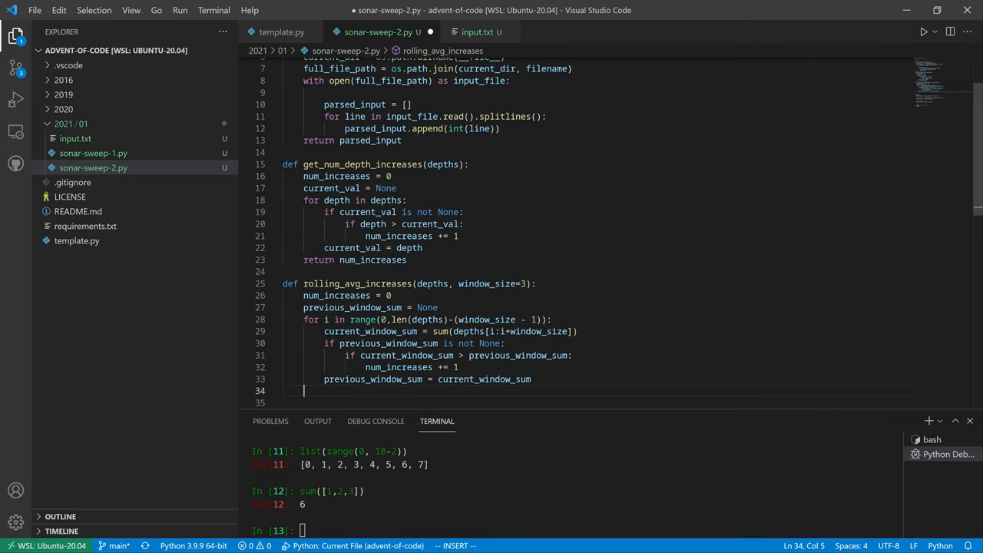
pyautogui.write('return num_increases')
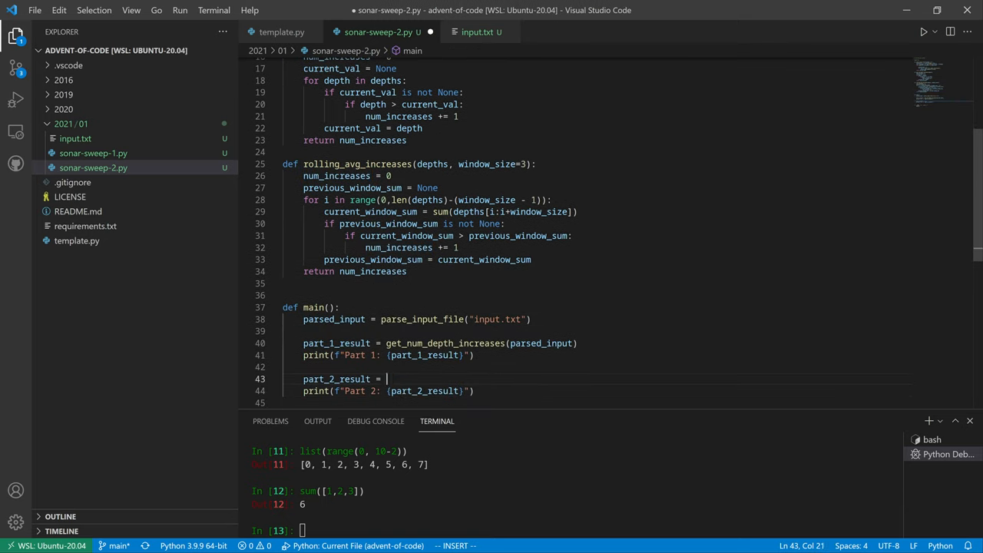
# Set part_2_result = rolling_avg_increases(parsed_input) in main
pyautogui.write('rolling_avg_increases')
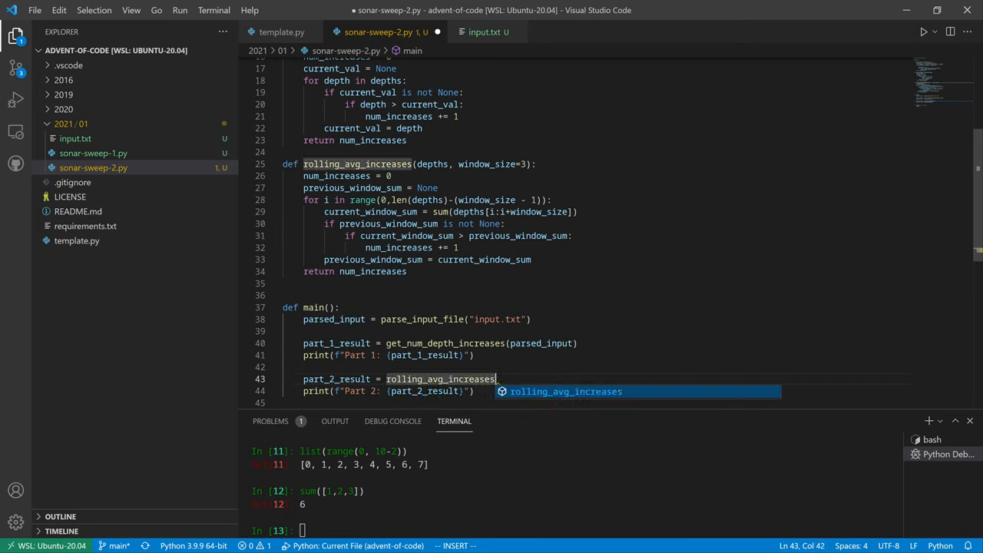
pyautogui.write('(parsed_input,')
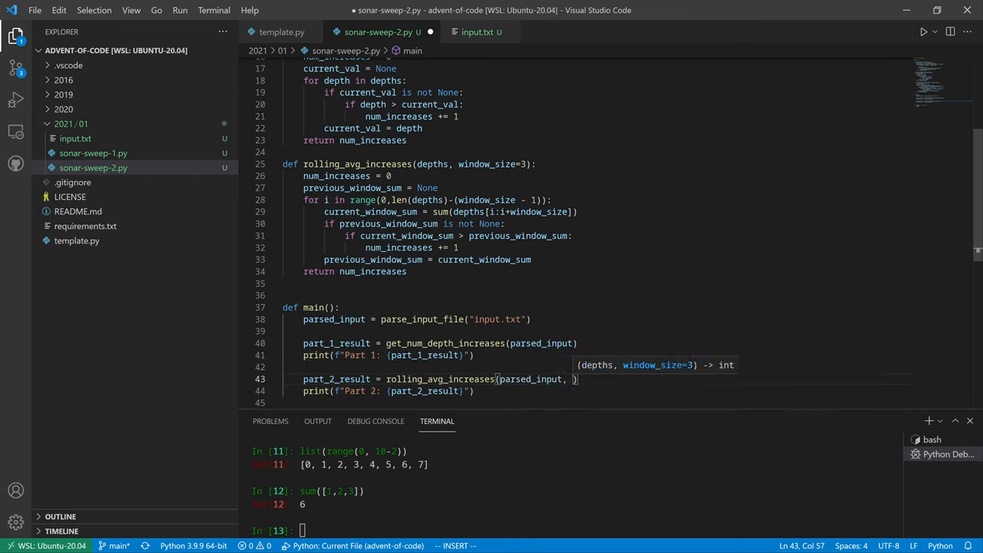
pyautogui.write('windows')
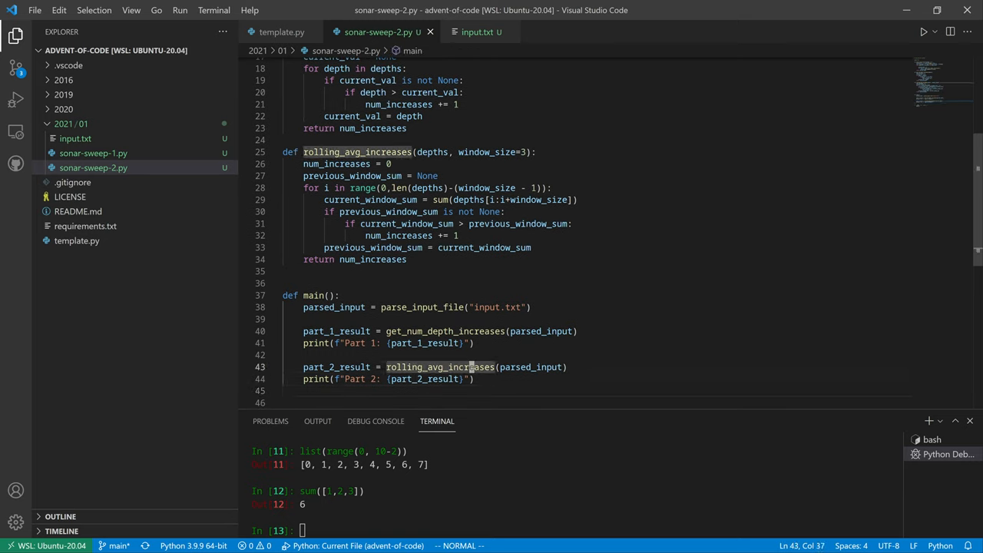
# Run sonar-sweep-2.py to get the Part 2 result 1702
pyautogui.click(924, 31)
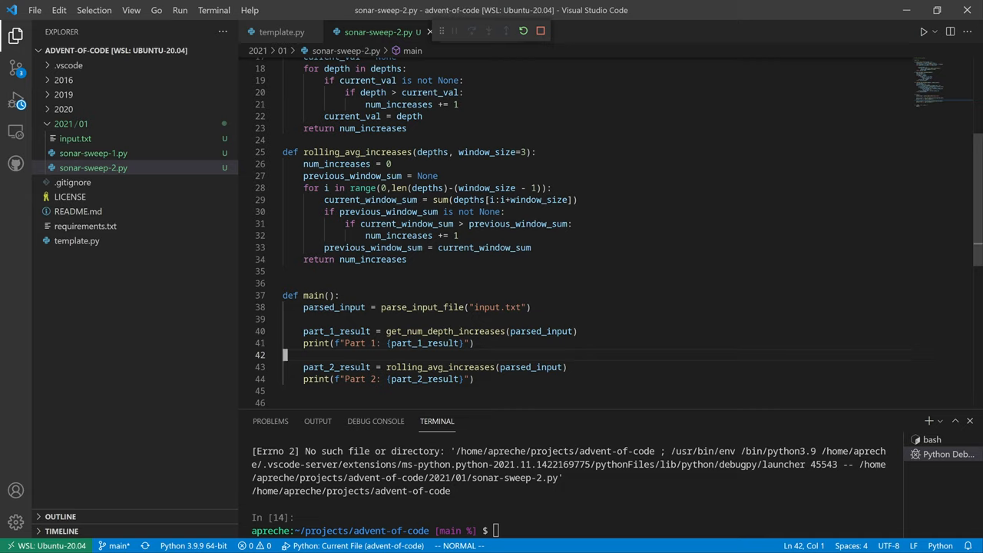
pyautogui.click(75, 138)
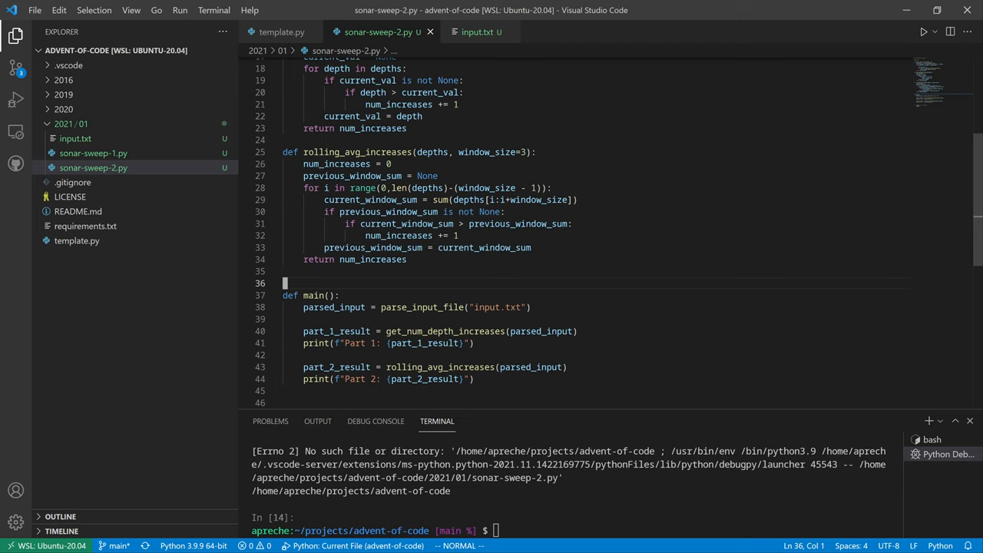
pyautogui.click(924, 32)
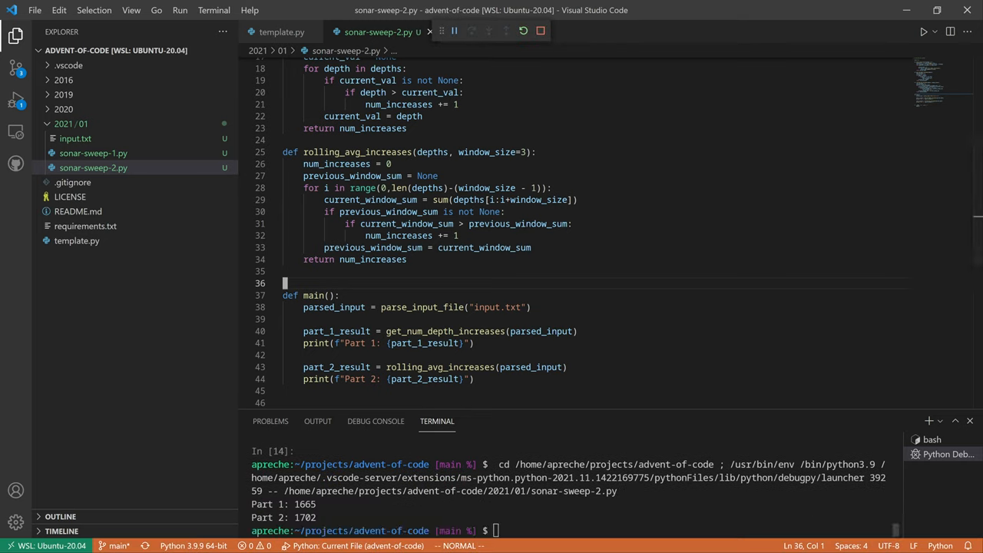
# Submit 1702 as the Part Two answer on Advent of Code
pyautogui.click(75, 138)
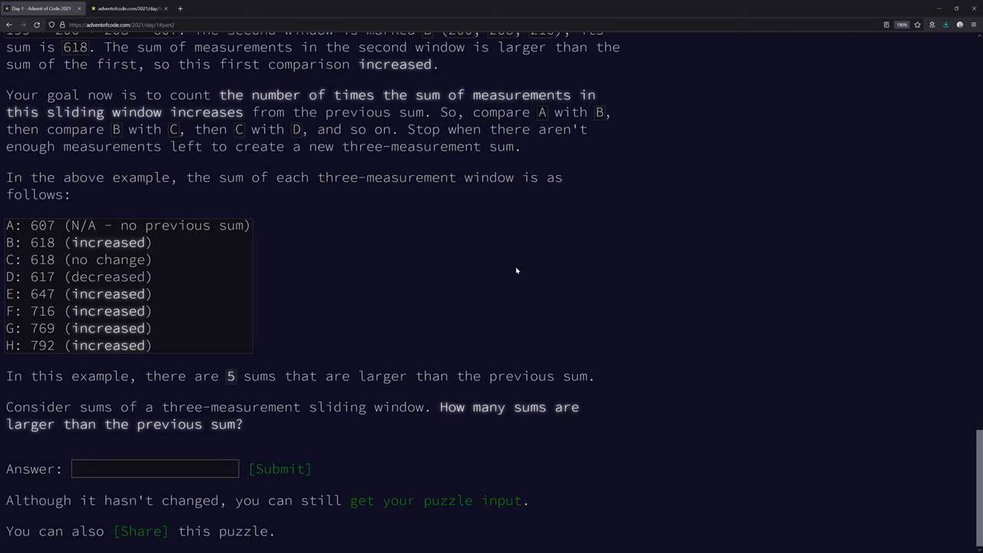
pyautogui.write('1702')
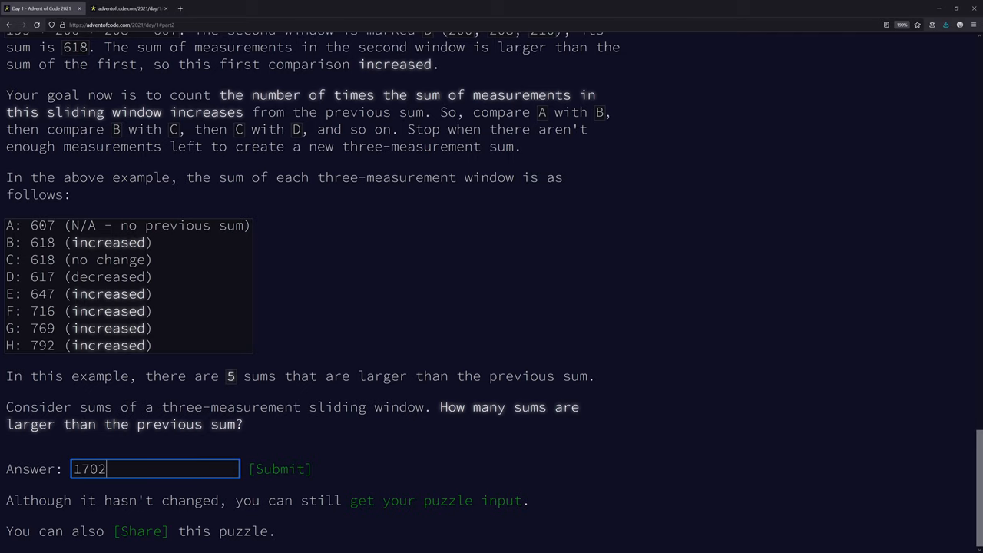
pyautogui.click(280, 468)
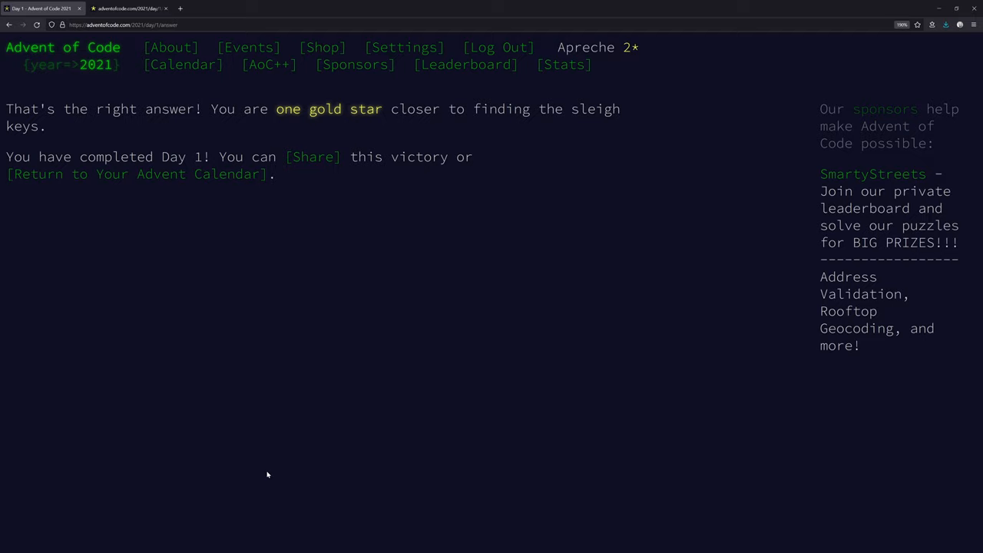